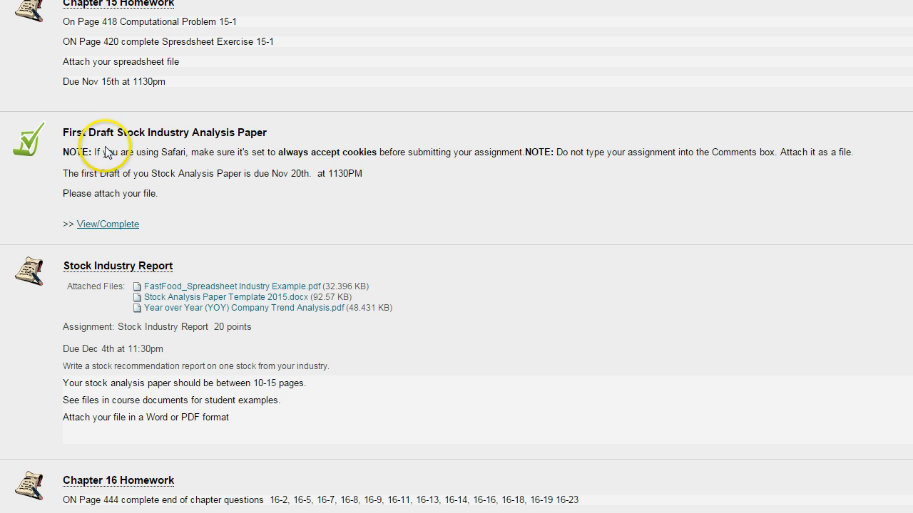
pyautogui.moveTo(145, 145)
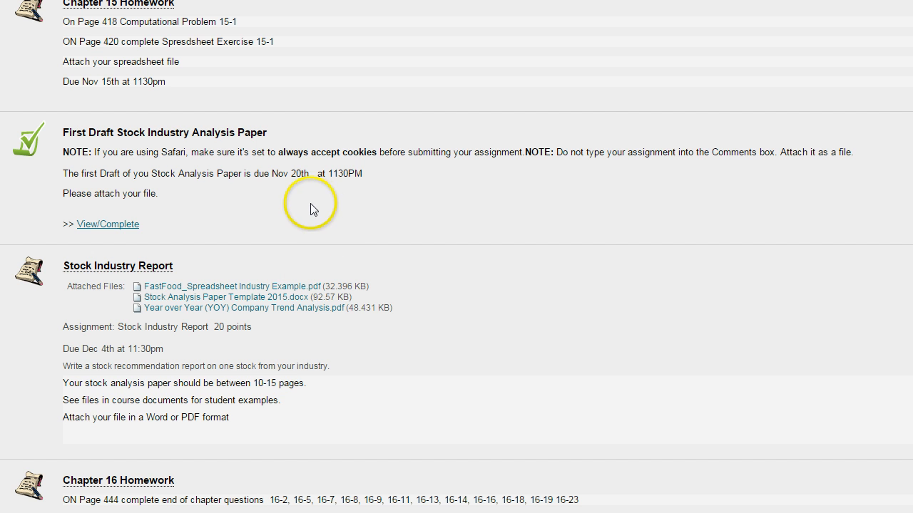
# Scroll through the FastFood spreadsheet example showing McDonald's, Wendy's, Checkers and YUM! financials and ratios
pyautogui.scroll(3)
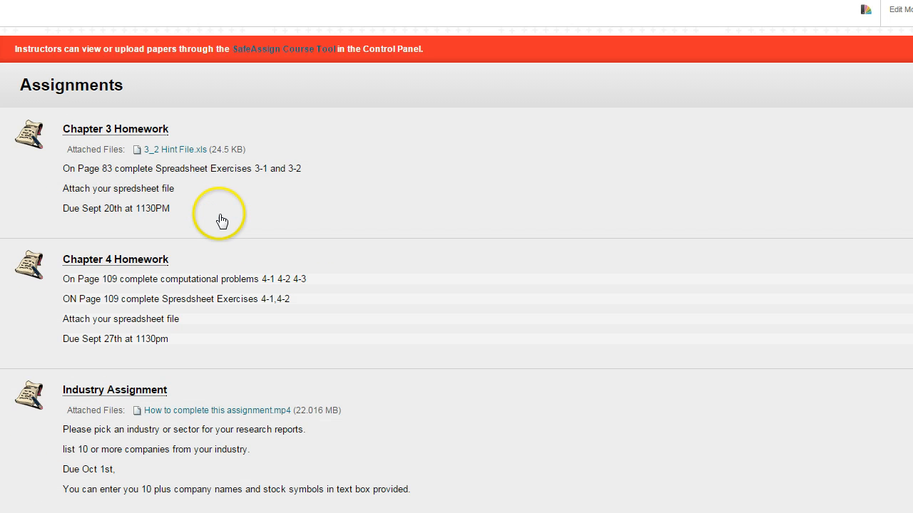
pyautogui.scroll(-3)
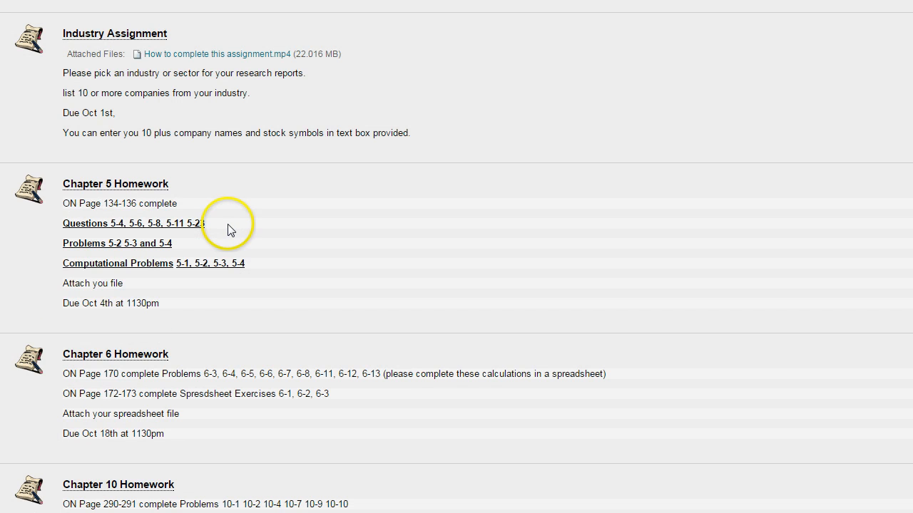
pyautogui.scroll(-3)
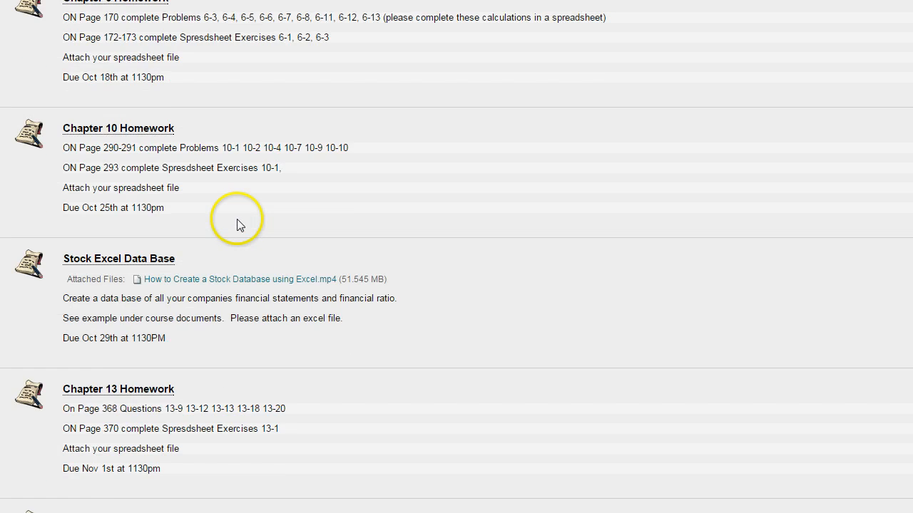
pyautogui.scroll(3)
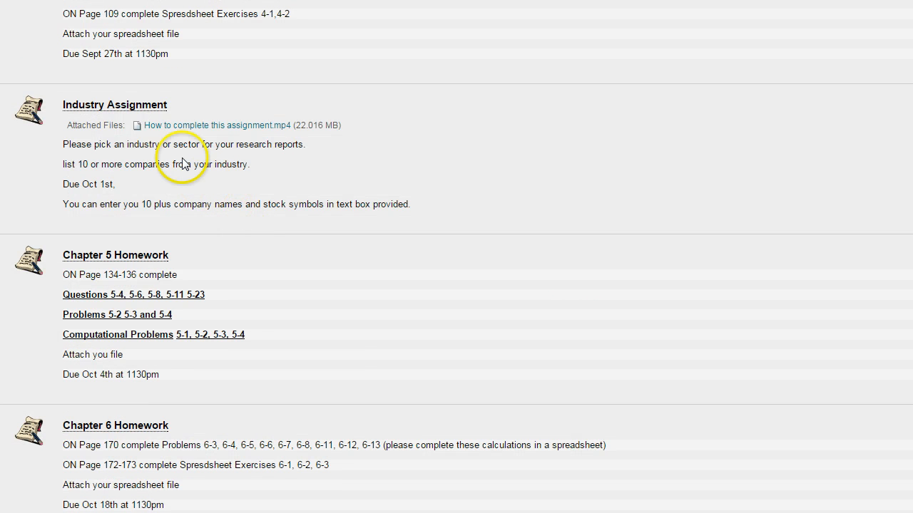
pyautogui.moveTo(185, 177)
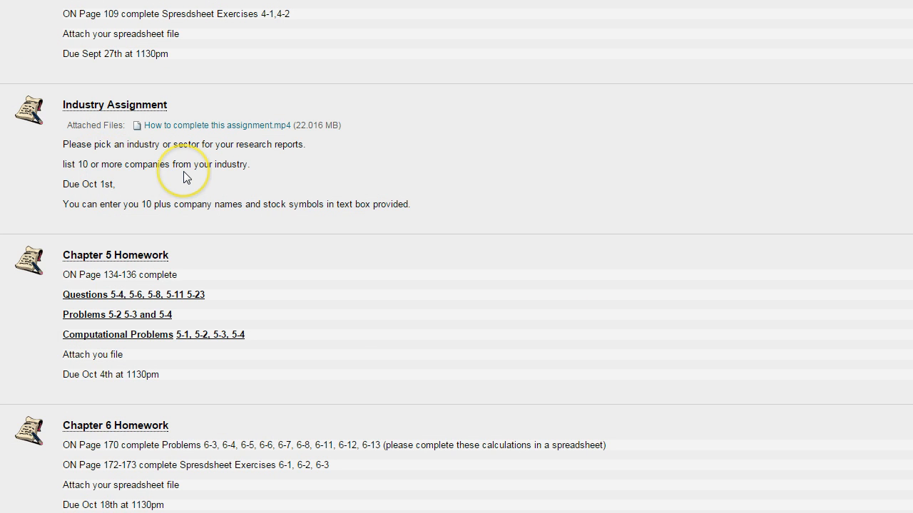
pyautogui.moveTo(186, 177)
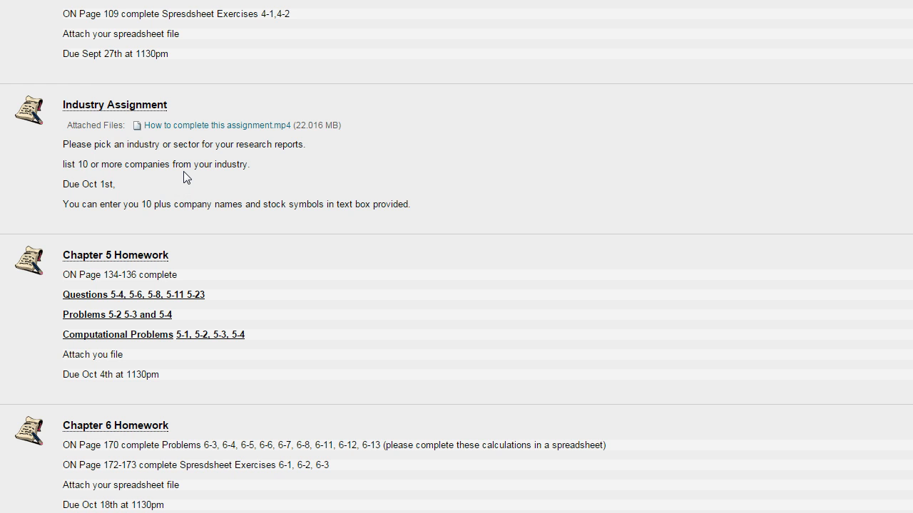
pyautogui.scroll(-3)
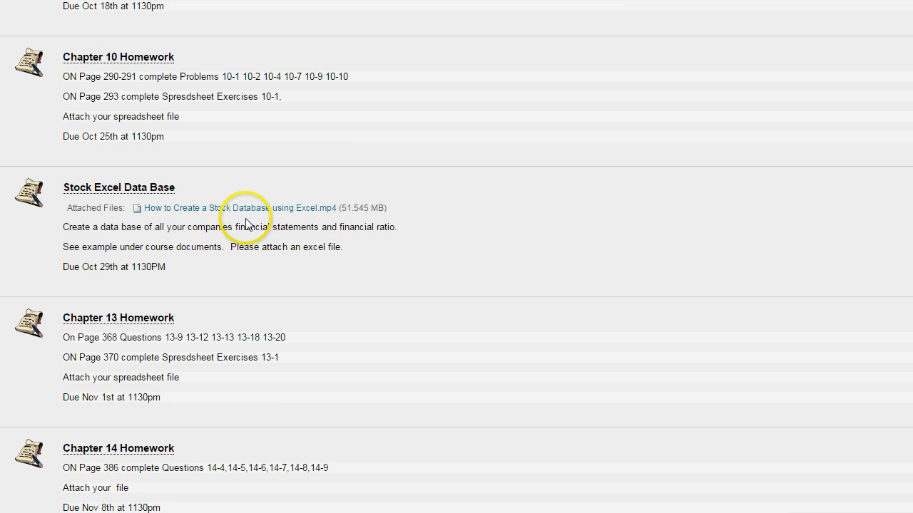
pyautogui.moveTo(226, 245)
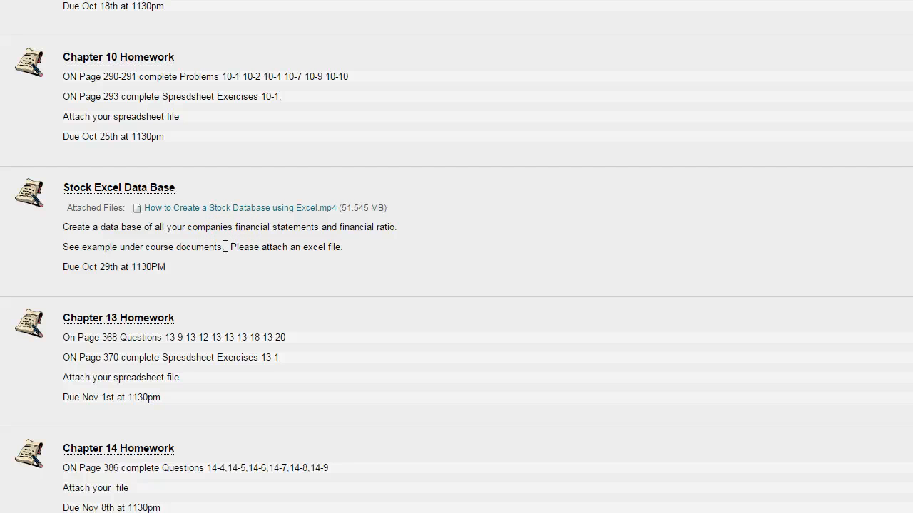
pyautogui.scroll(-3)
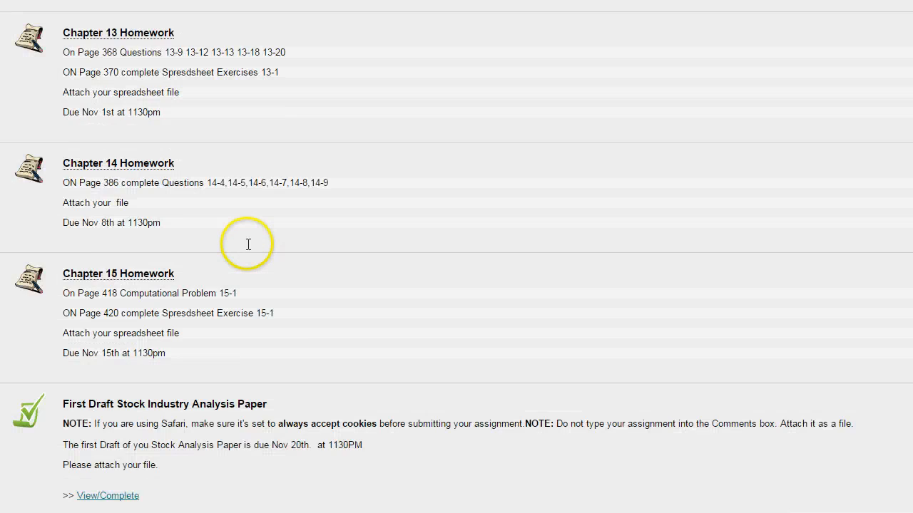
pyautogui.scroll(-3)
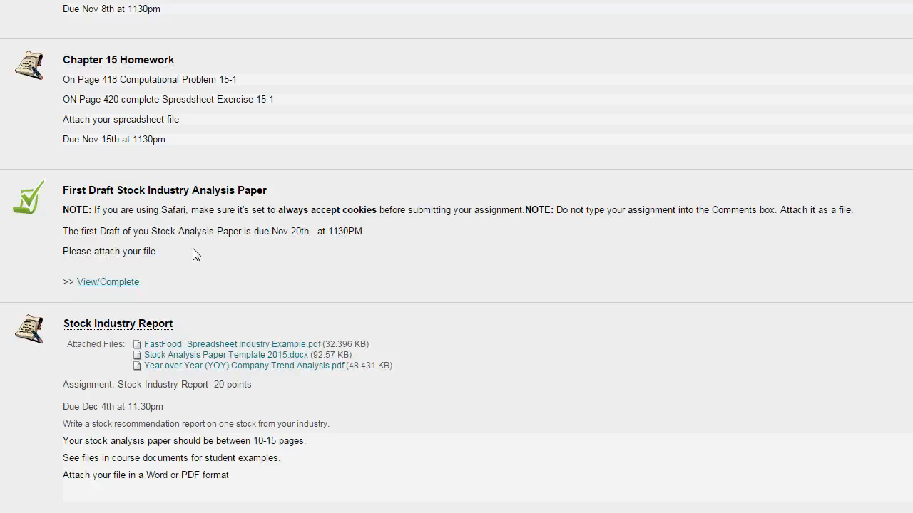
pyautogui.moveTo(211, 254)
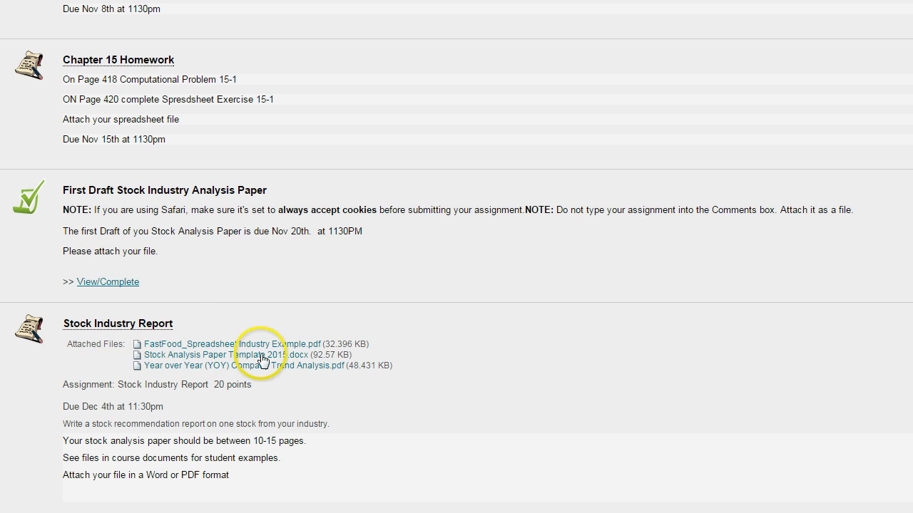
pyautogui.moveTo(283, 365)
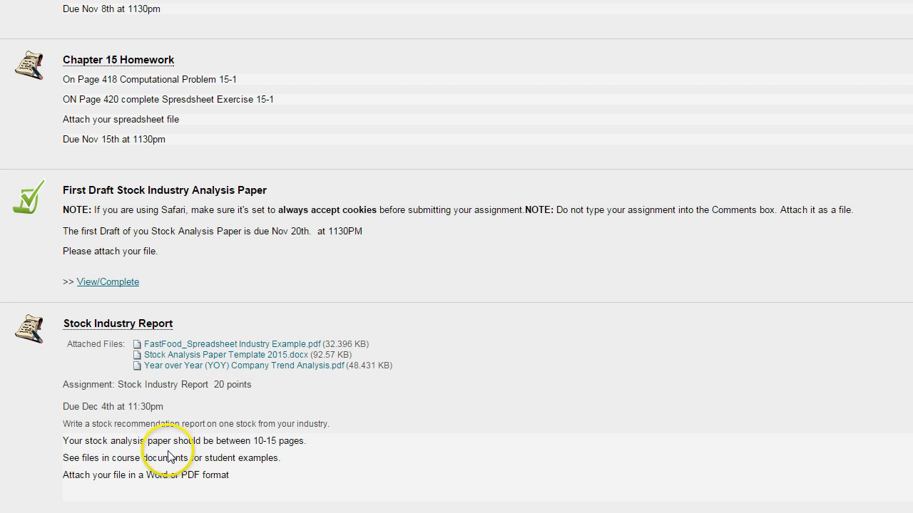
pyautogui.moveTo(44, 404)
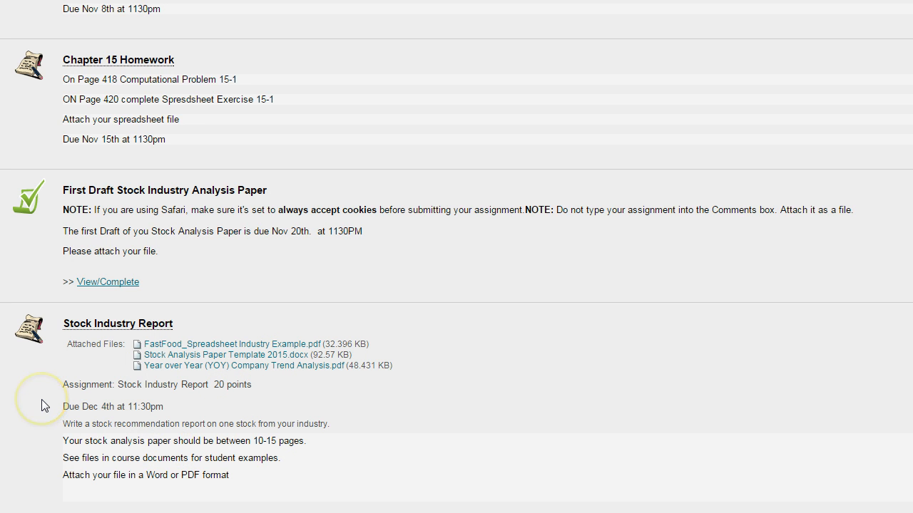
pyautogui.moveTo(45, 405)
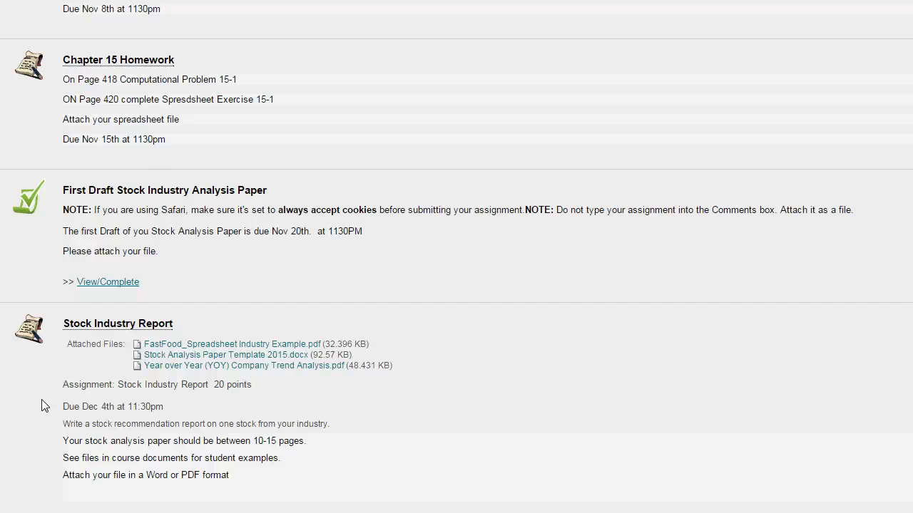
pyautogui.moveTo(251, 268)
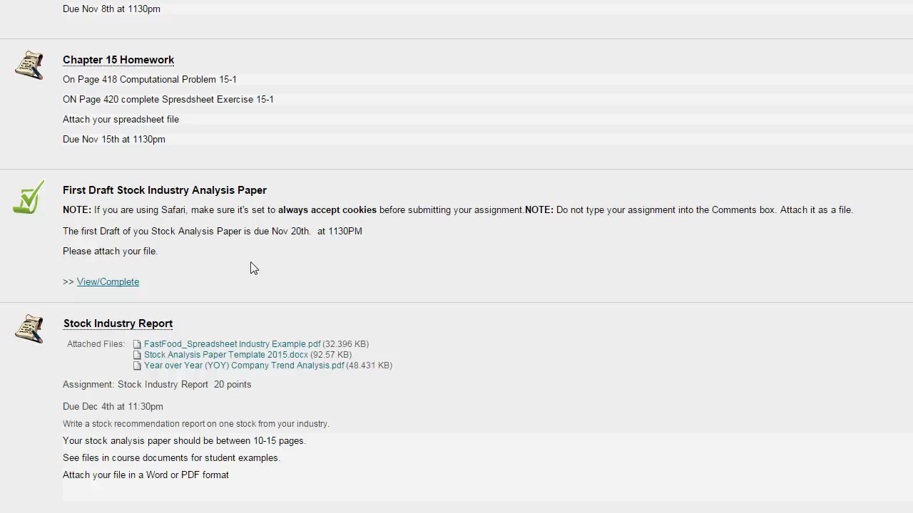
pyautogui.moveTo(249, 257)
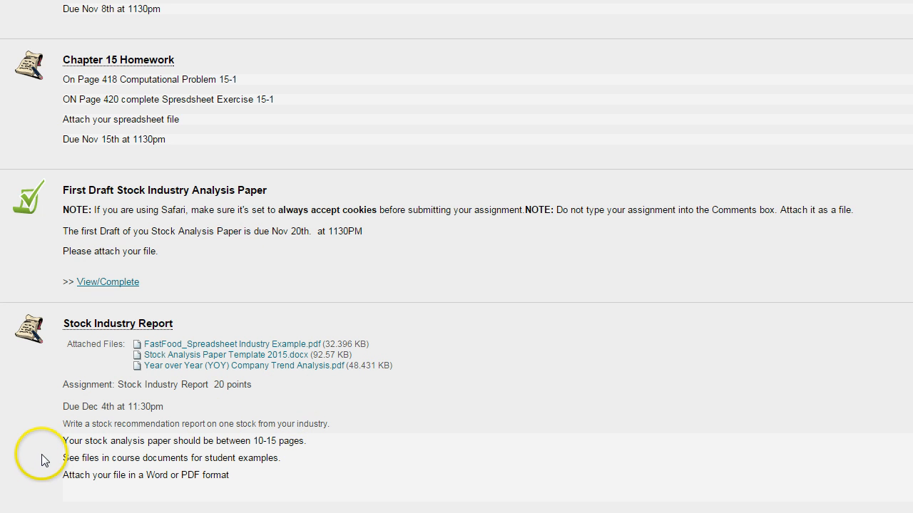
pyautogui.moveTo(41, 455)
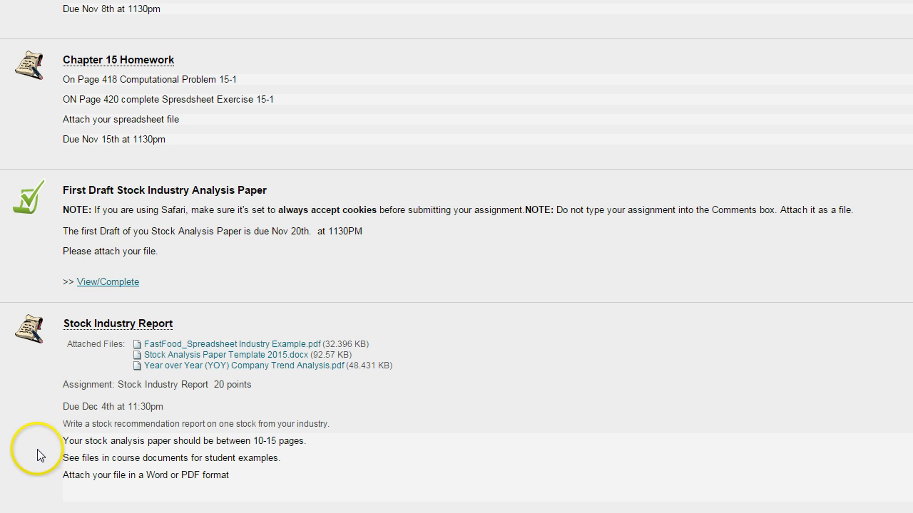
pyautogui.moveTo(66, 388)
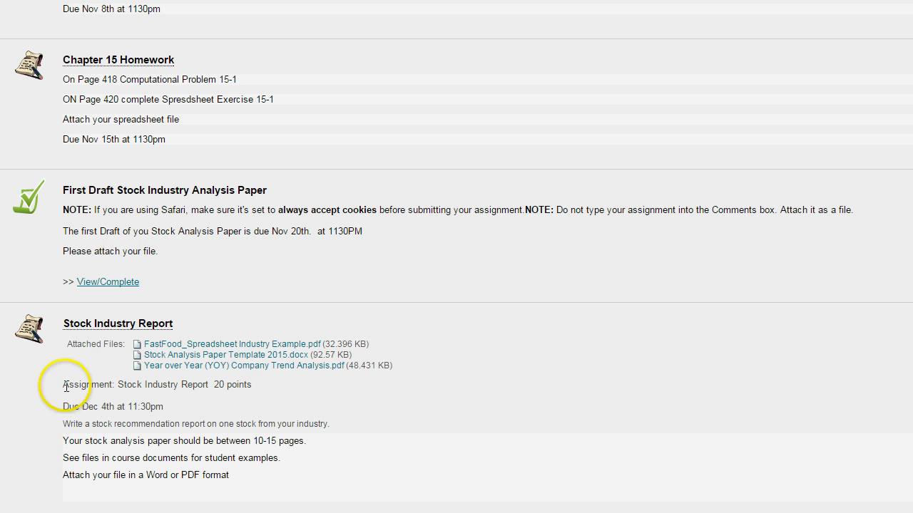
pyautogui.moveTo(126, 196)
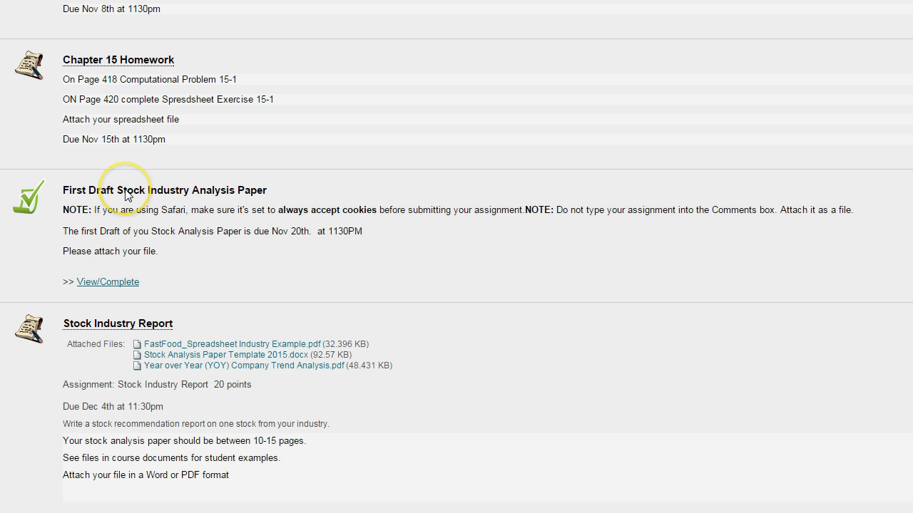
pyautogui.moveTo(106, 300)
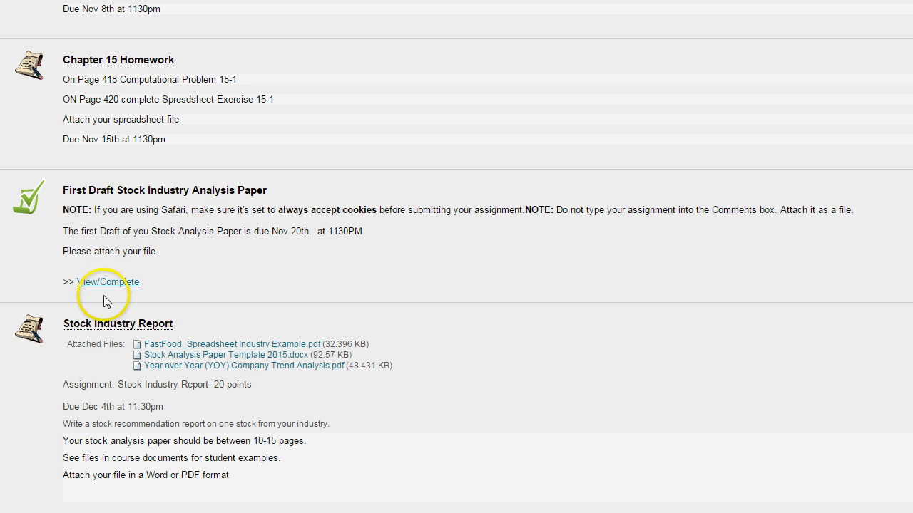
pyautogui.moveTo(108, 287)
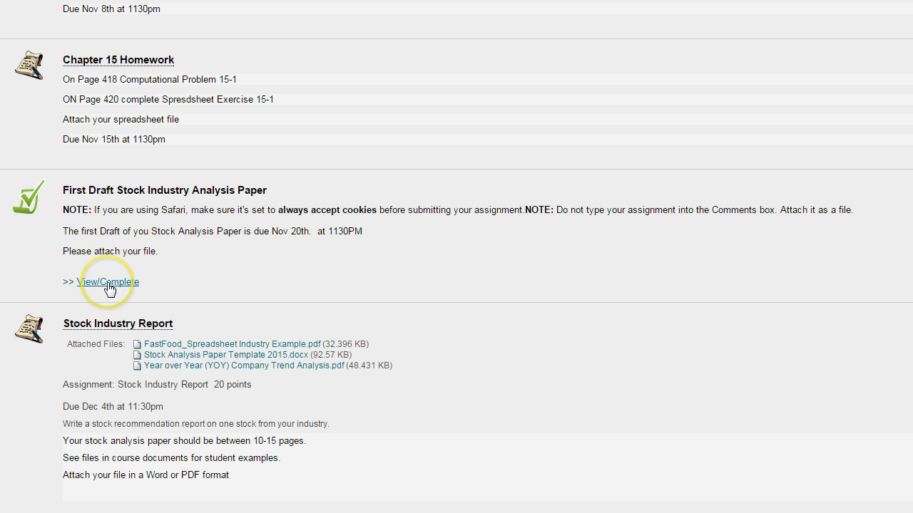
pyautogui.moveTo(125, 421)
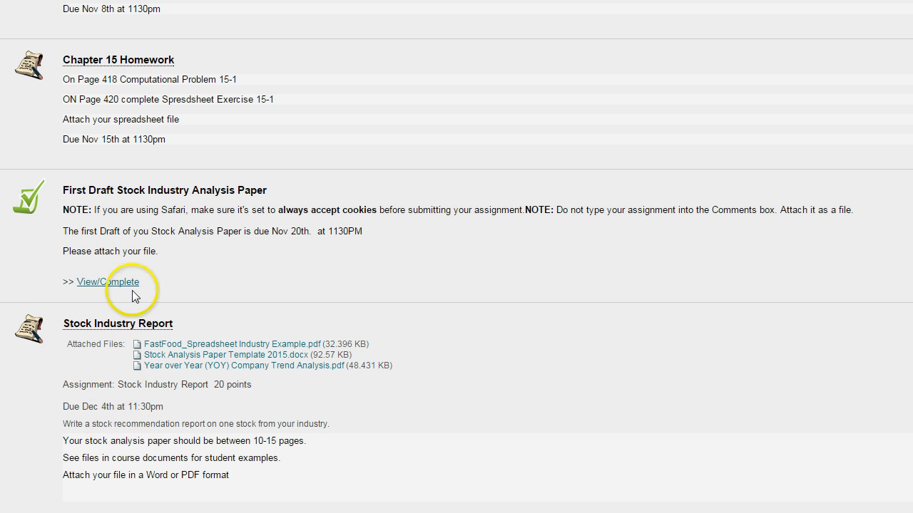
pyautogui.moveTo(202, 262)
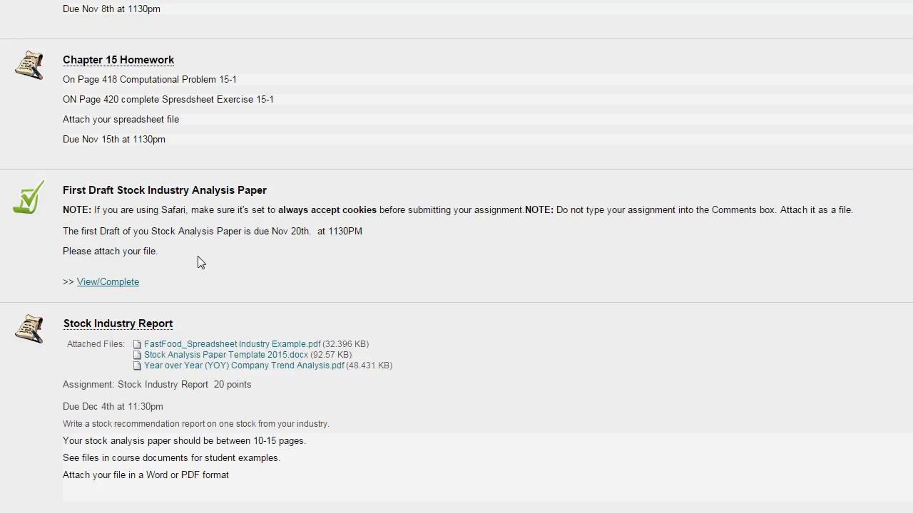
pyautogui.moveTo(259, 417)
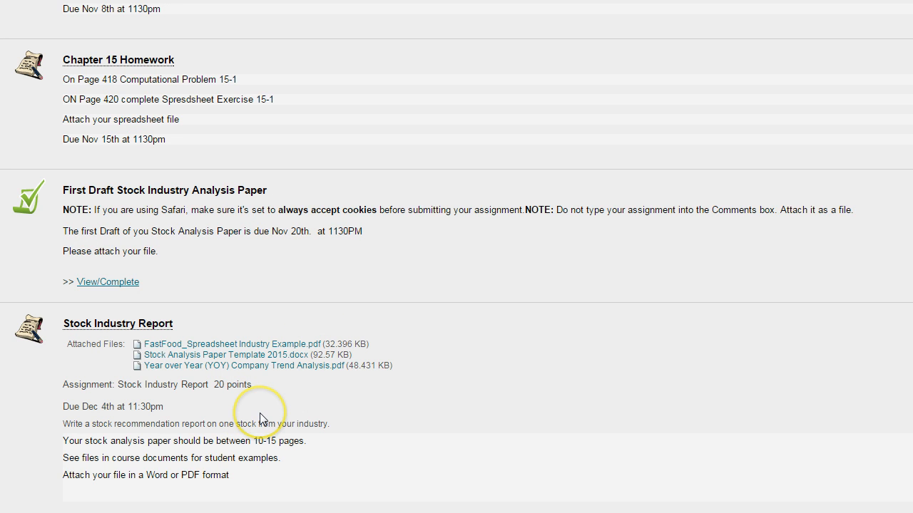
pyautogui.moveTo(261, 417)
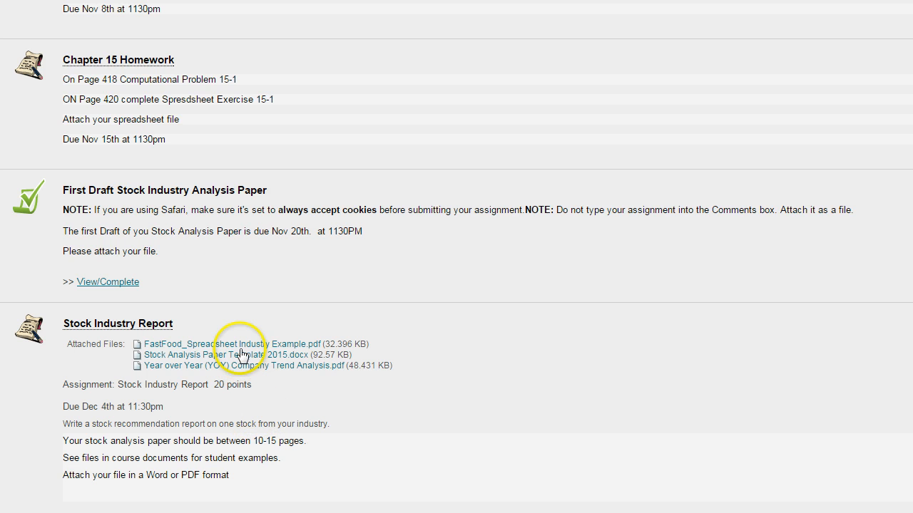
pyautogui.moveTo(234, 376)
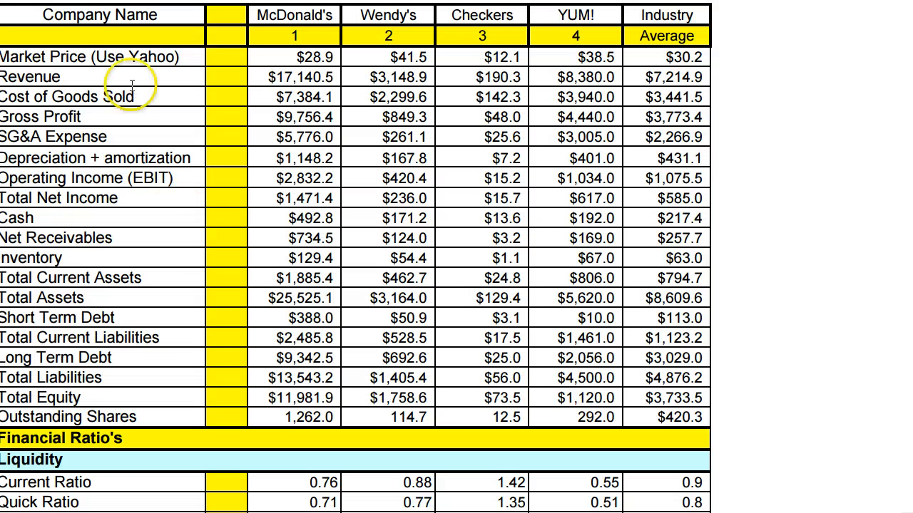
pyautogui.moveTo(223, 276)
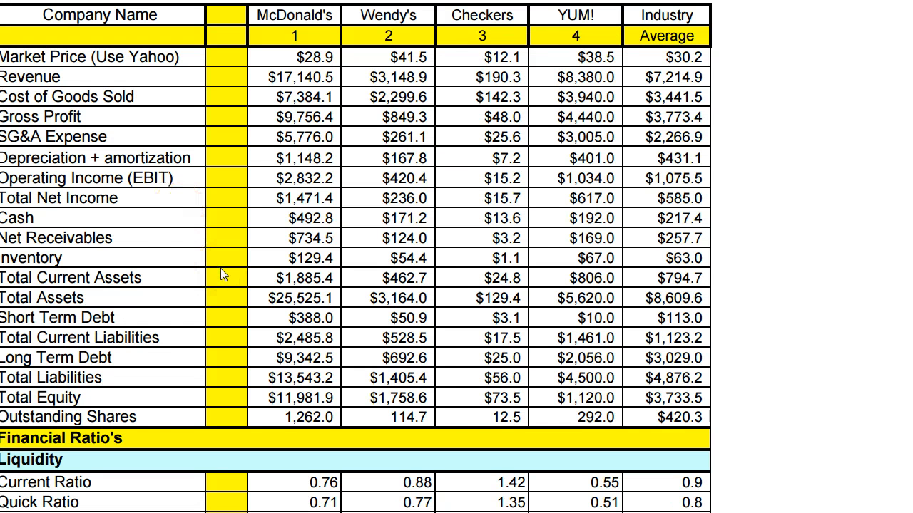
pyautogui.scroll(-3)
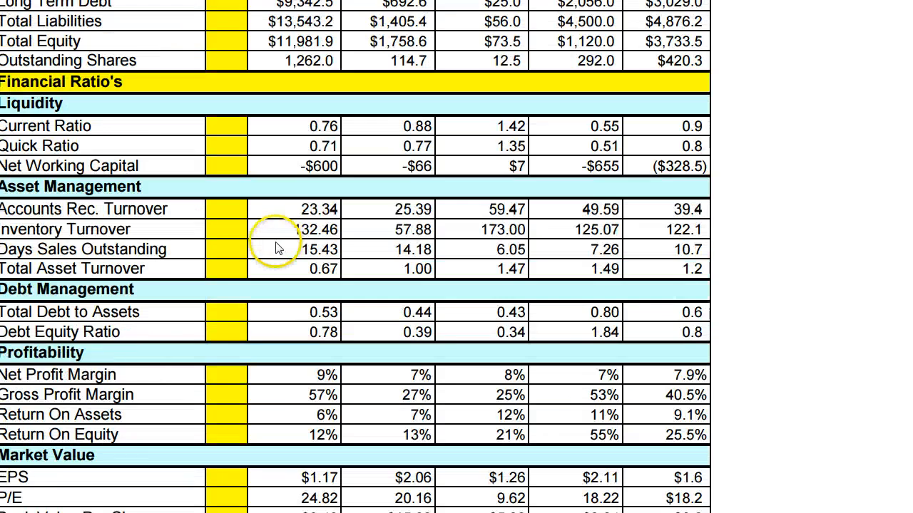
pyautogui.scroll(3)
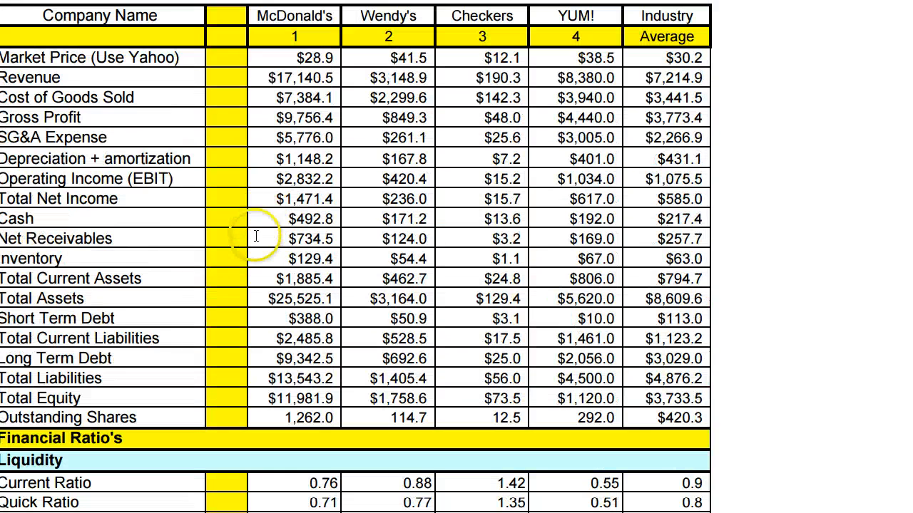
pyautogui.moveTo(256, 245)
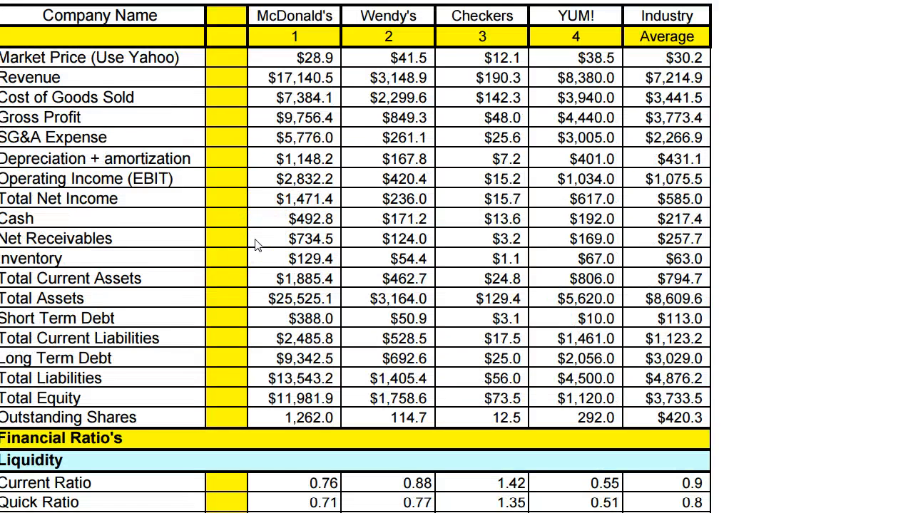
pyautogui.moveTo(559, 48)
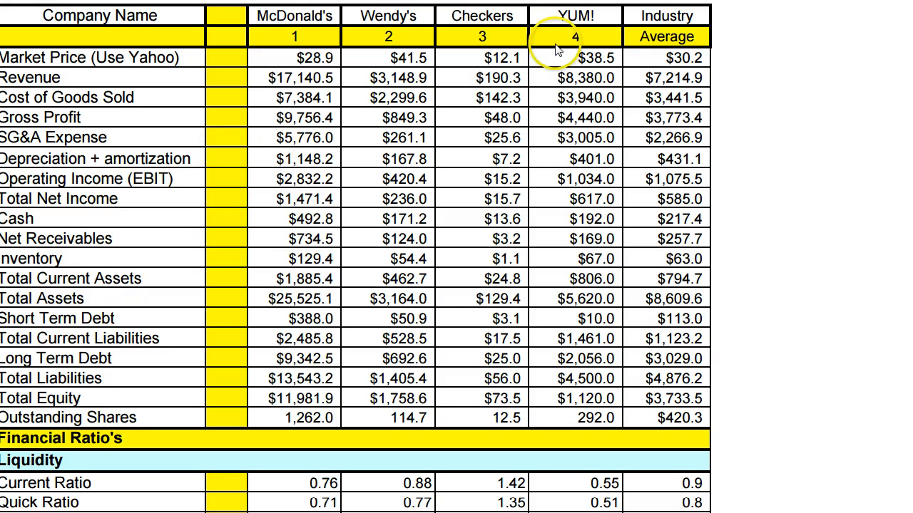
pyautogui.moveTo(293, 239)
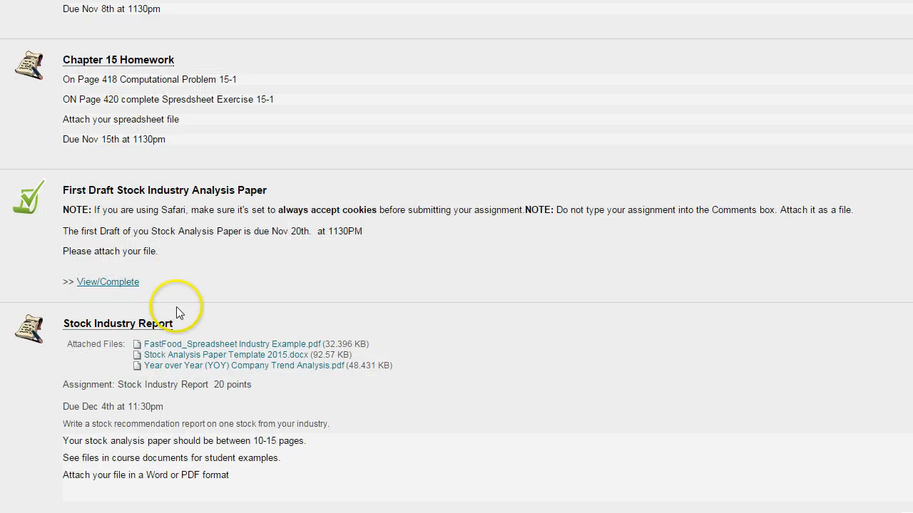
pyautogui.moveTo(164, 370)
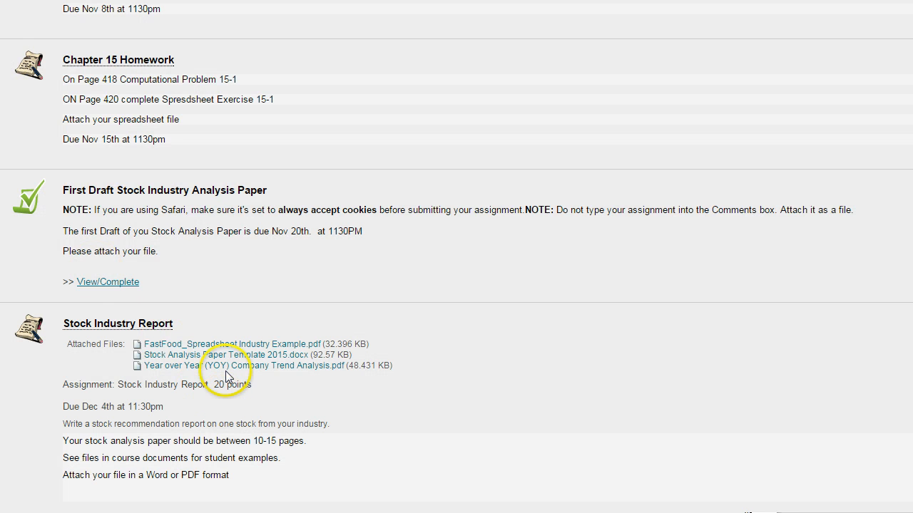
pyautogui.moveTo(201, 357)
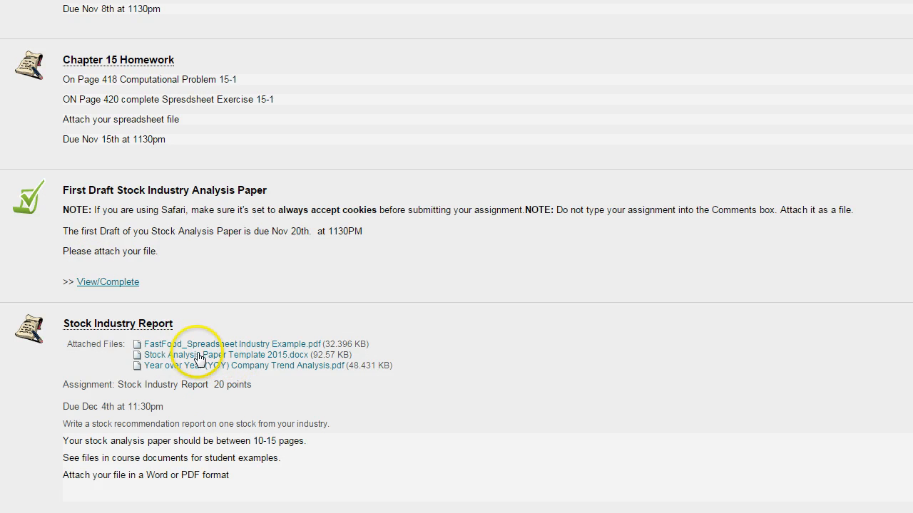
pyautogui.moveTo(249, 365)
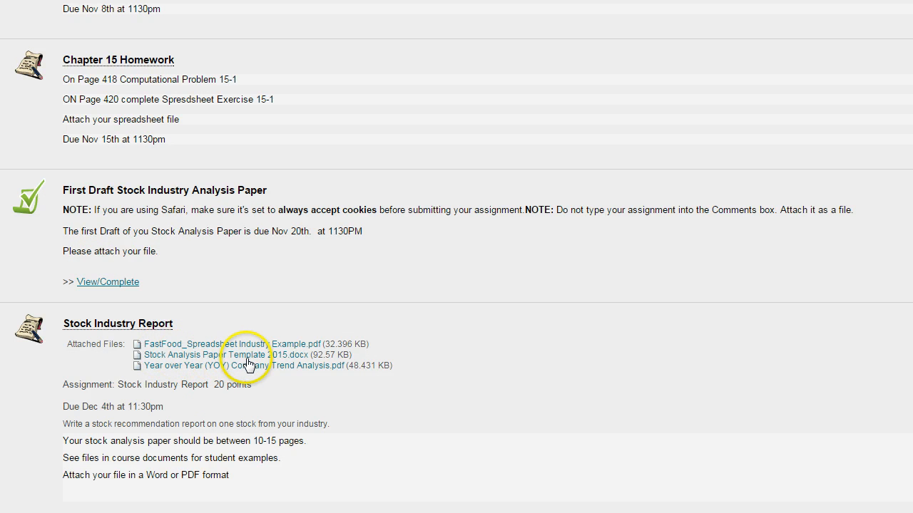
# Open Stock Analysis Paper Template 2015.docx and scroll past the news, chart and Market Profile to Business Description
pyautogui.click(205, 353)
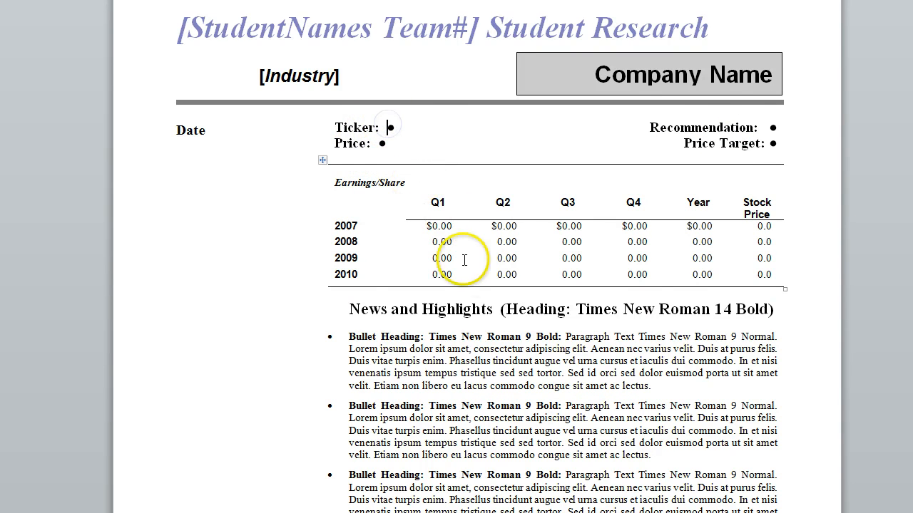
pyautogui.scroll(-3)
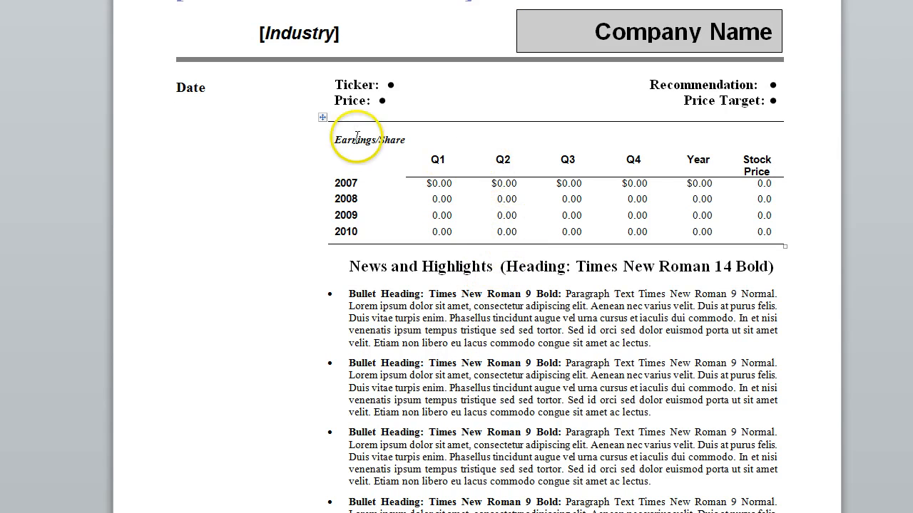
pyautogui.moveTo(438, 197)
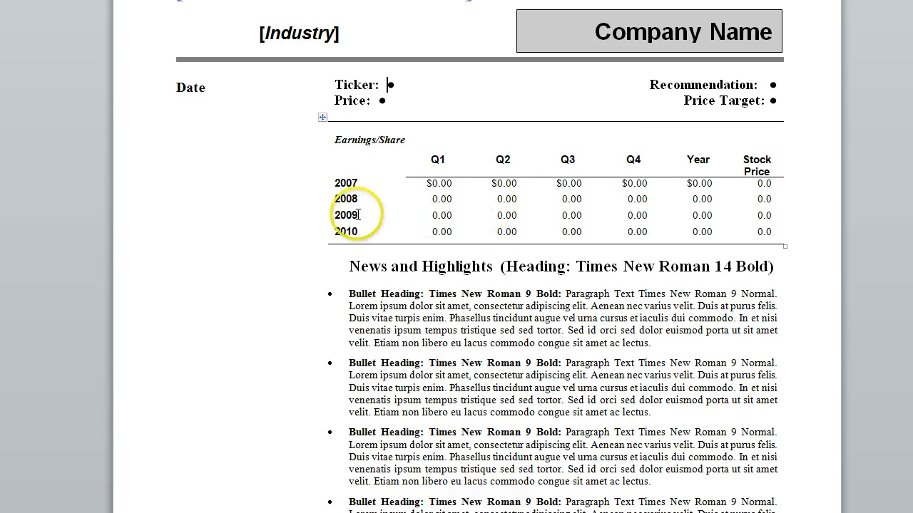
pyautogui.moveTo(534, 237)
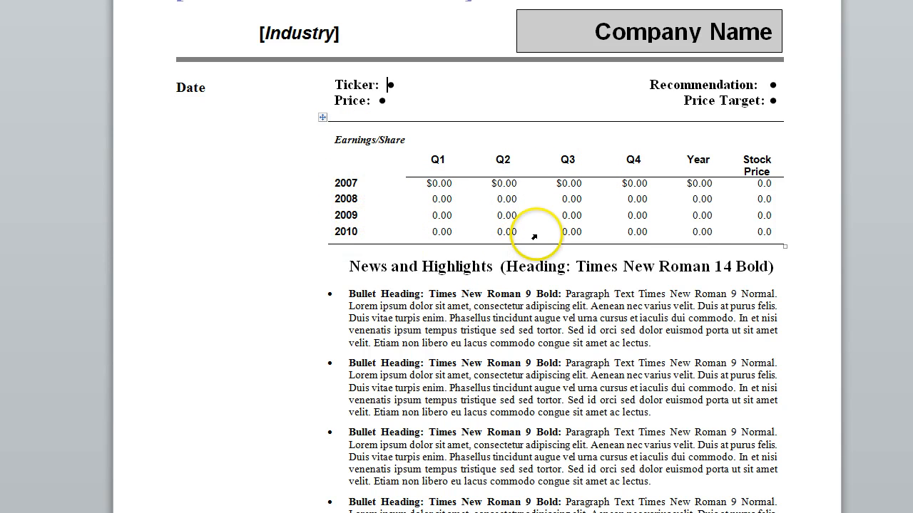
pyautogui.scroll(-3)
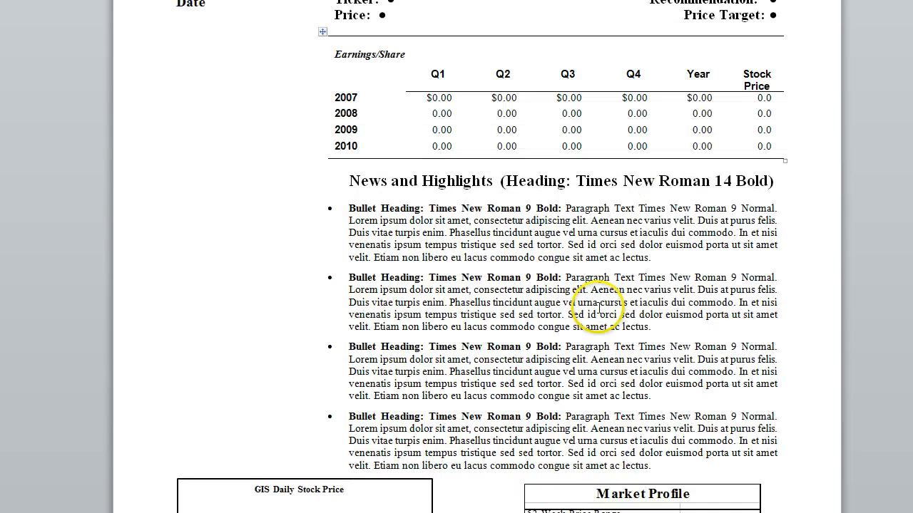
pyautogui.scroll(-3)
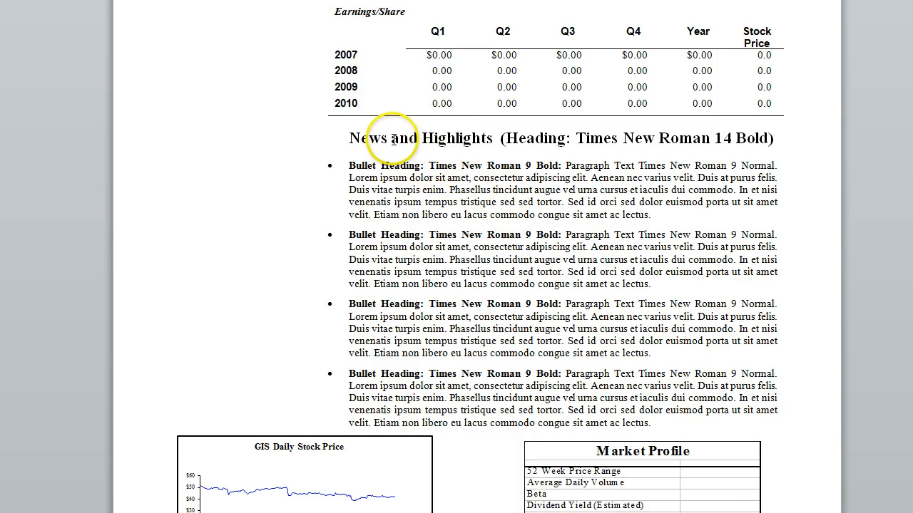
pyautogui.moveTo(391, 165)
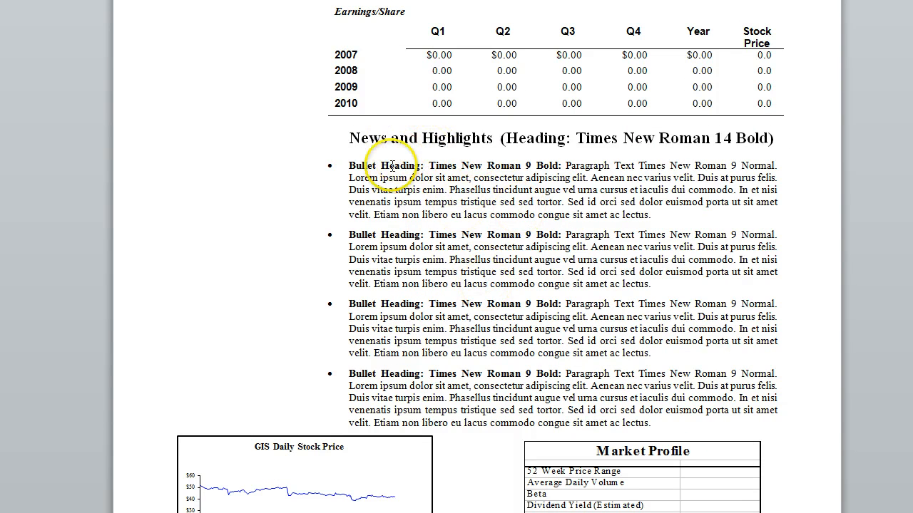
pyautogui.moveTo(327, 185)
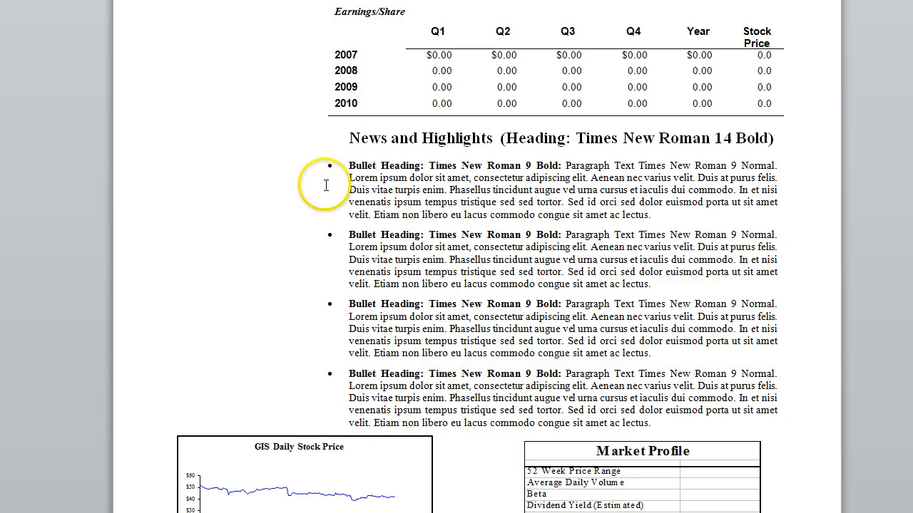
pyautogui.moveTo(299, 216)
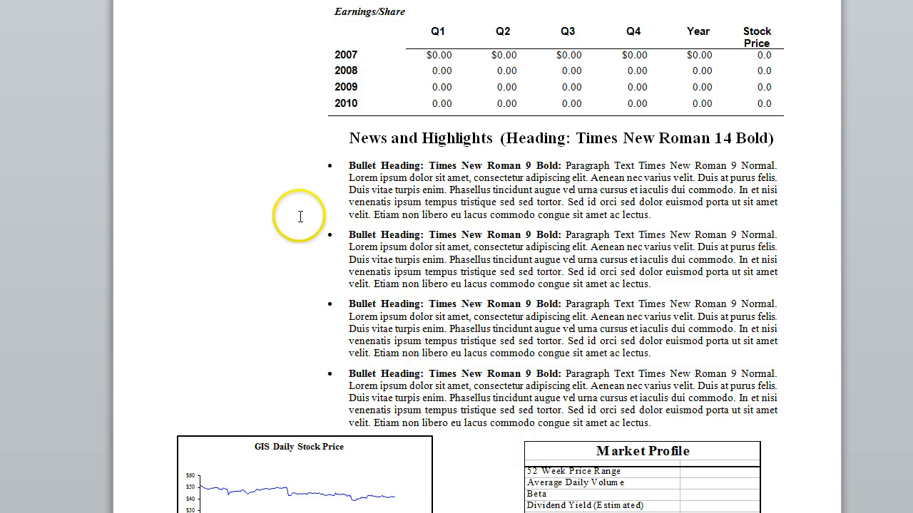
pyautogui.moveTo(311, 234)
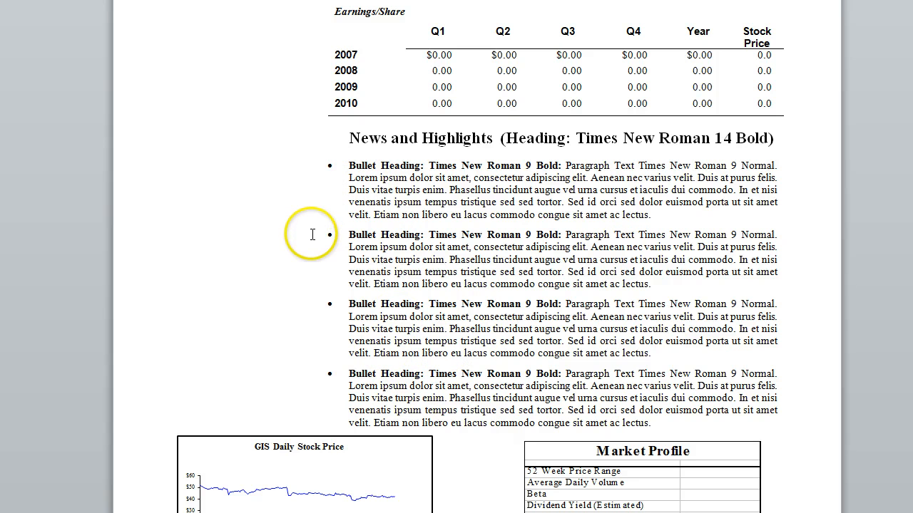
pyautogui.moveTo(310, 231)
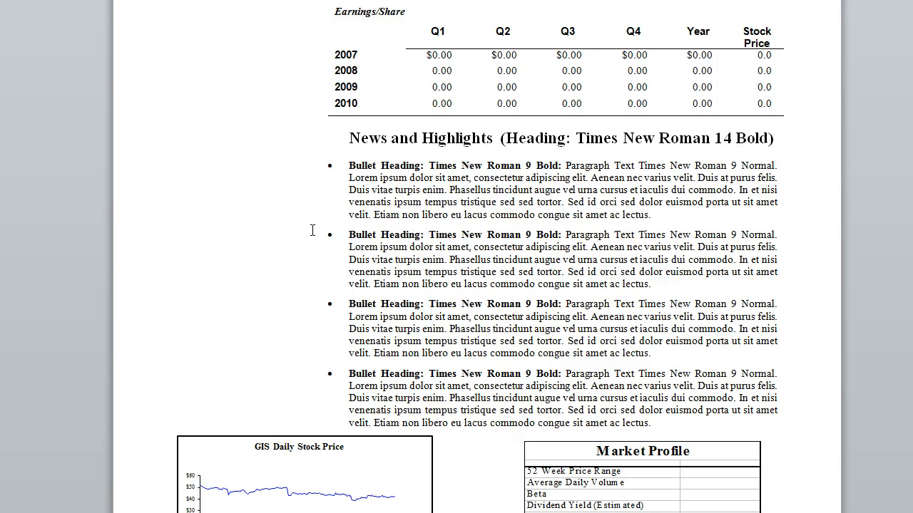
pyautogui.scroll(-3)
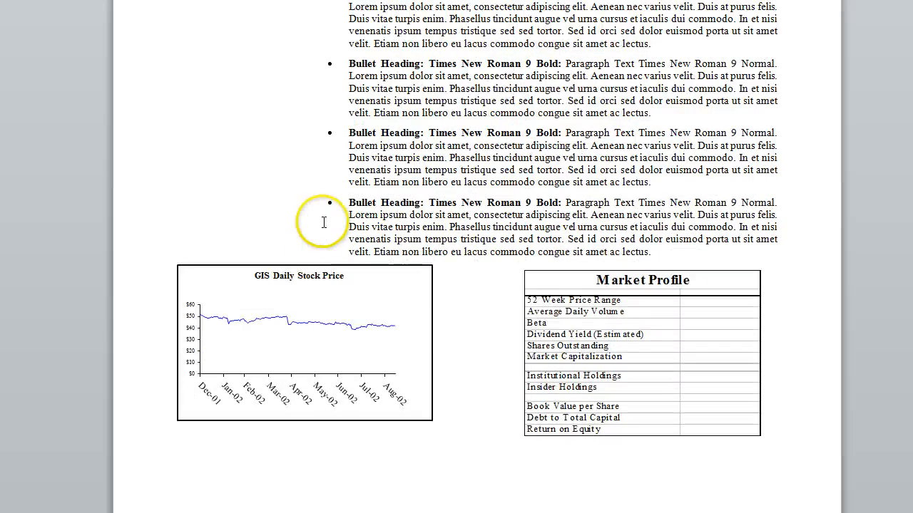
pyautogui.moveTo(342, 336)
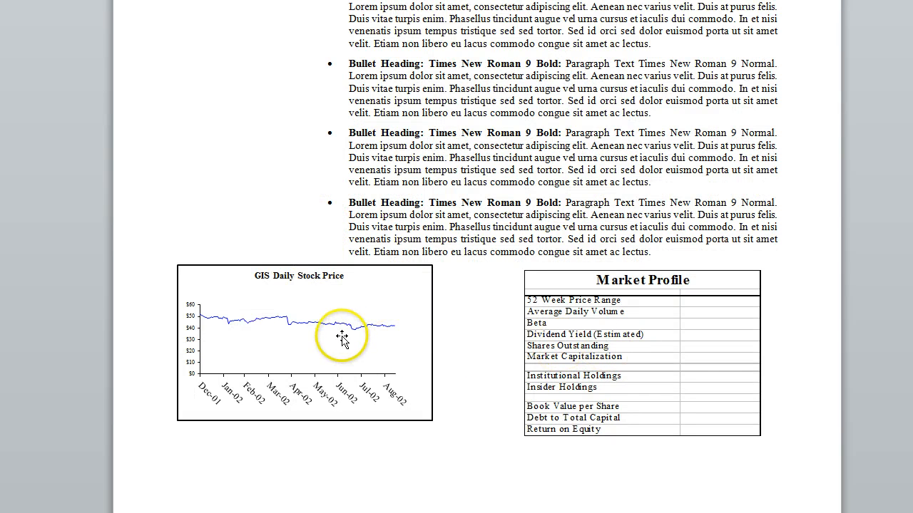
pyautogui.moveTo(322, 331)
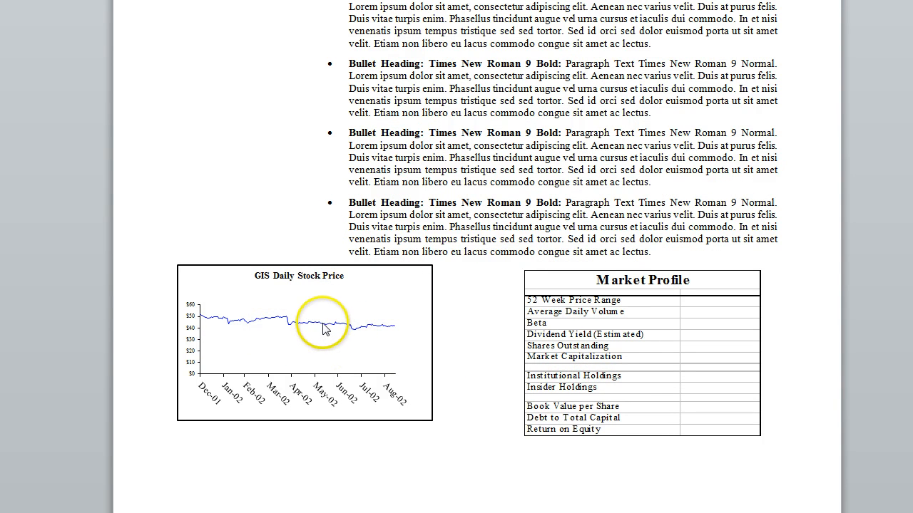
pyautogui.moveTo(655, 336)
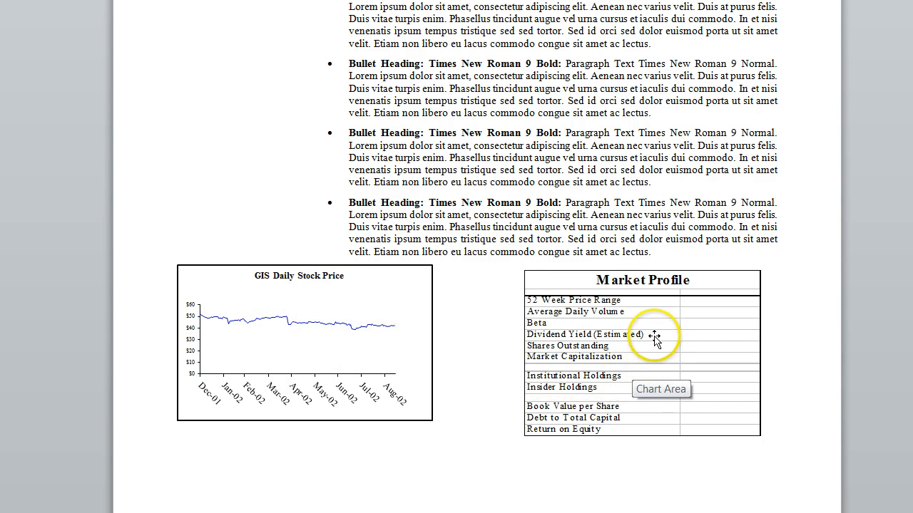
pyautogui.moveTo(596, 397)
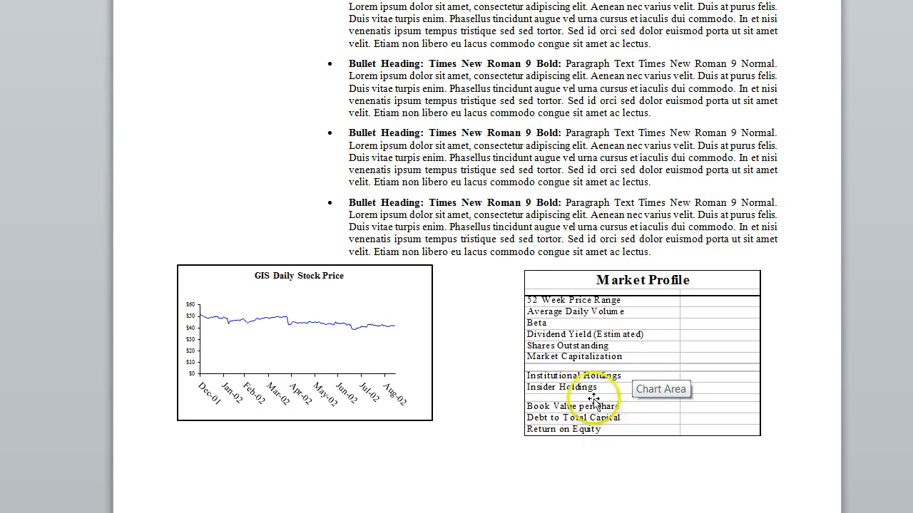
pyautogui.moveTo(492, 343)
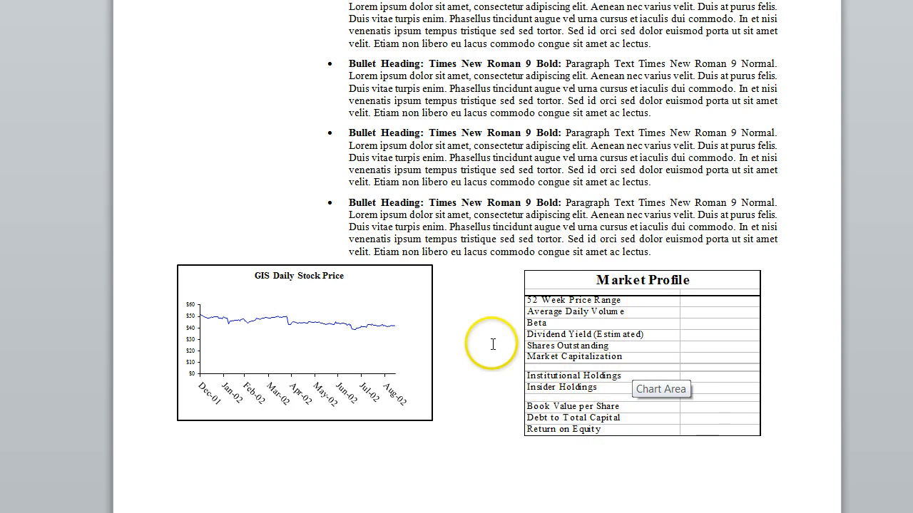
pyautogui.scroll(-3)
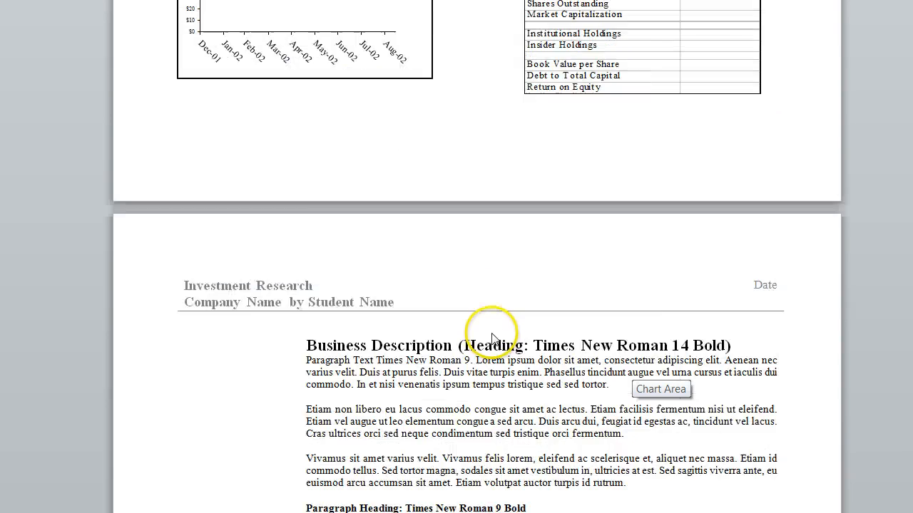
# Scroll through Industry Overview and Investment Summary onto page 3's Valuation and Financial Analysis
pyautogui.scroll(-3)
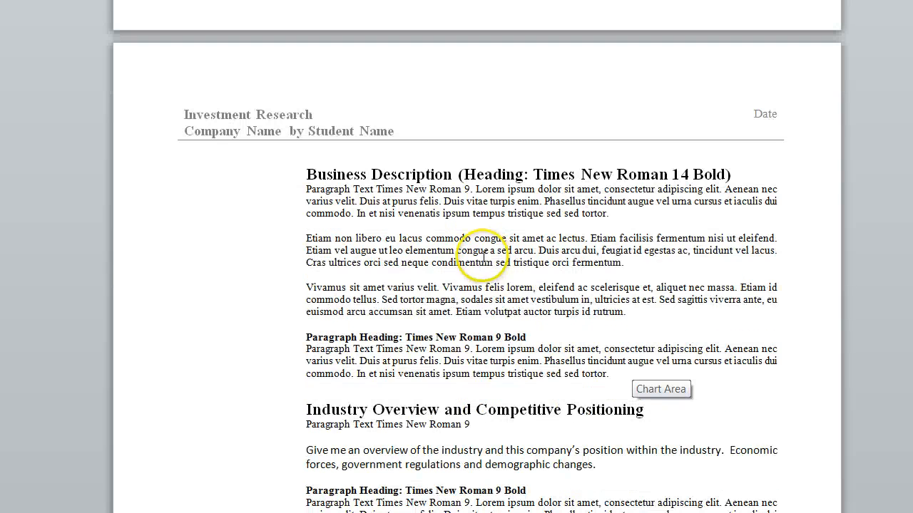
pyautogui.moveTo(487, 355)
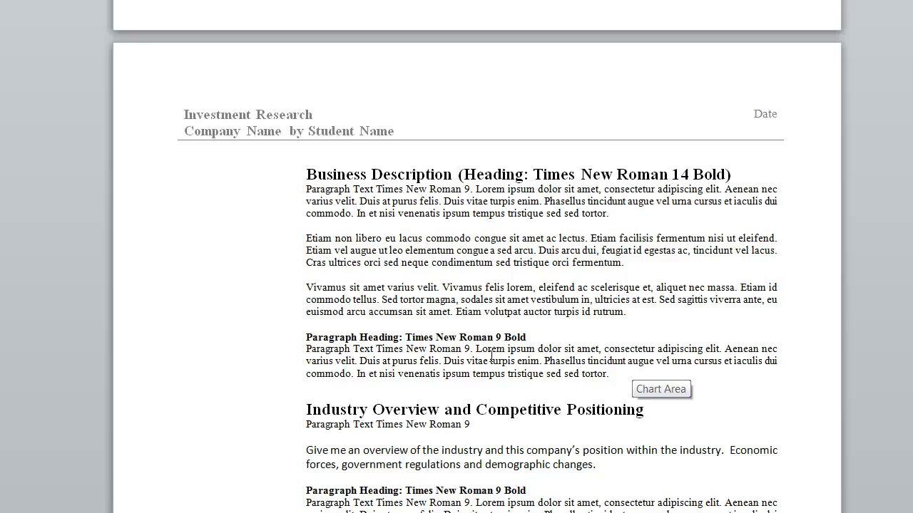
pyautogui.moveTo(639, 221)
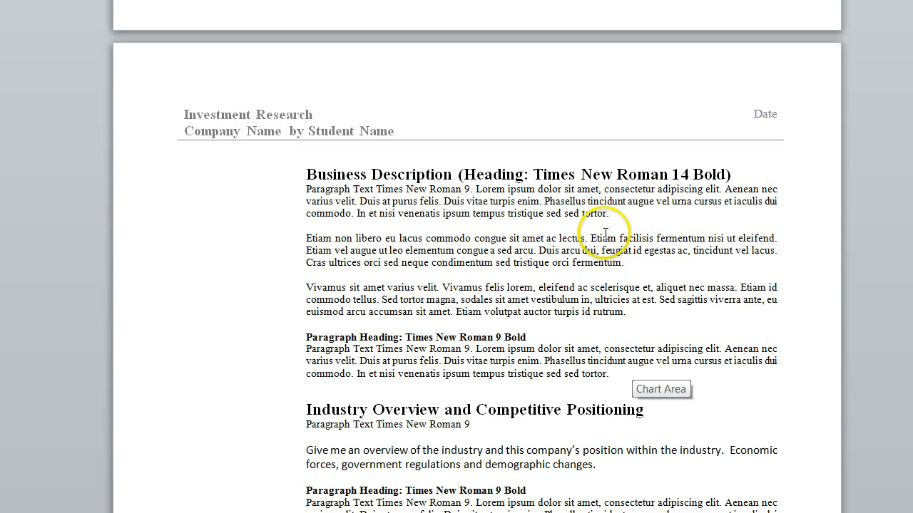
pyautogui.scroll(-3)
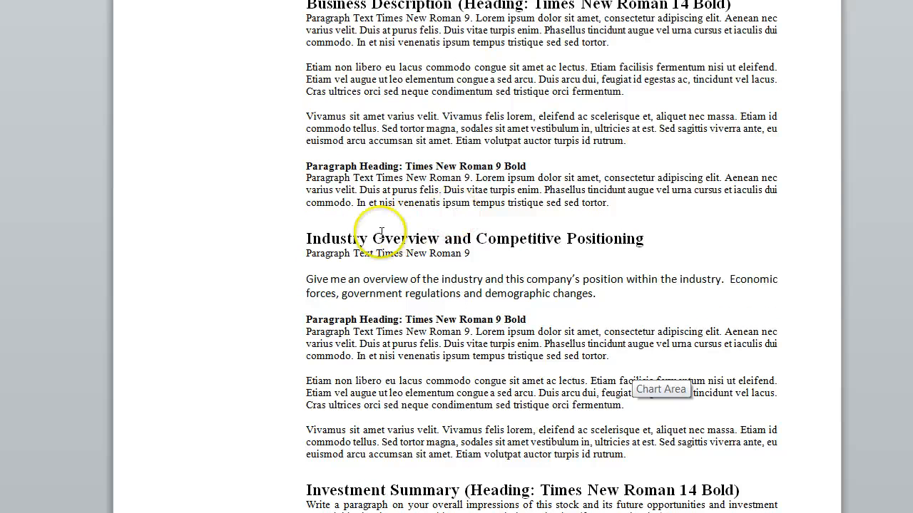
pyautogui.moveTo(543, 255)
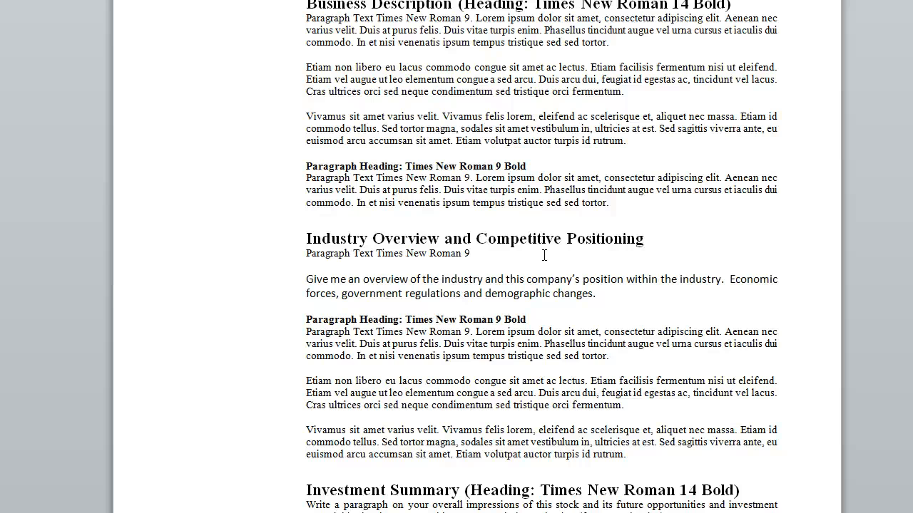
pyautogui.scroll(-3)
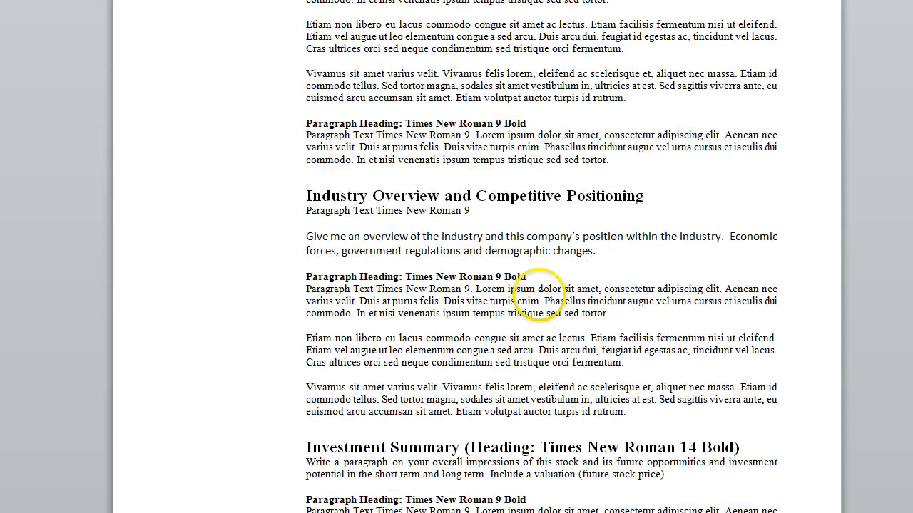
pyautogui.scroll(-3)
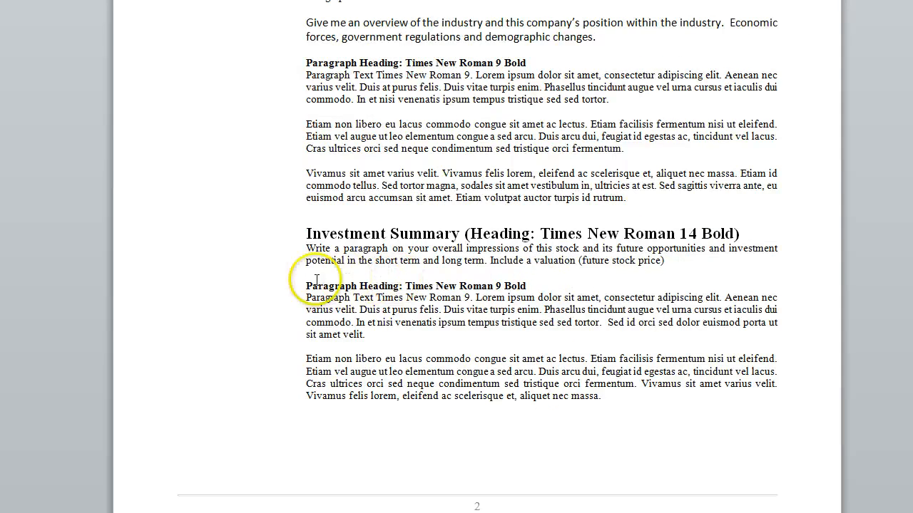
pyautogui.scroll(-3)
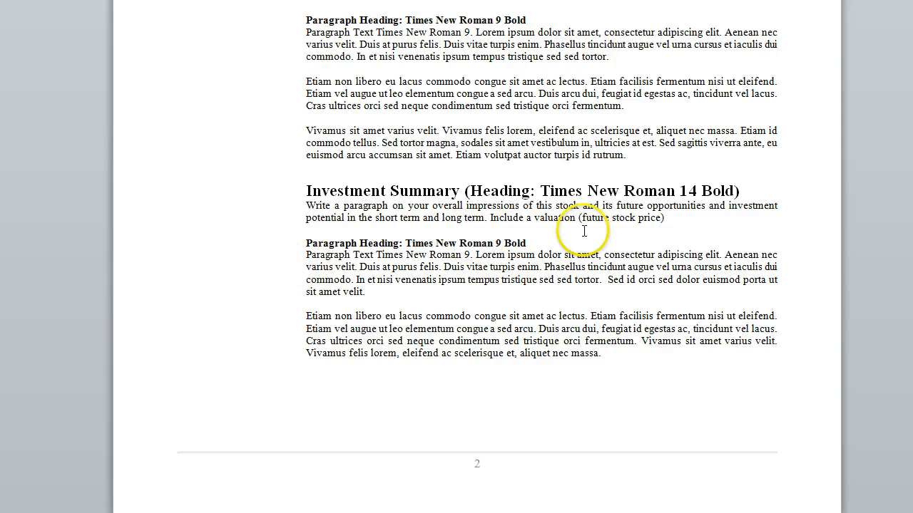
pyautogui.scroll(-3)
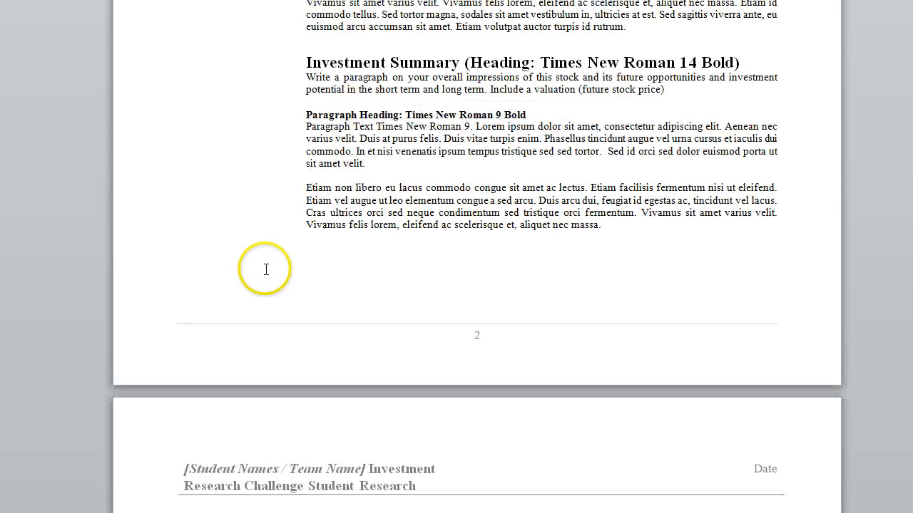
pyautogui.scroll(-3)
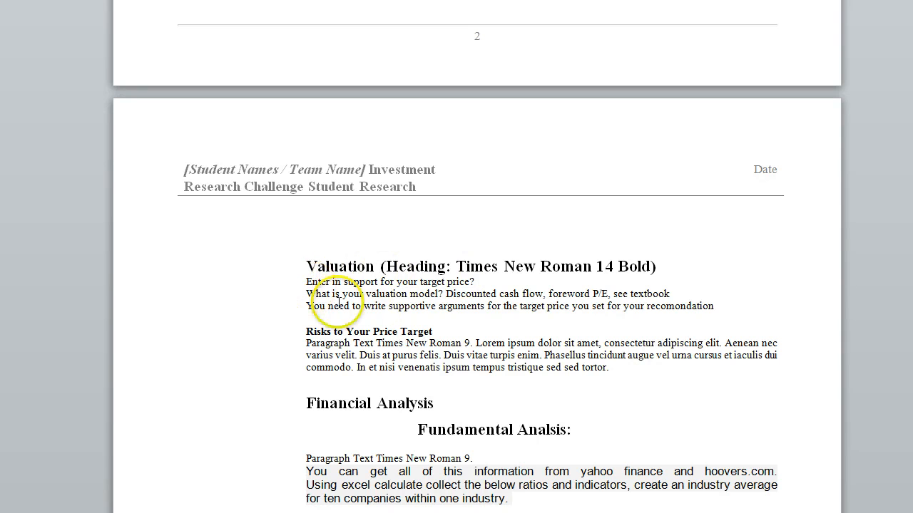
pyautogui.moveTo(258, 249)
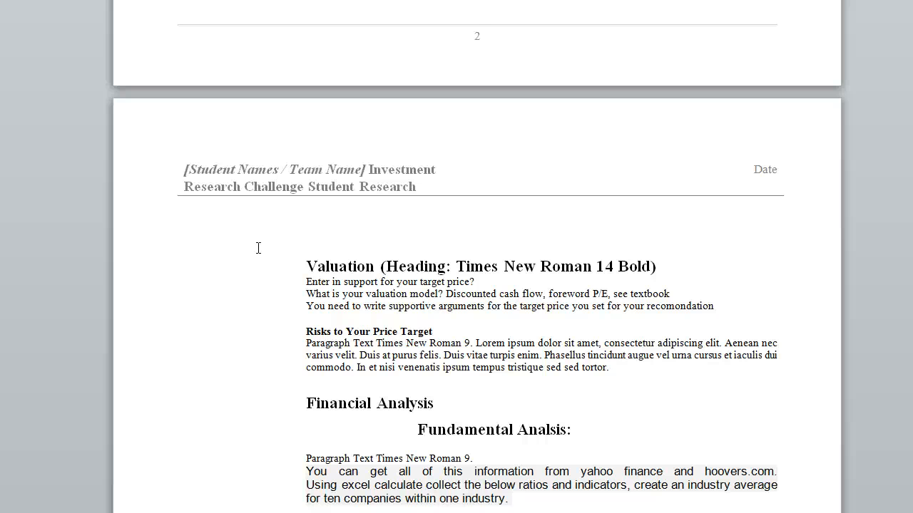
# Scroll the Valuation section down to the Financial Analysis earnings and ratio analysis headings
pyautogui.scroll(-3)
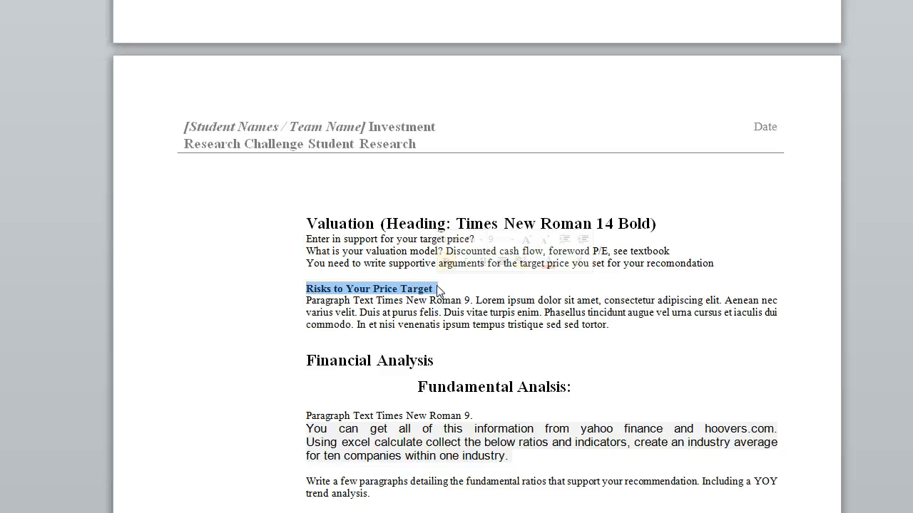
pyautogui.scroll(-3)
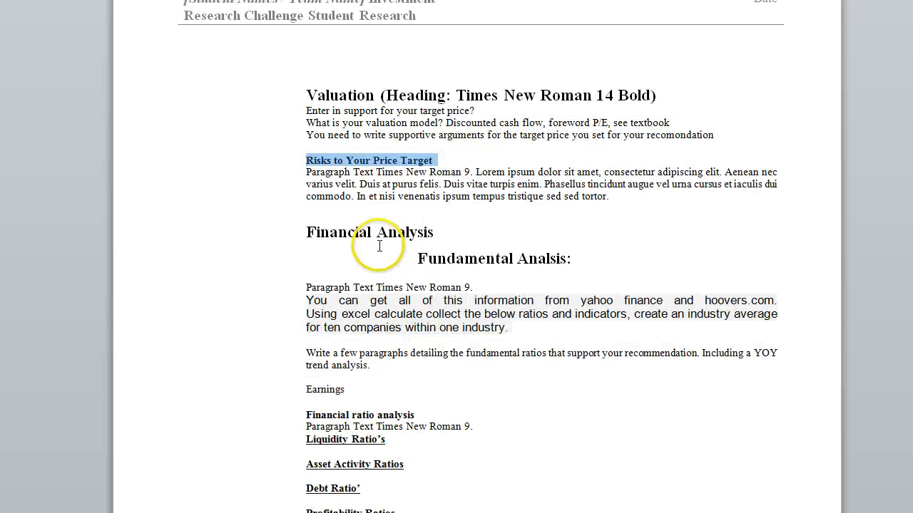
# Scroll through the Financial Analysis liquidity, asset activity and debt ratio lists
pyautogui.scroll(-3)
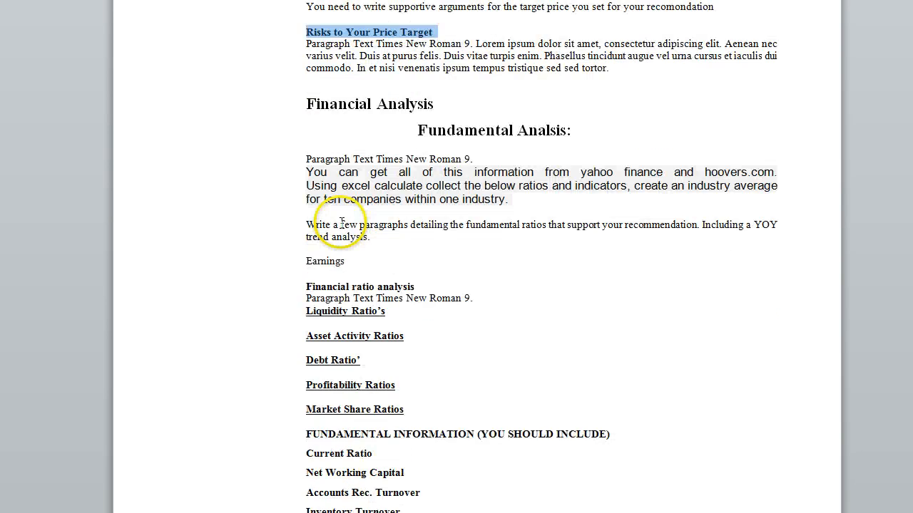
pyautogui.scroll(-3)
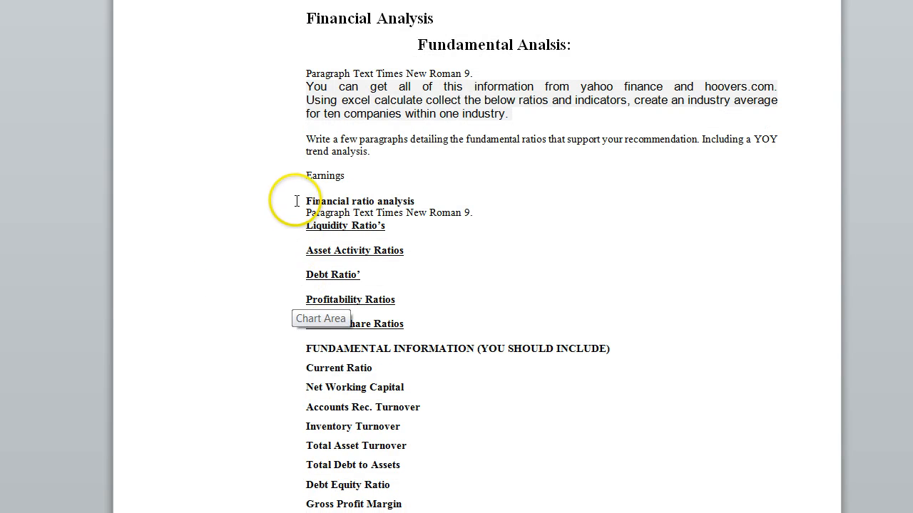
pyautogui.moveTo(284, 251)
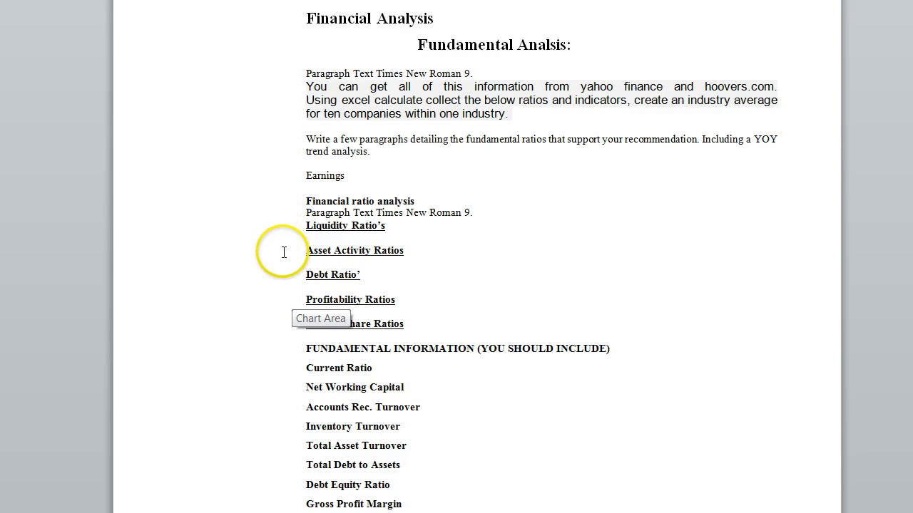
pyautogui.scroll(-3)
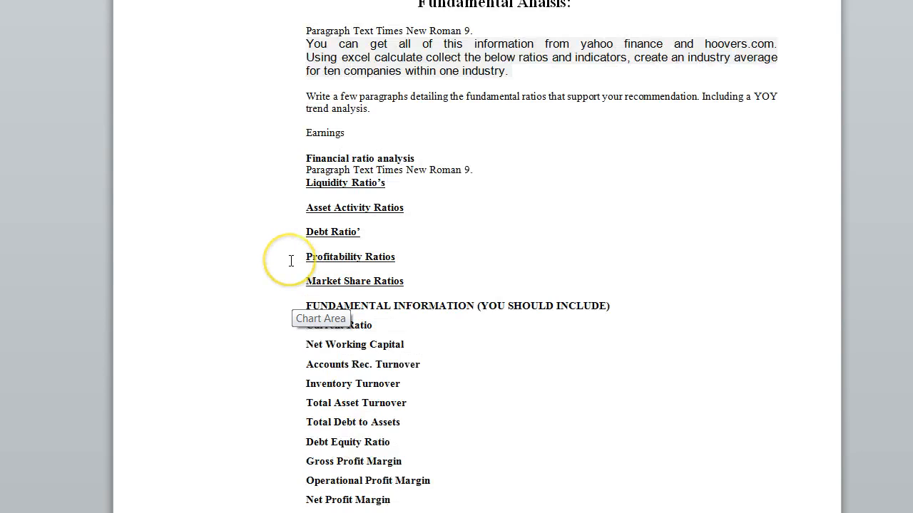
pyautogui.scroll(-3)
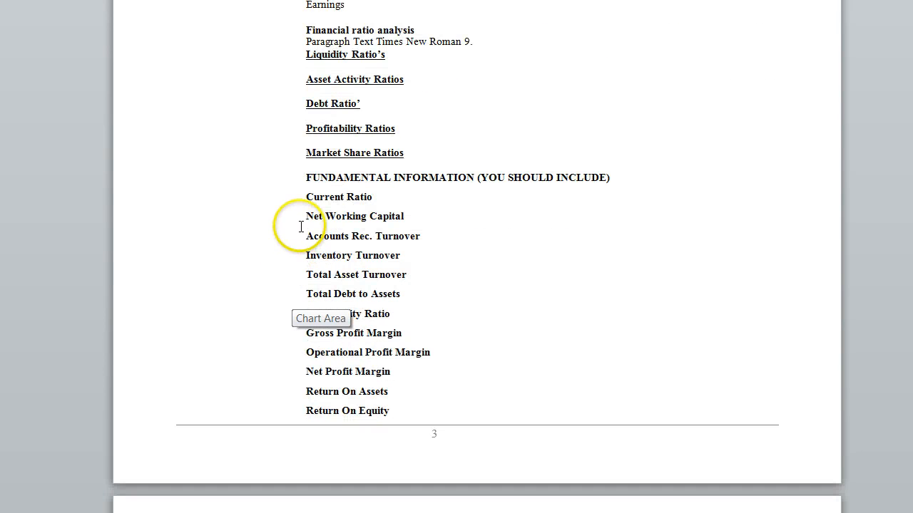
pyautogui.scroll(-3)
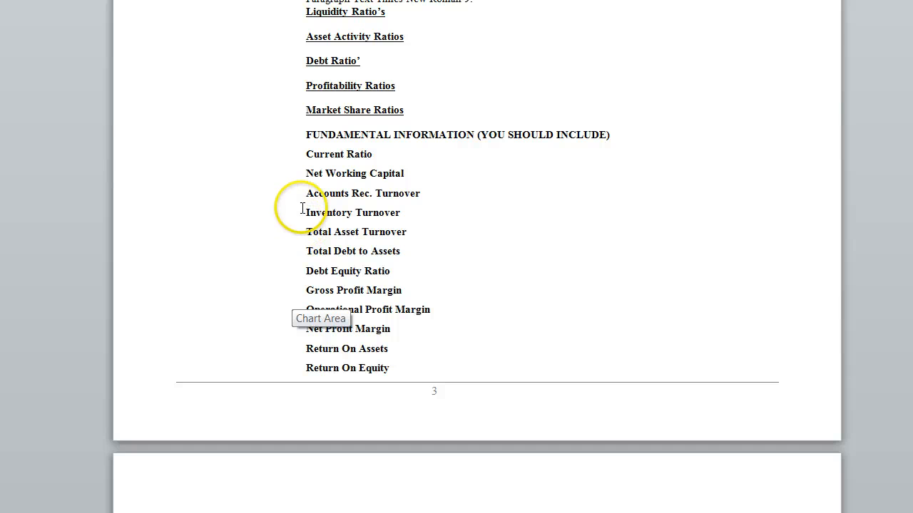
pyautogui.scroll(3)
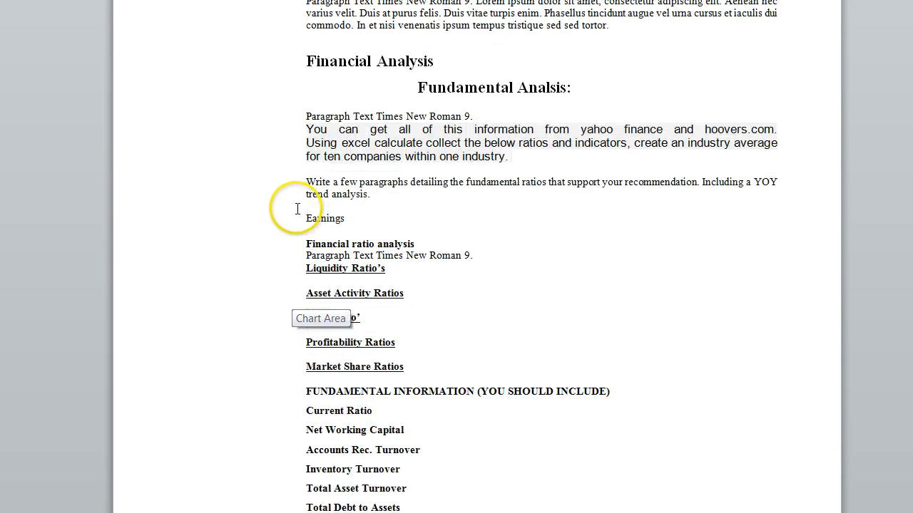
pyautogui.moveTo(453, 250)
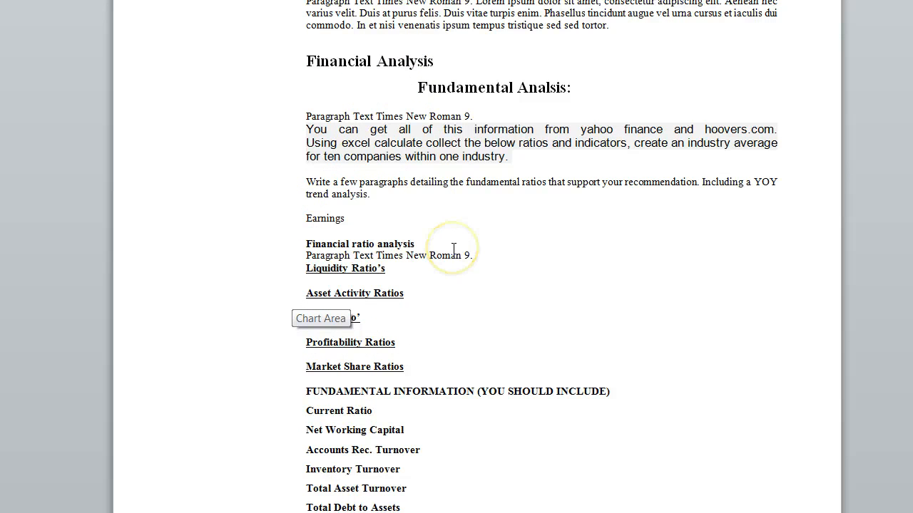
pyautogui.moveTo(673, 97)
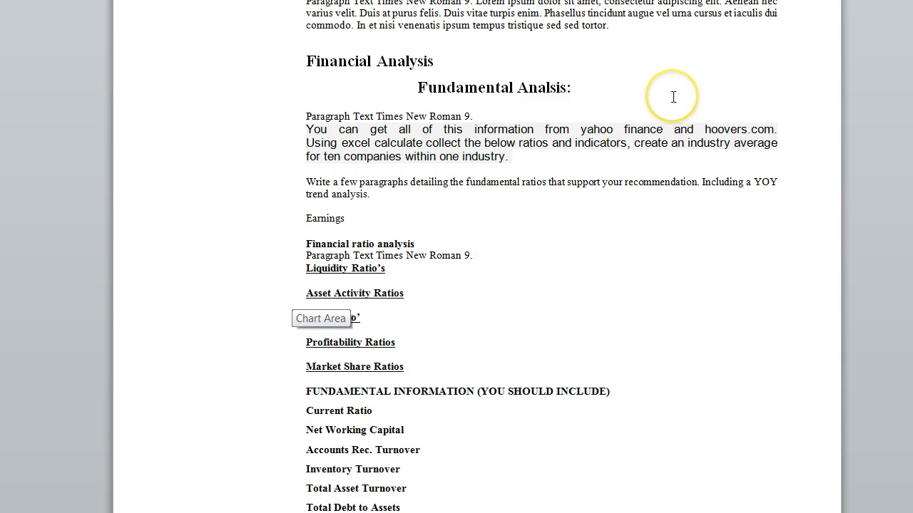
pyautogui.moveTo(673, 97)
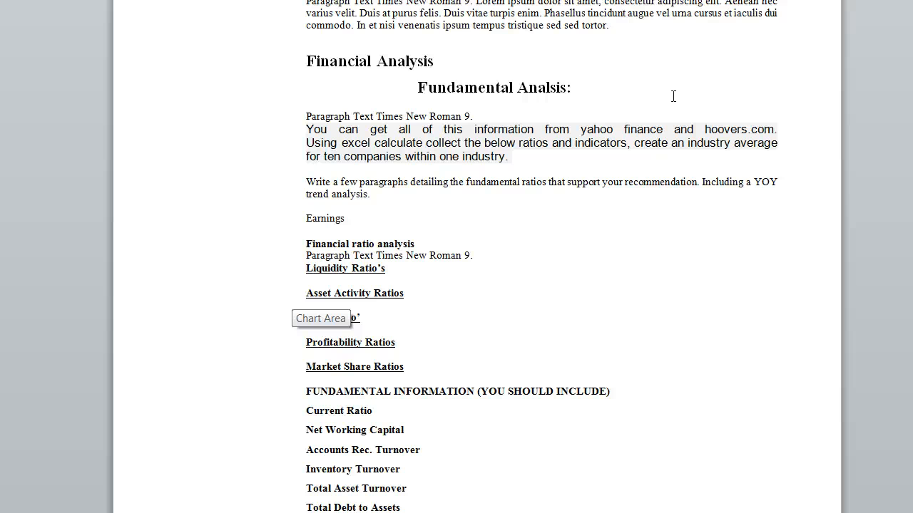
pyautogui.moveTo(411, 405)
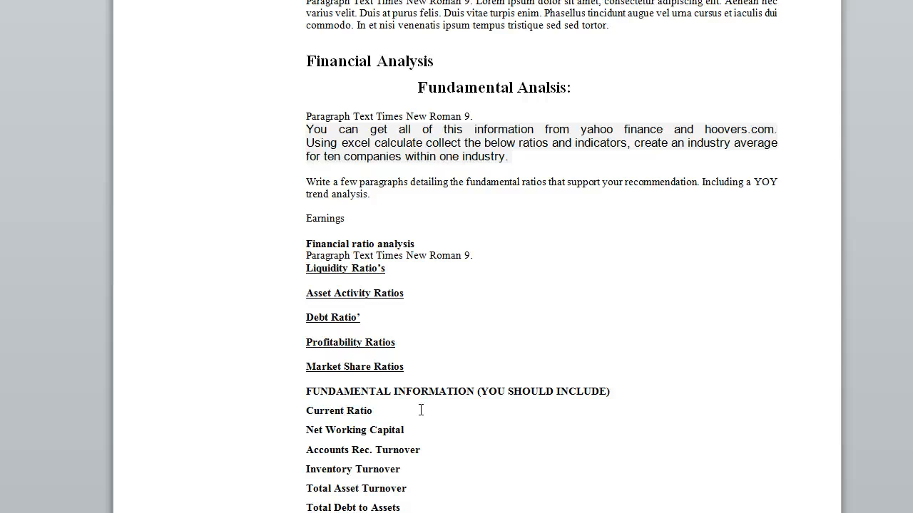
# Scroll past the Technical Analysis indicators list onto the Investment Risks section
pyautogui.scroll(-3)
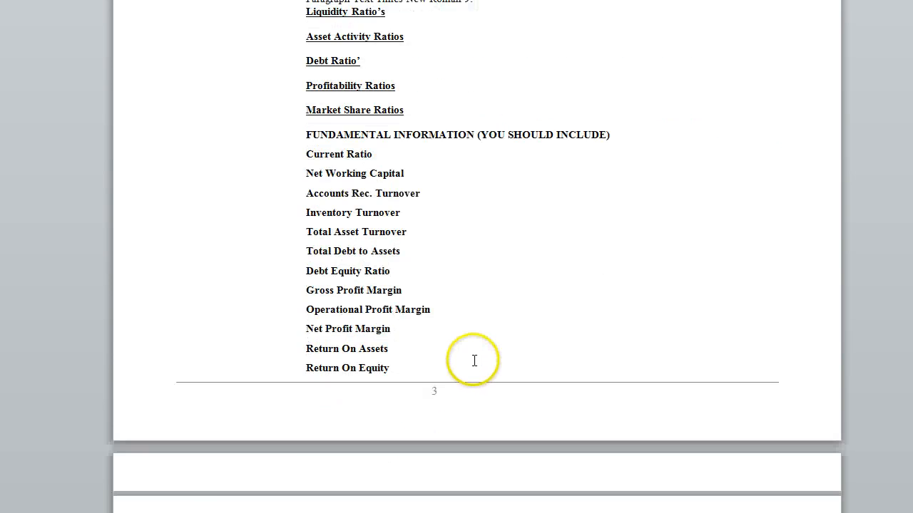
pyautogui.scroll(-3)
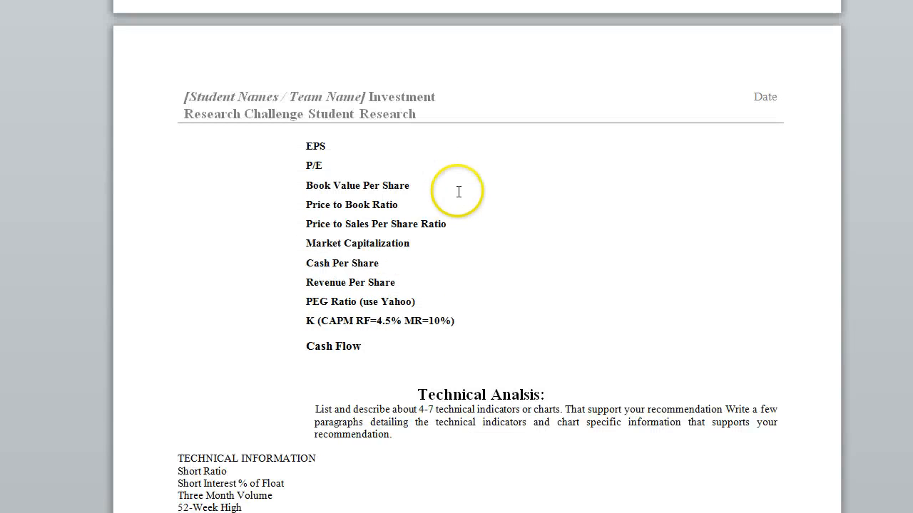
pyautogui.scroll(-3)
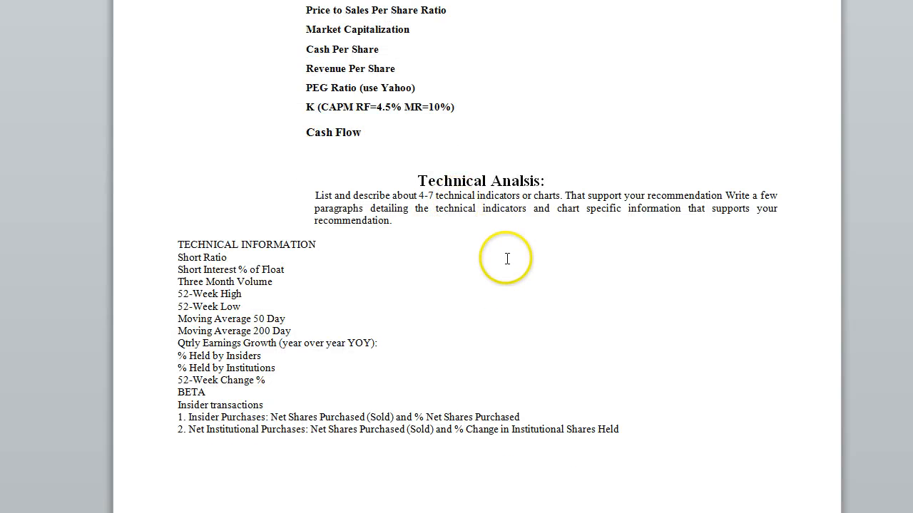
pyautogui.scroll(-3)
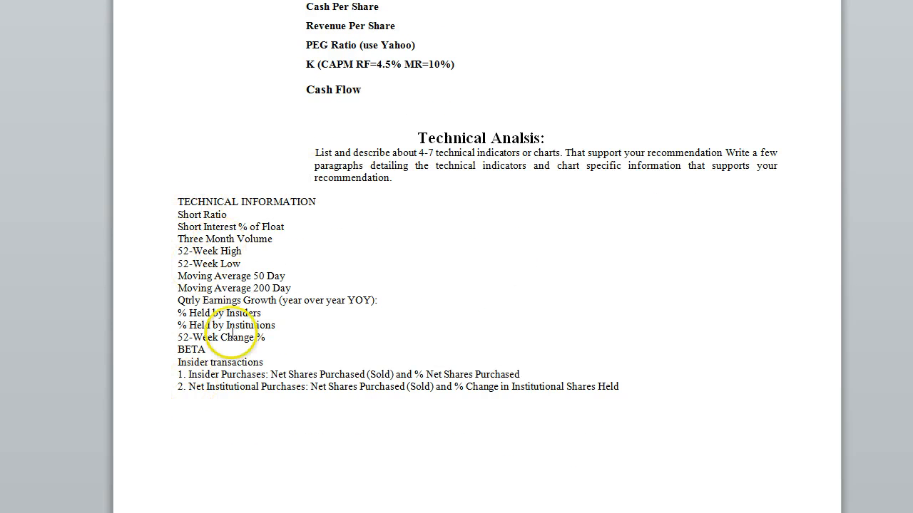
pyautogui.moveTo(371, 278)
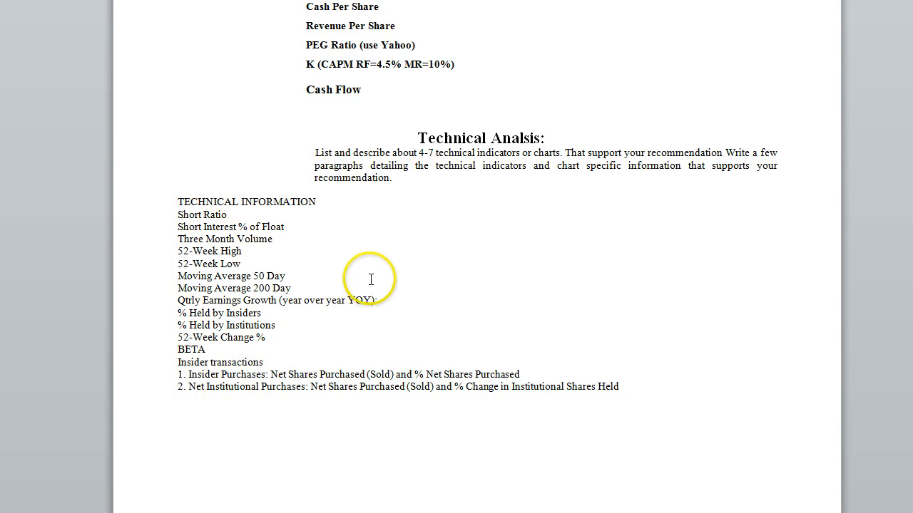
pyautogui.moveTo(379, 271)
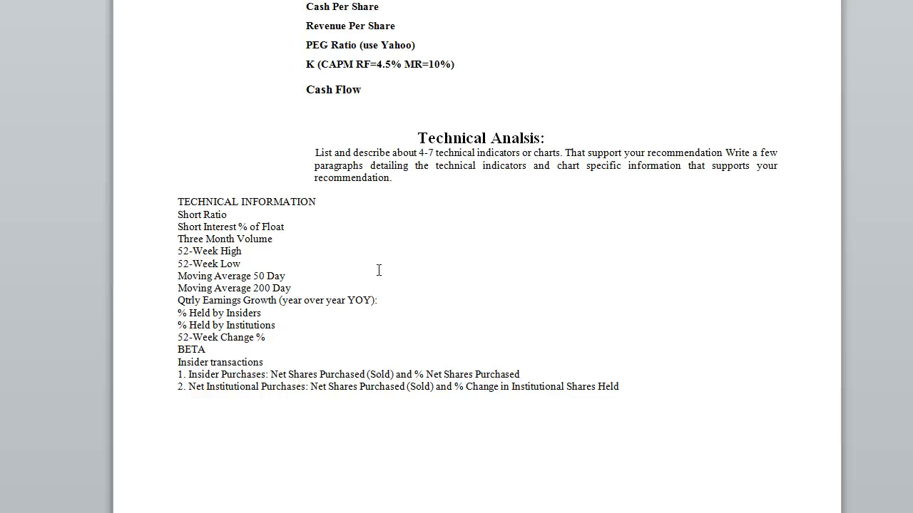
pyautogui.scroll(-3)
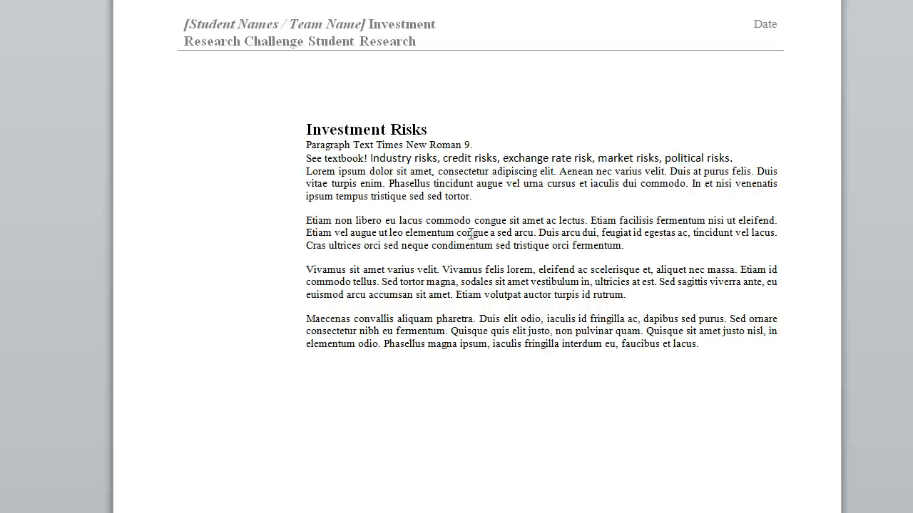
# Scroll down to the Income Statement figure page and back up to the end of Investment Risks
pyautogui.scroll(-3)
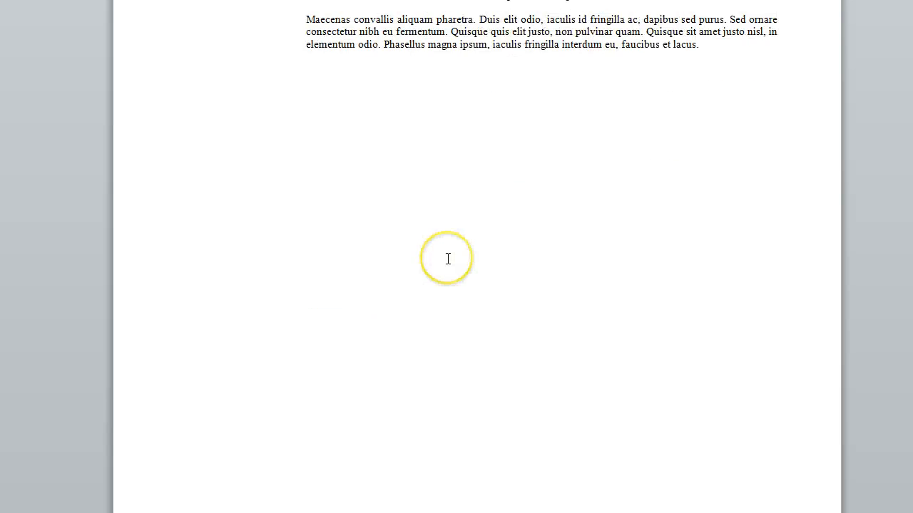
pyautogui.scroll(-3)
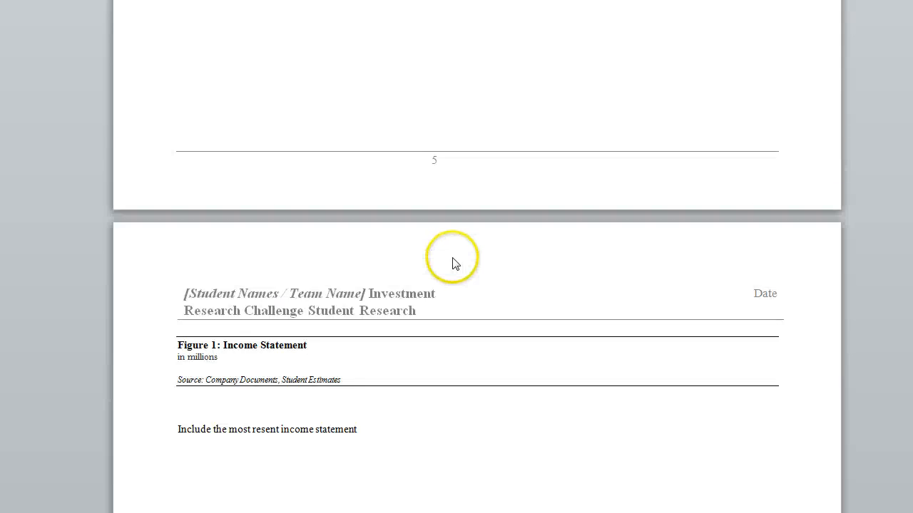
pyautogui.scroll(-3)
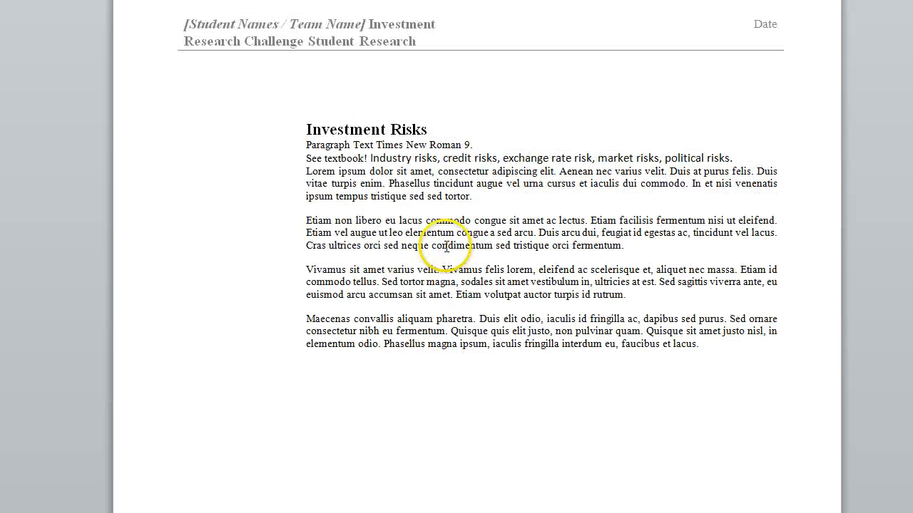
pyautogui.scroll(-3)
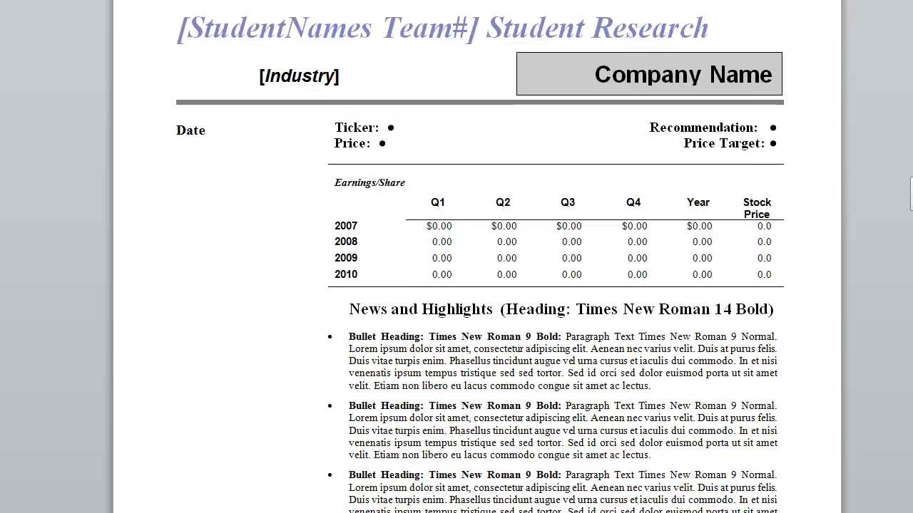
pyautogui.scroll(-3)
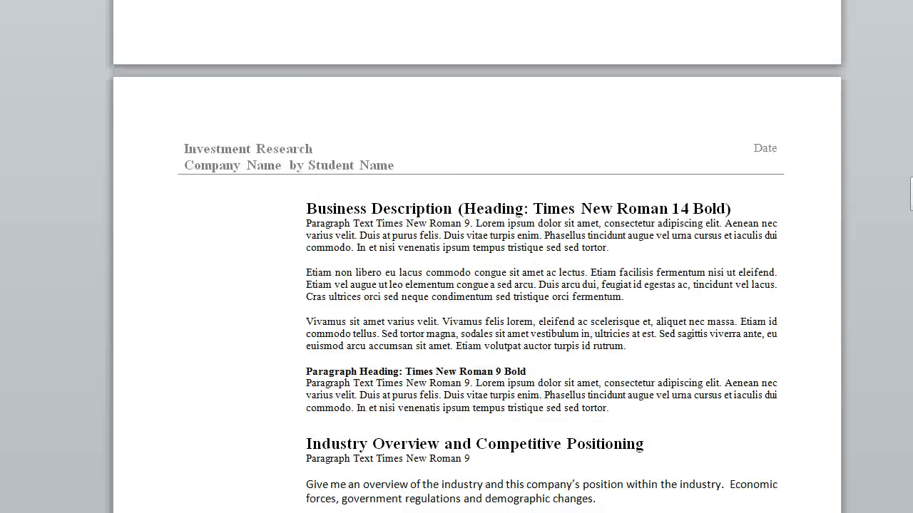
pyautogui.scroll(-3)
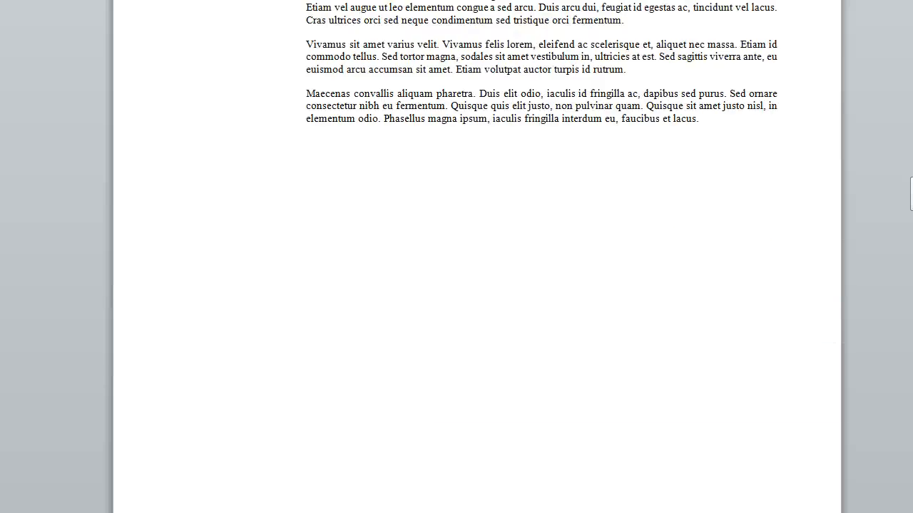
pyautogui.scroll(3)
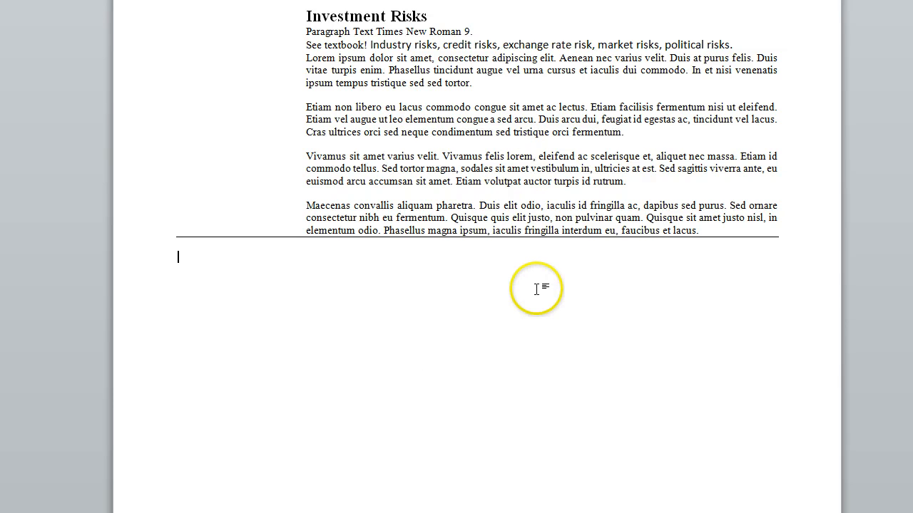
# Type the bold line "SUMMARY of your analysis and your findings and your support for your target price and recommendations."
pyautogui.write('SUMM')
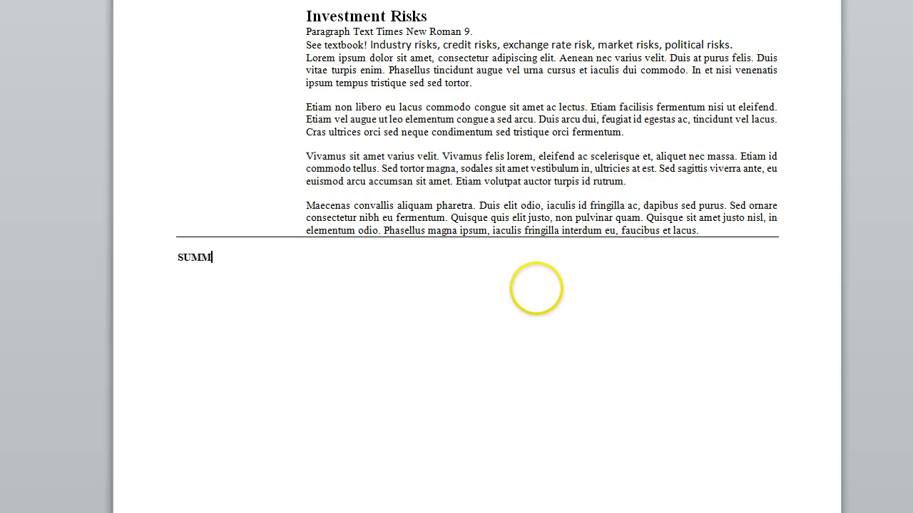
pyautogui.write('ARY of')
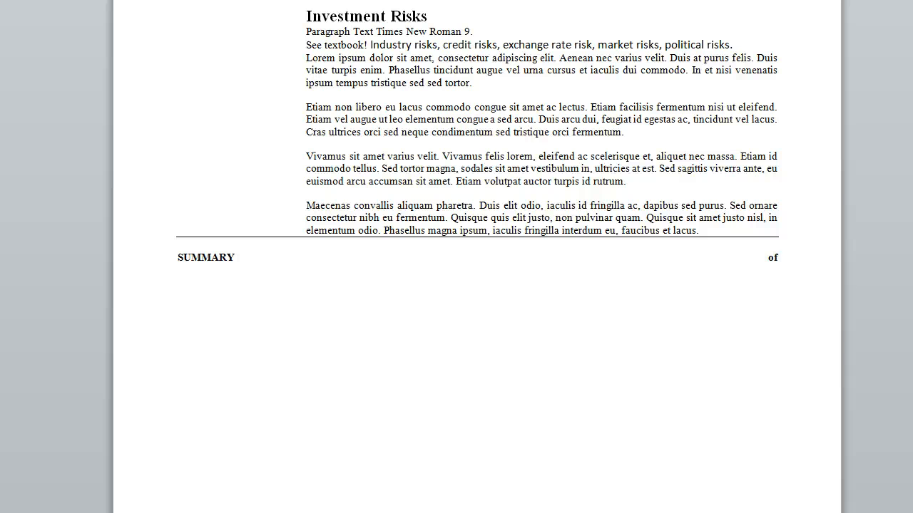
pyautogui.click(782, 257)
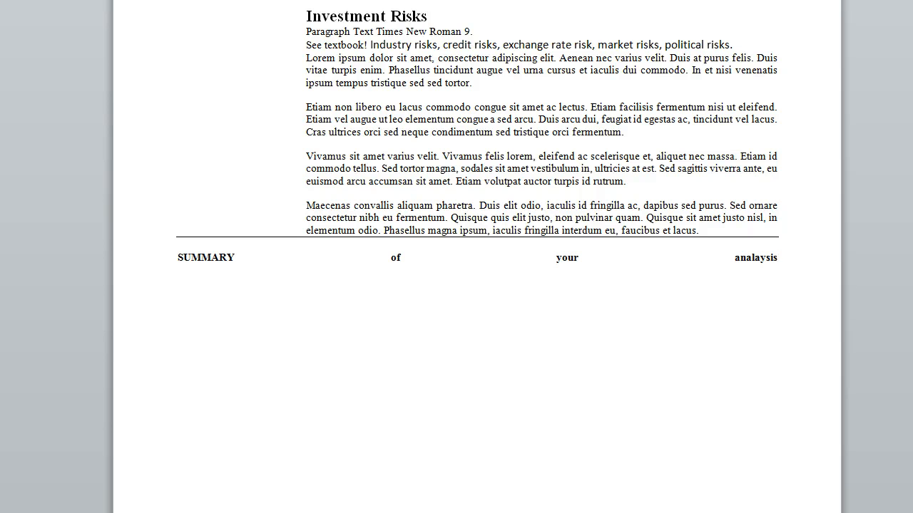
pyautogui.write('and yoru')
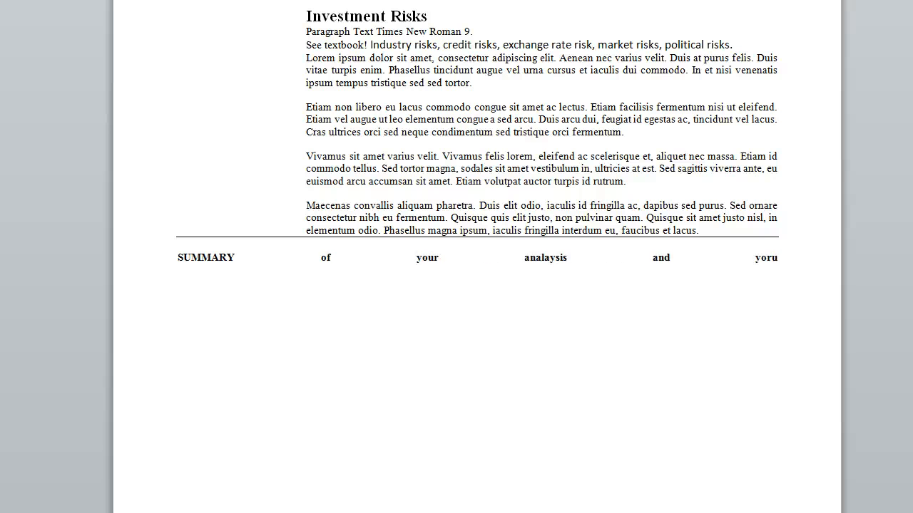
pyautogui.write('your findings and arey')
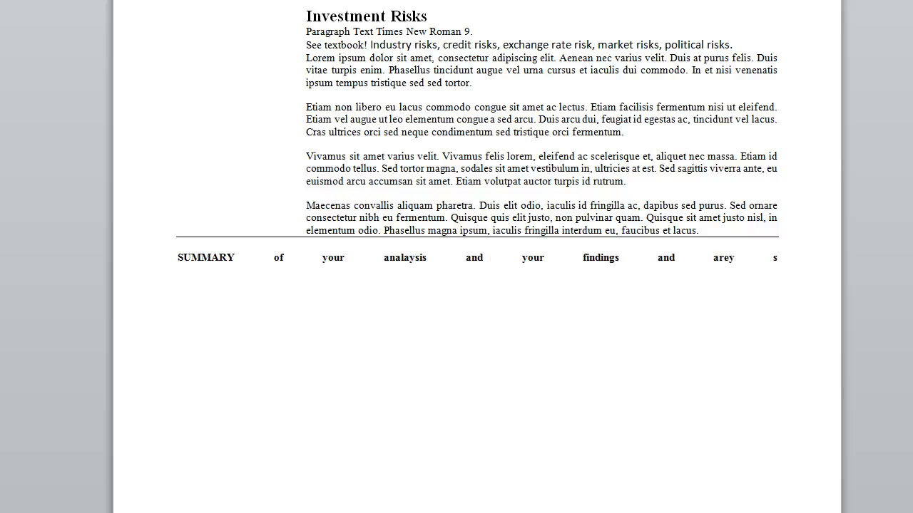
pyautogui.write('support for your ta')
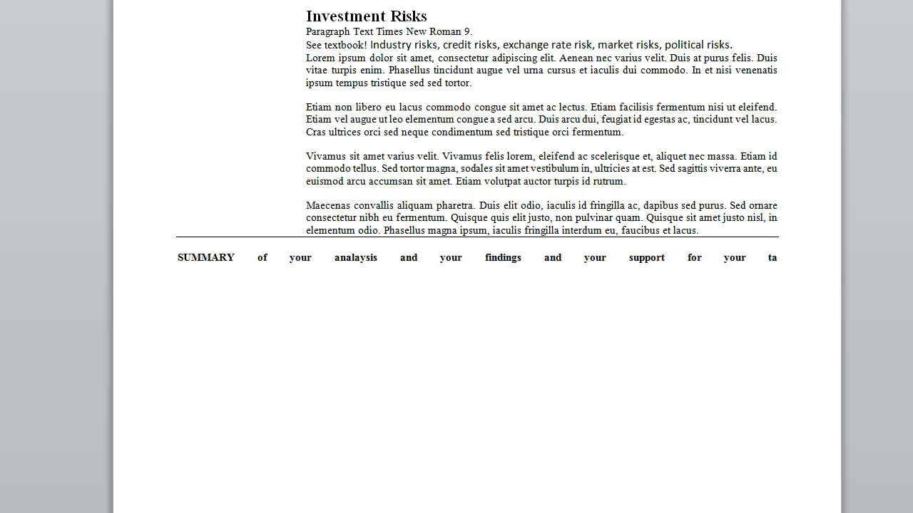
pyautogui.write('target price and r')
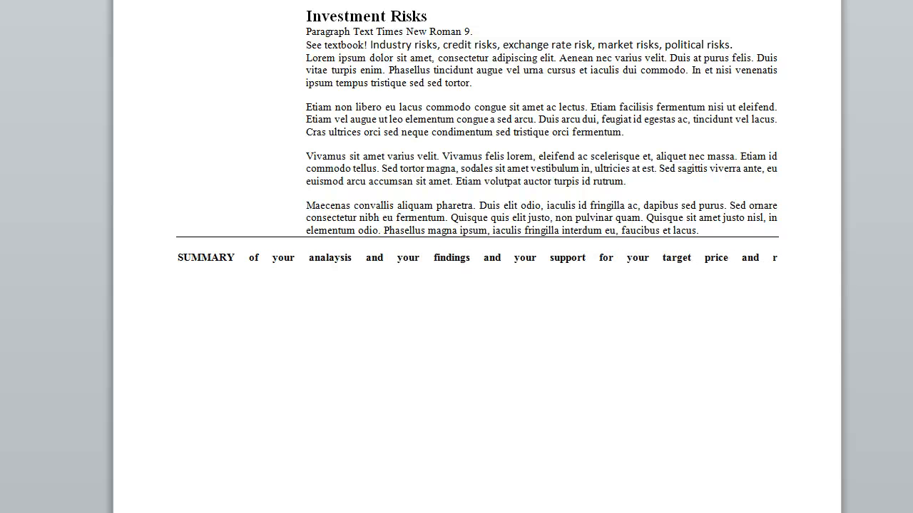
pyautogui.write('ecommen')
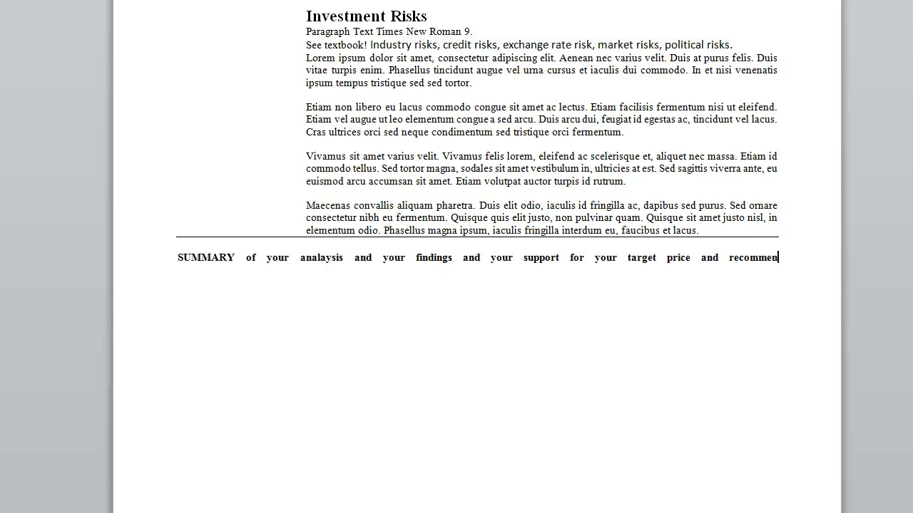
pyautogui.write('dations')
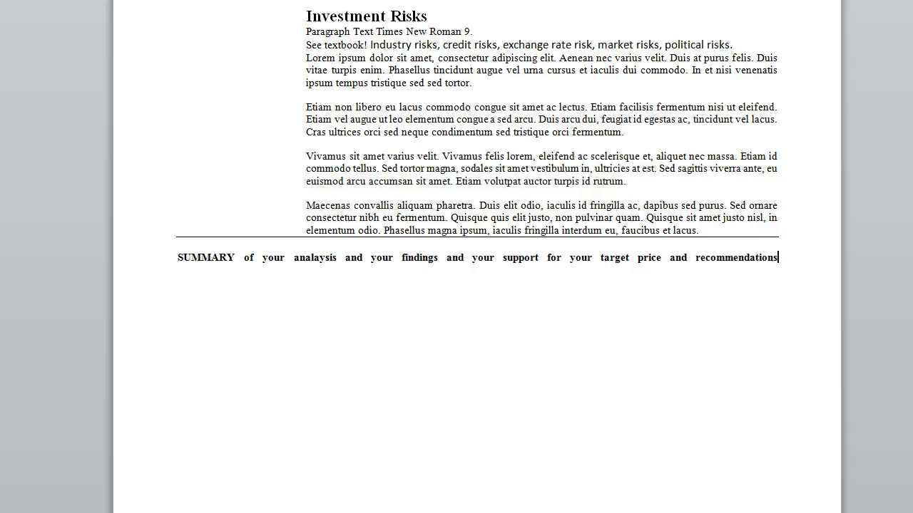
pyautogui.write('.')
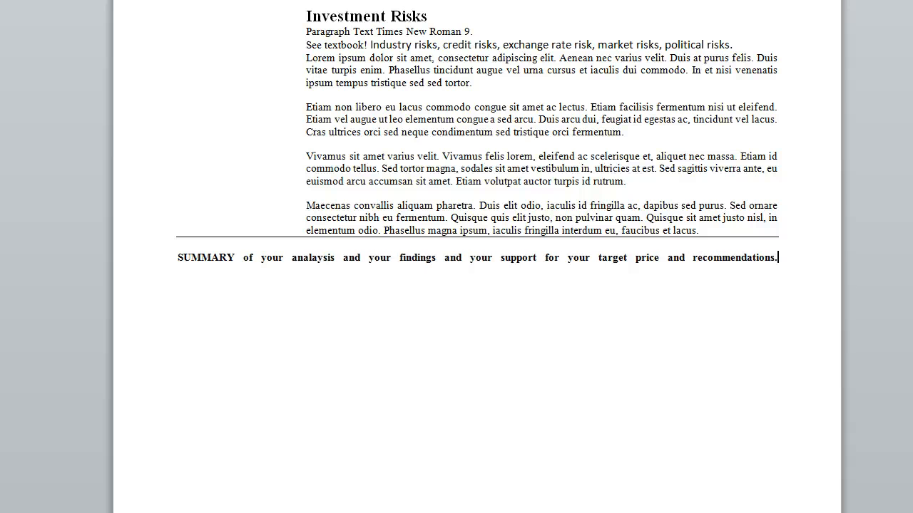
pyautogui.moveTo(510, 294)
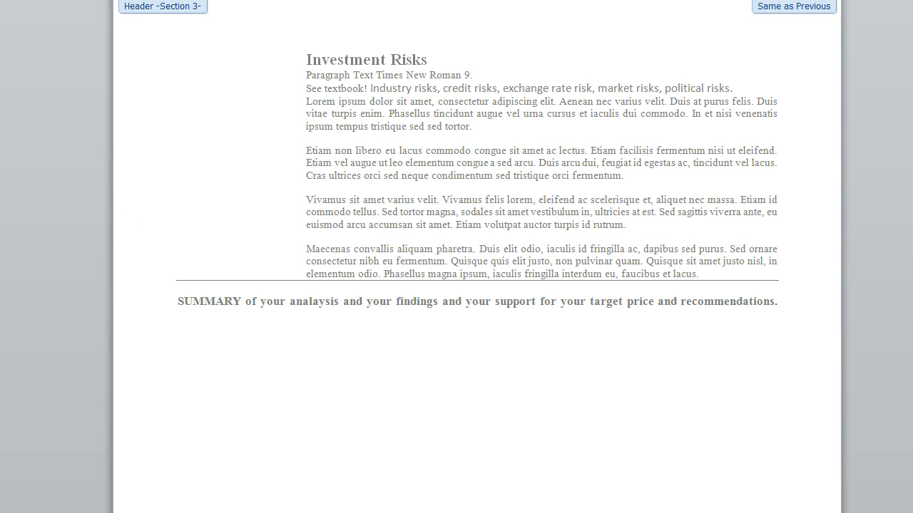
pyautogui.moveTo(187, 108)
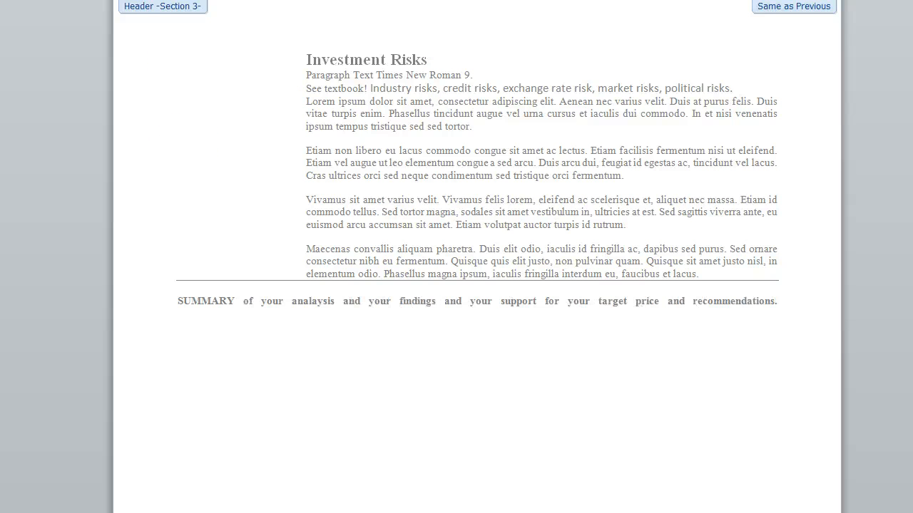
pyautogui.moveTo(416, 331)
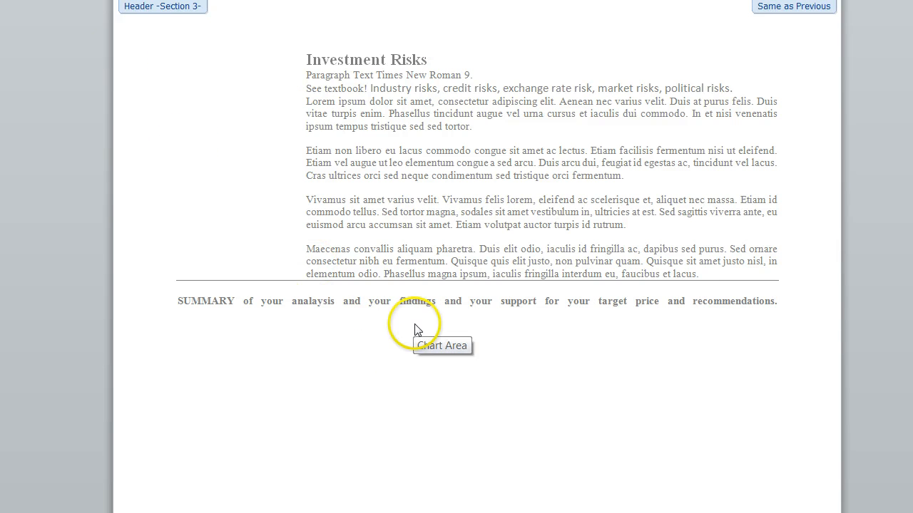
# Scroll through the Income Statement and Balance Sheet figure pages
pyautogui.scroll(-3)
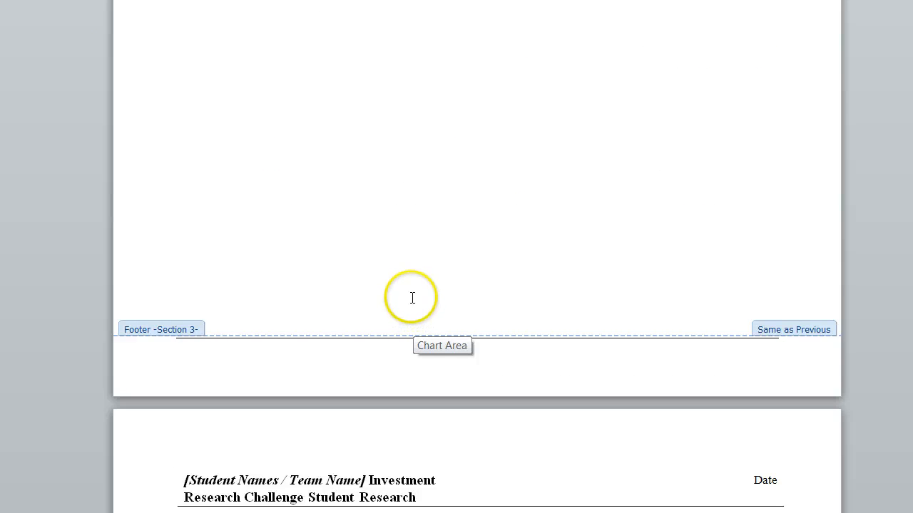
pyautogui.scroll(3)
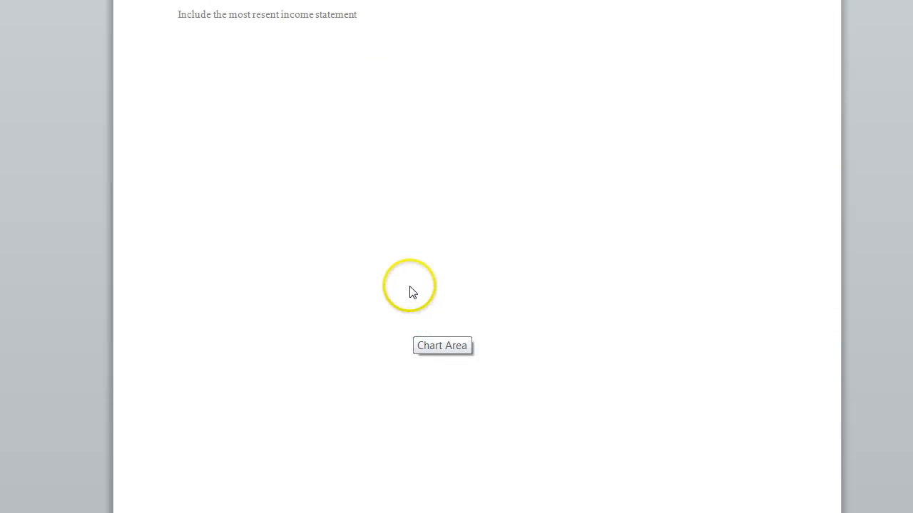
pyautogui.scroll(-3)
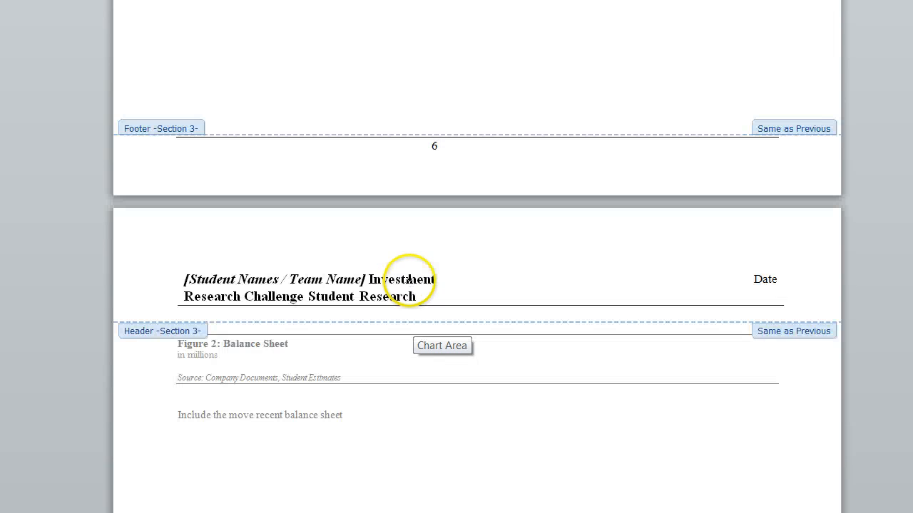
pyautogui.scroll(-3)
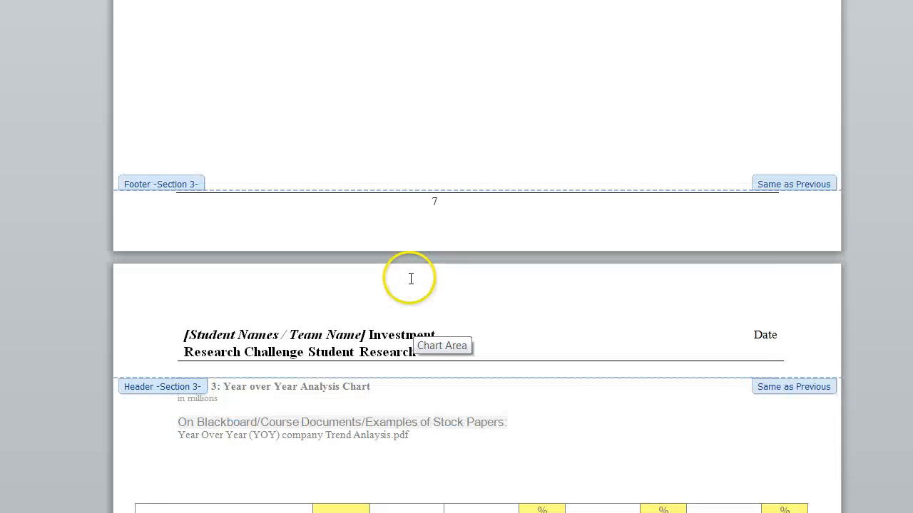
pyautogui.scroll(-3)
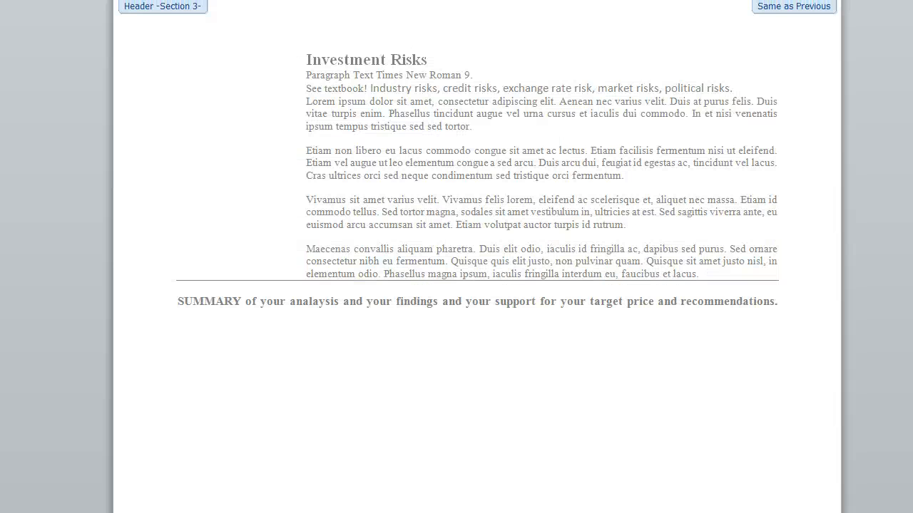
pyautogui.scroll(-3)
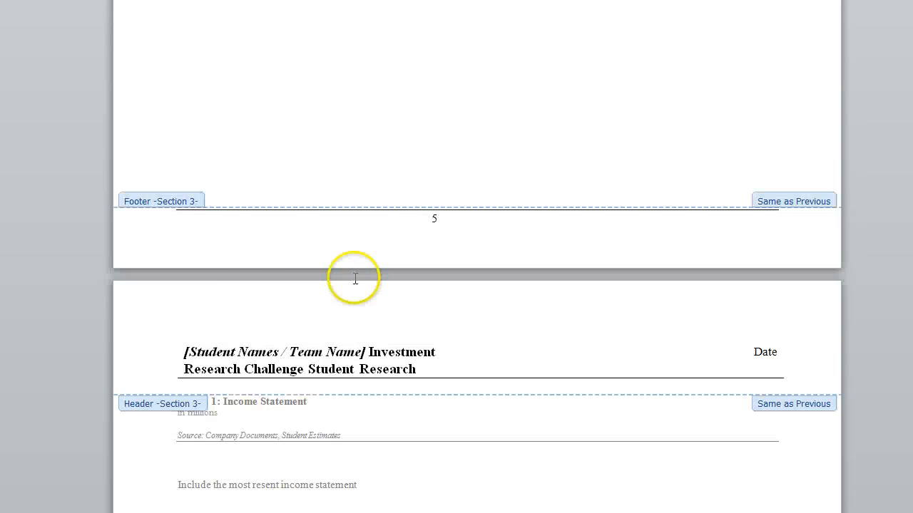
pyautogui.scroll(-3)
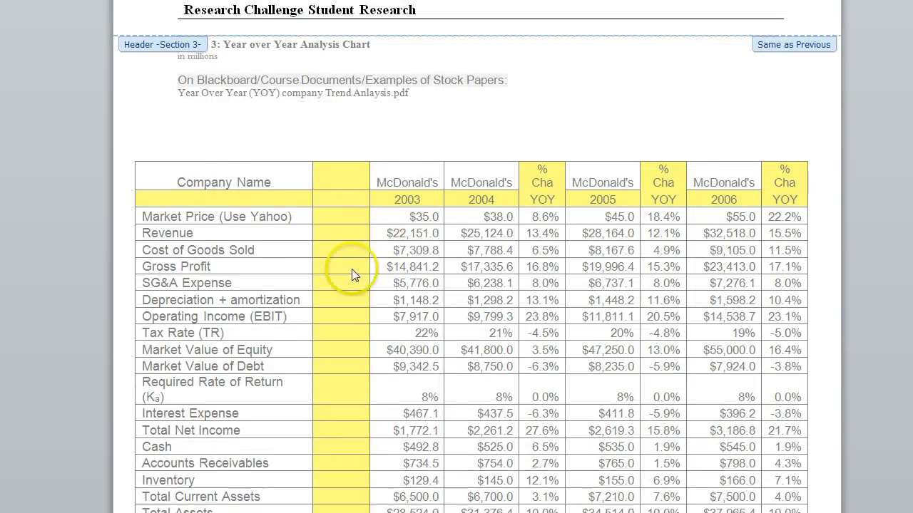
# Scroll past the Year over Year chart and Industry Spreadsheet pages to Other Statements or Exhibits
pyautogui.scroll(-3)
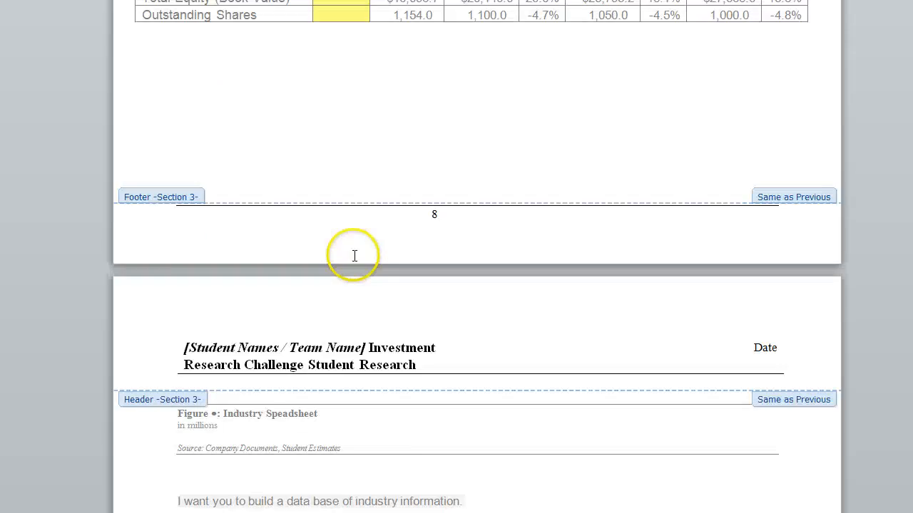
pyautogui.scroll(3)
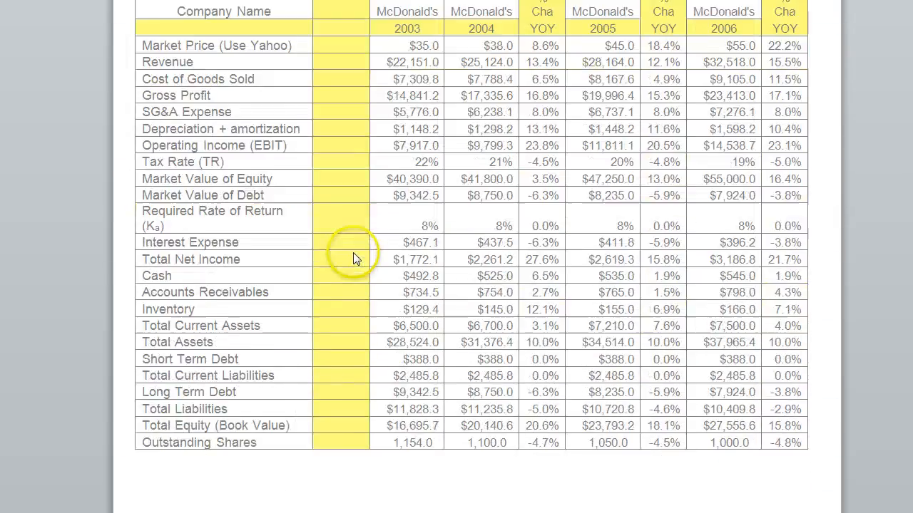
pyautogui.scroll(-3)
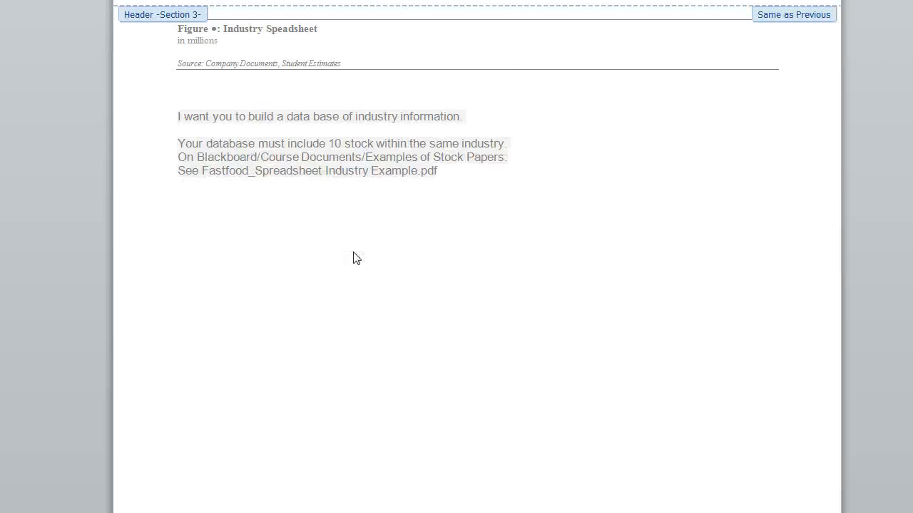
pyautogui.scroll(-3)
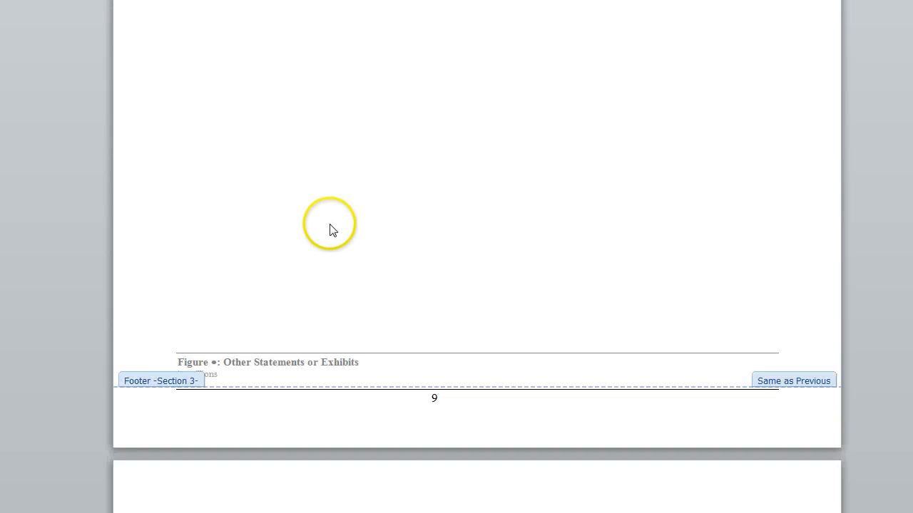
pyautogui.scroll(-3)
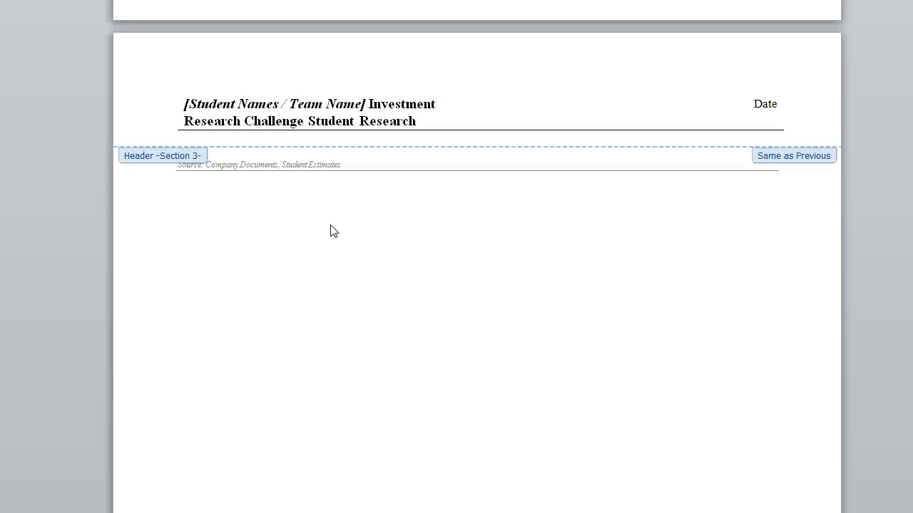
pyautogui.scroll(-3)
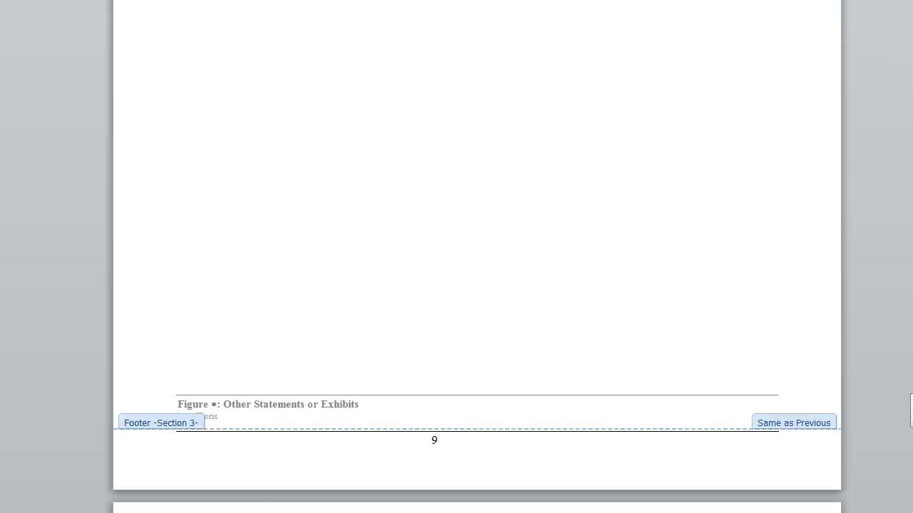
pyautogui.scroll(3)
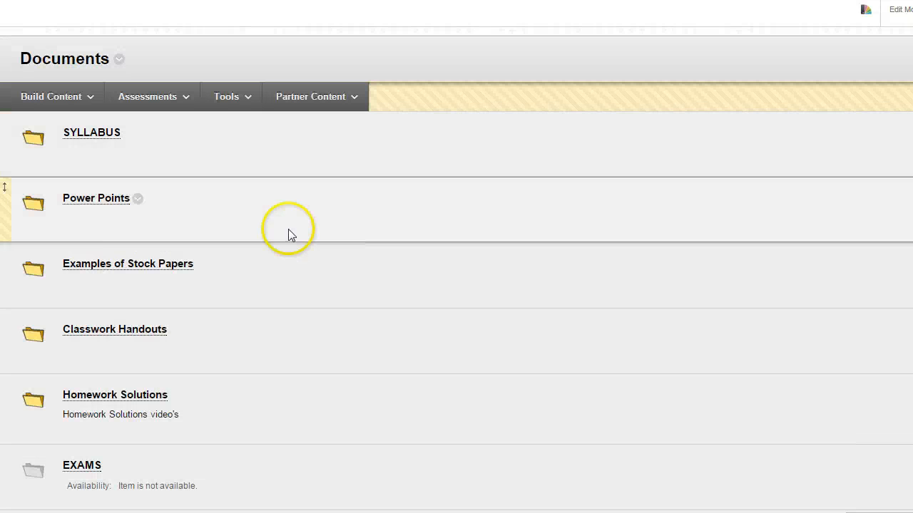
pyautogui.moveTo(91, 269)
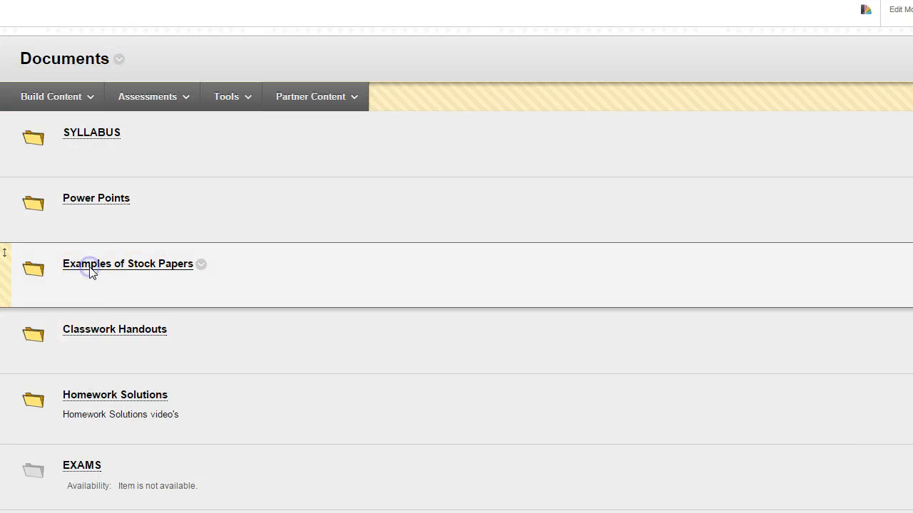
# Open the Examples of Stock Papers folder and the MCD Stock Analysis Report.pdf
pyautogui.click(128, 263)
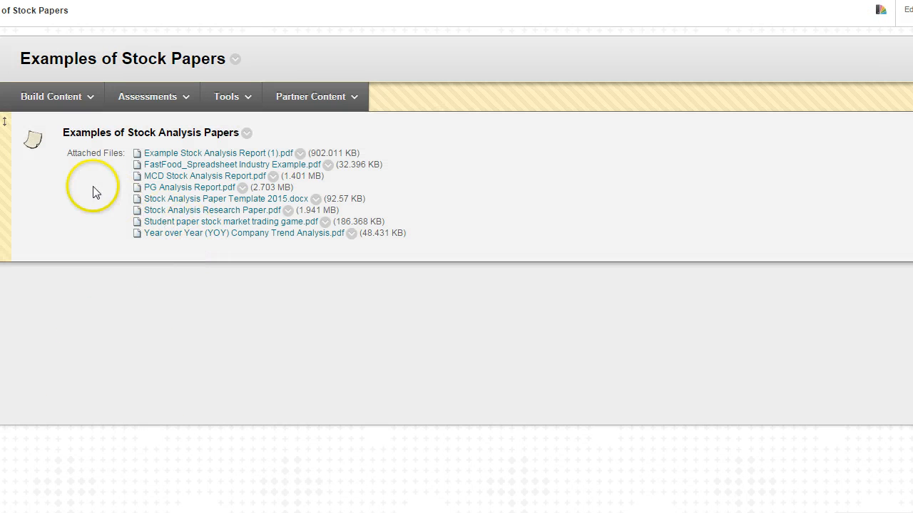
pyautogui.moveTo(122, 196)
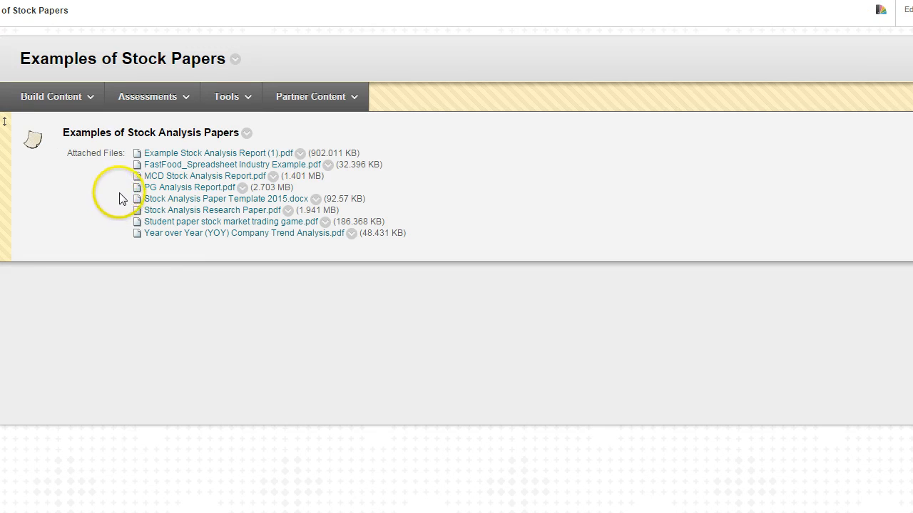
pyautogui.moveTo(184, 177)
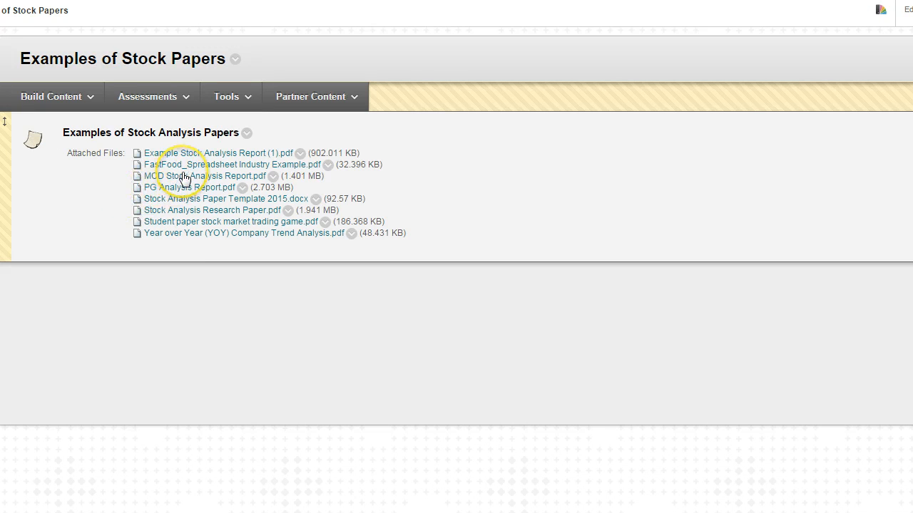
pyautogui.click(207, 175)
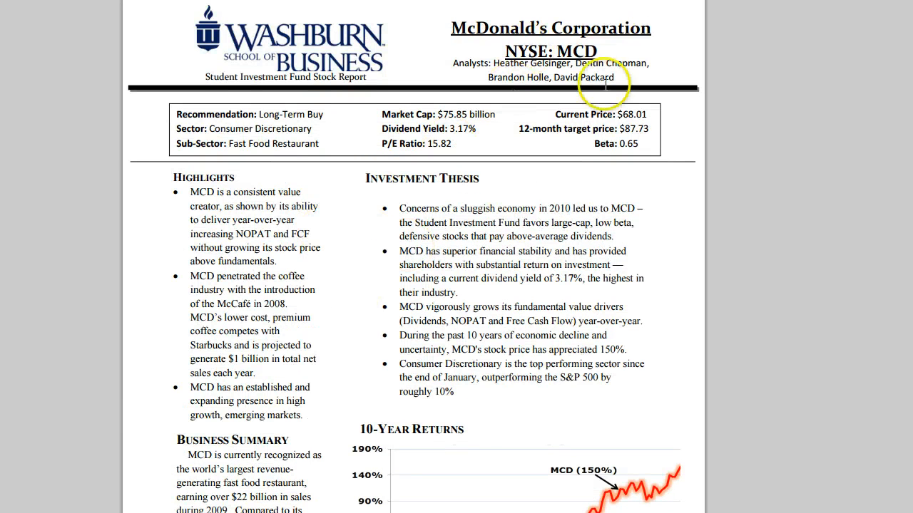
# Scroll through the McDonald's report from its investment thesis through the analysis sections
pyautogui.scroll(-3)
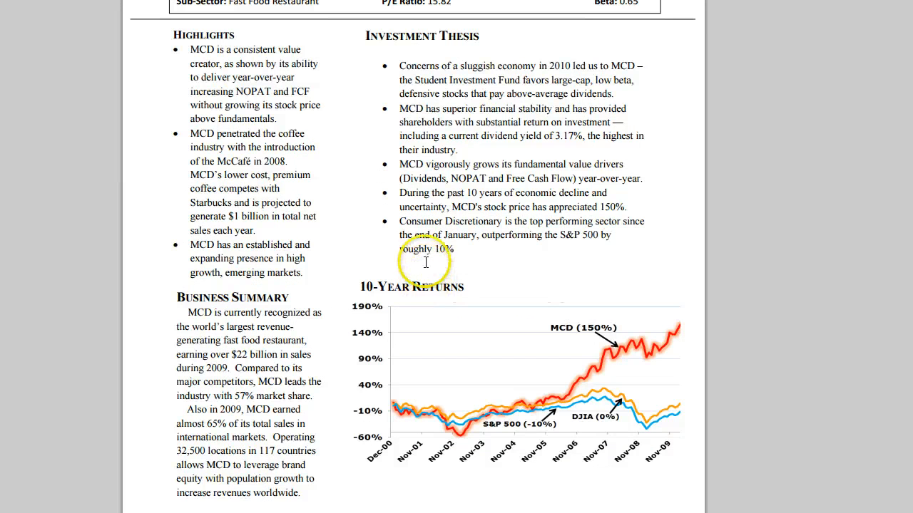
pyautogui.scroll(3)
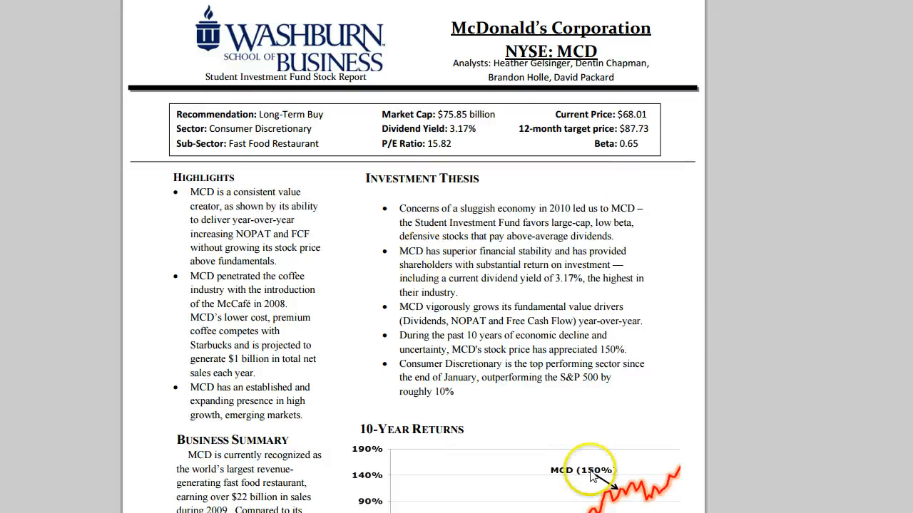
pyautogui.scroll(-3)
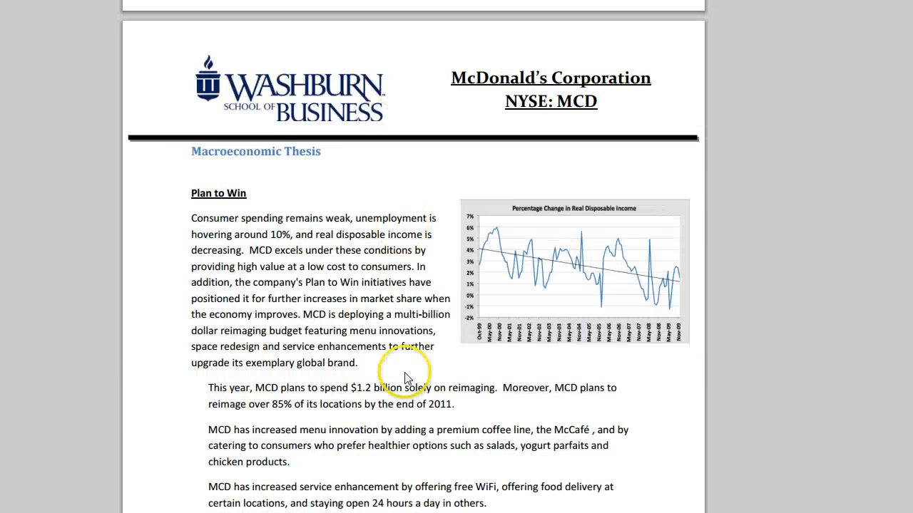
pyautogui.scroll(-3)
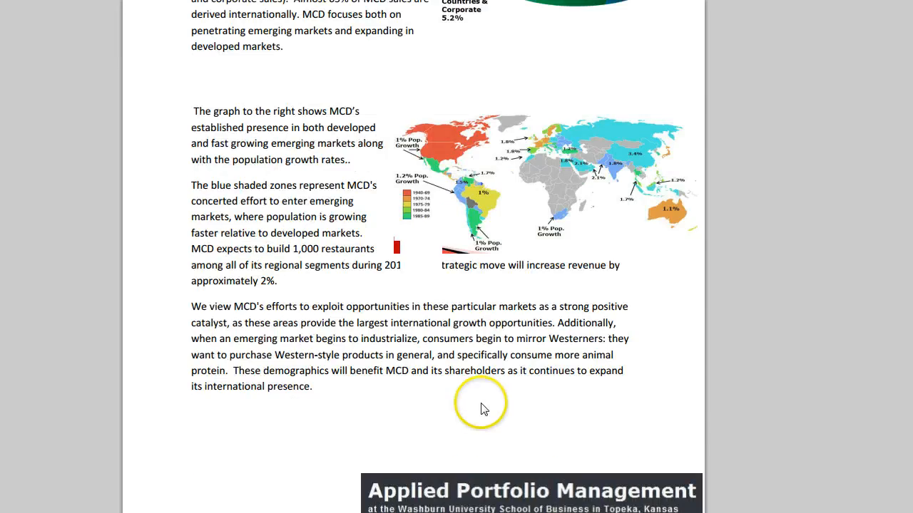
pyautogui.scroll(-3)
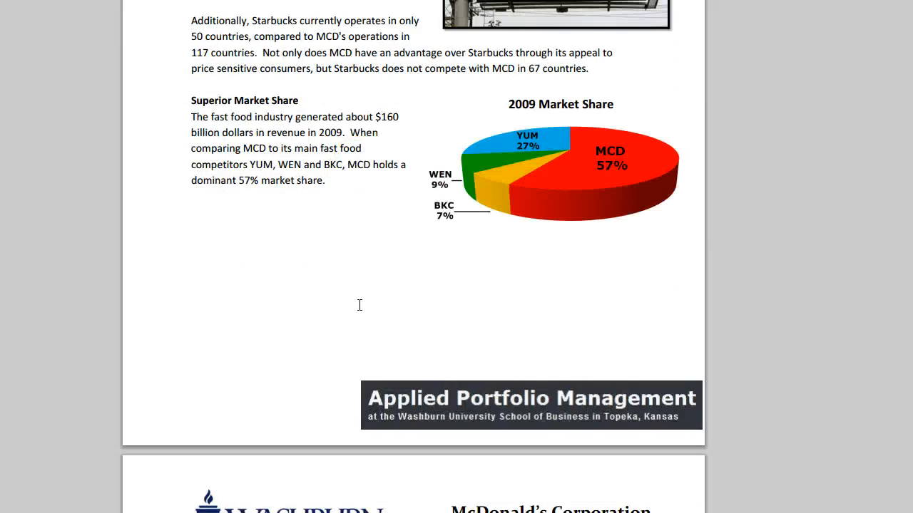
pyautogui.scroll(-3)
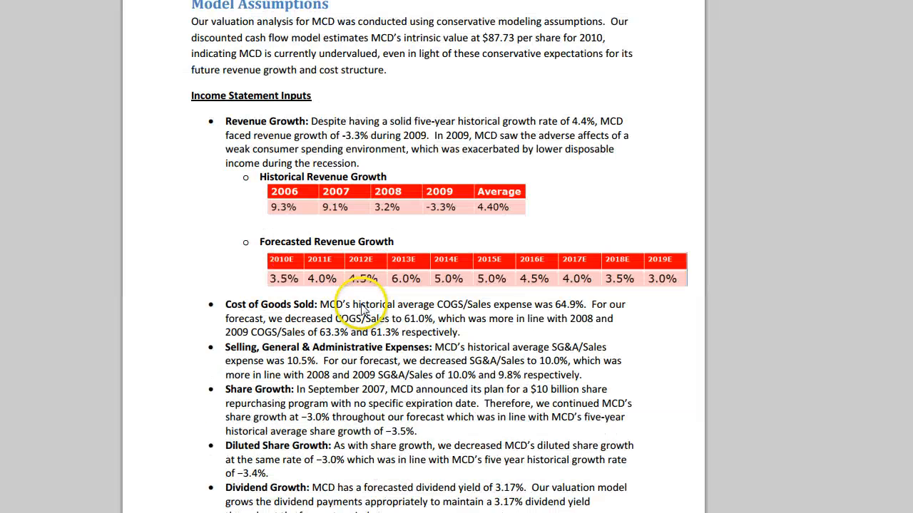
pyautogui.scroll(-3)
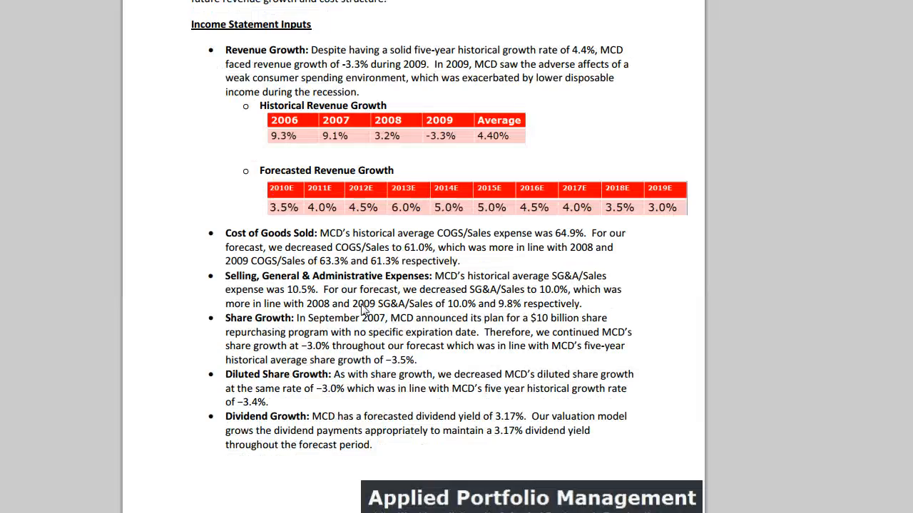
pyautogui.scroll(-3)
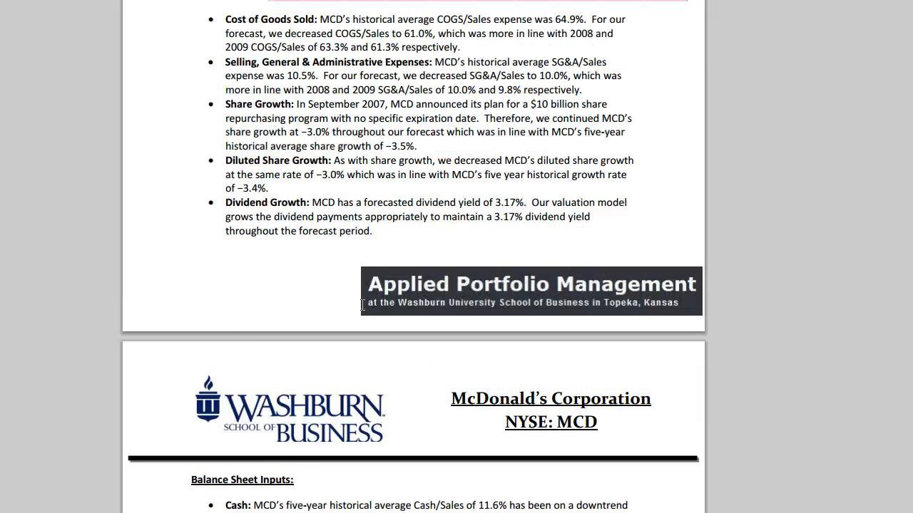
pyautogui.scroll(3)
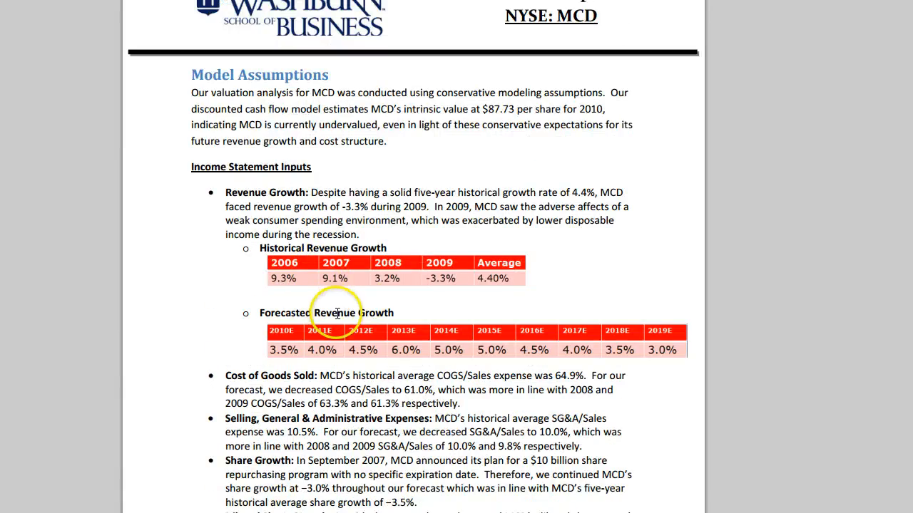
# Scroll on through the MCD financial spreadsheets to the Financial Analysis ratio chart pages
pyautogui.scroll(-3)
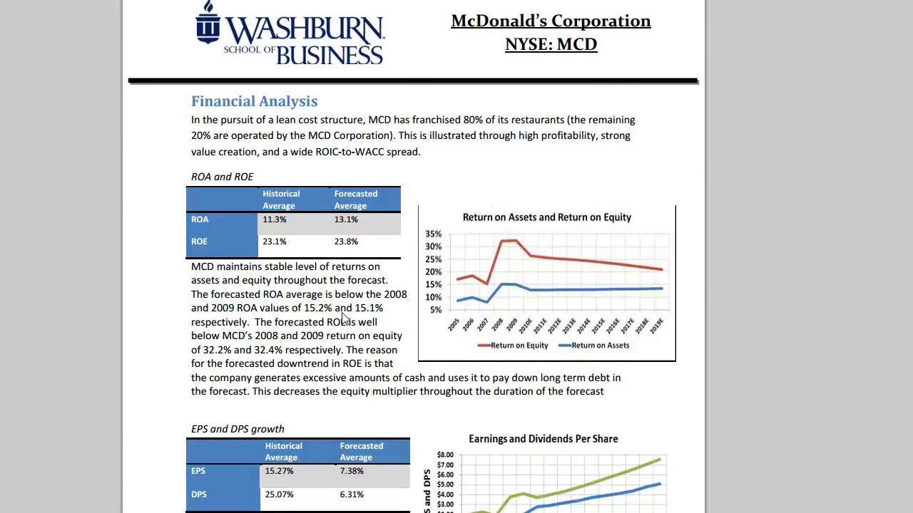
pyautogui.scroll(-3)
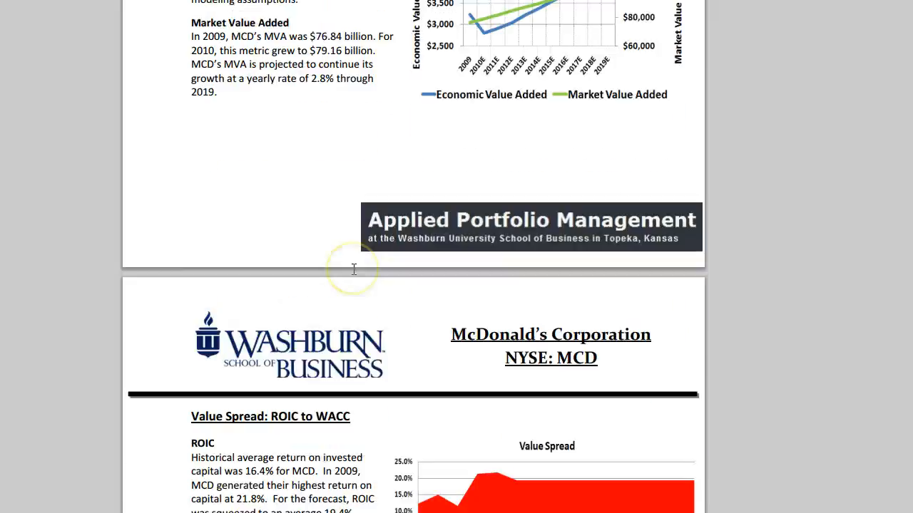
pyautogui.scroll(-3)
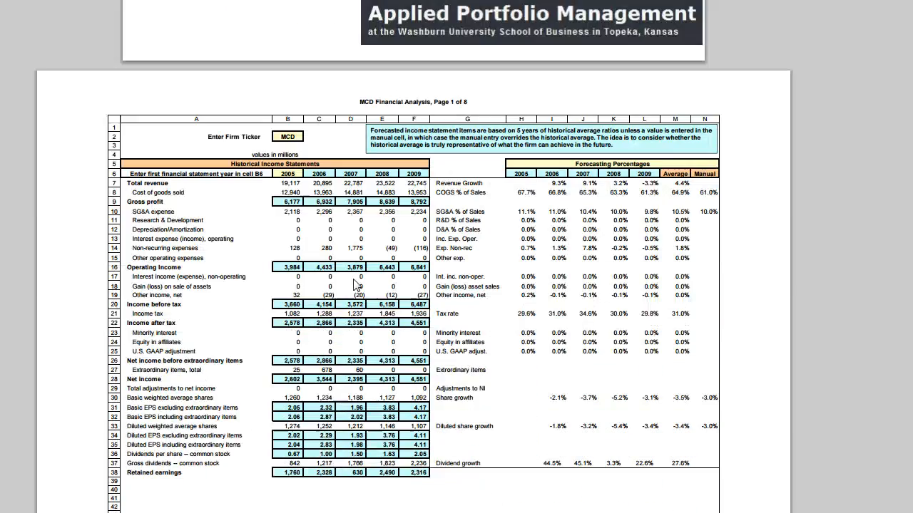
pyautogui.scroll(-3)
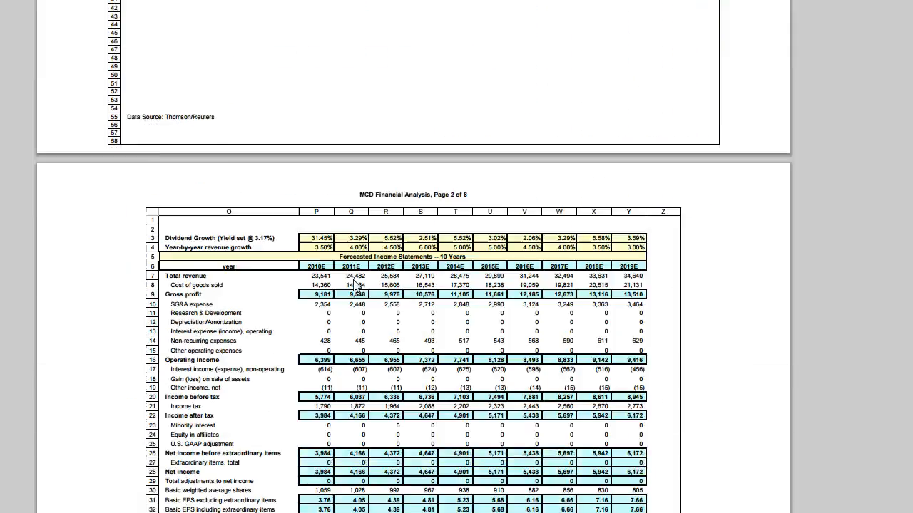
pyautogui.scroll(-3)
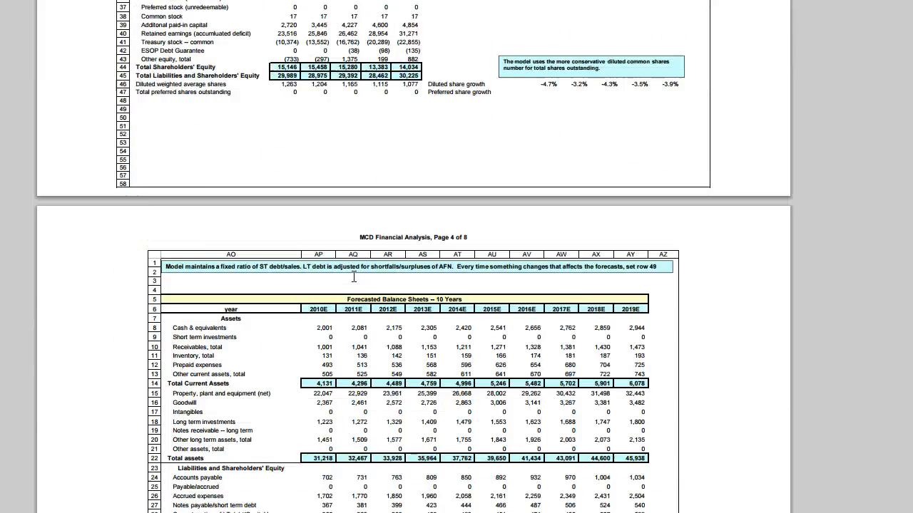
pyautogui.scroll(-3)
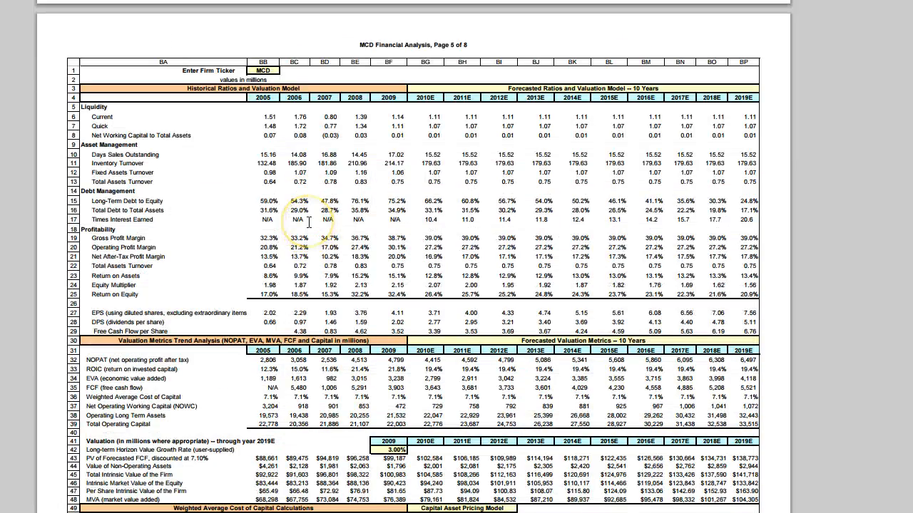
pyautogui.scroll(-3)
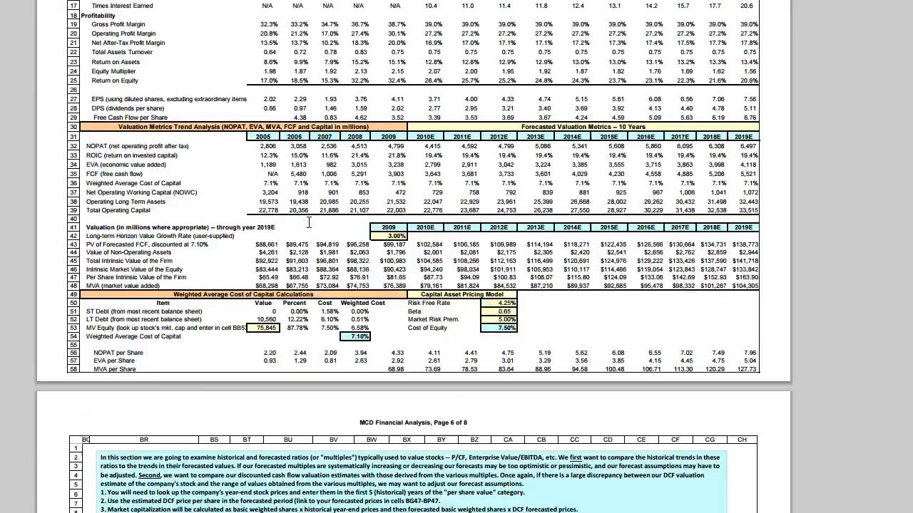
pyautogui.scroll(-3)
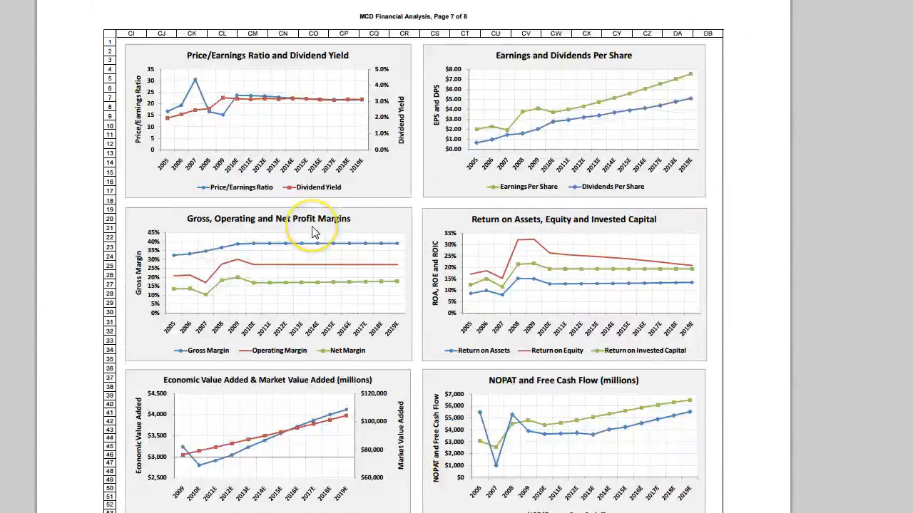
pyautogui.scroll(-3)
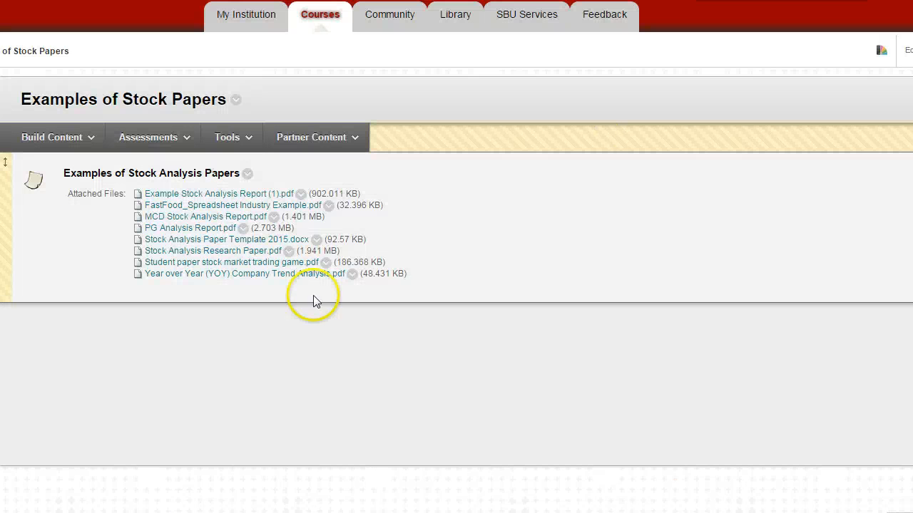
pyautogui.moveTo(186, 231)
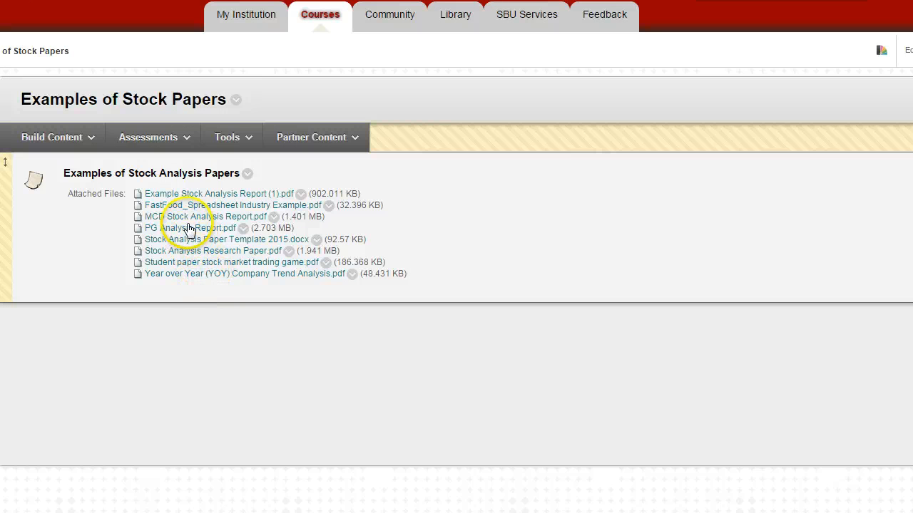
pyautogui.moveTo(187, 253)
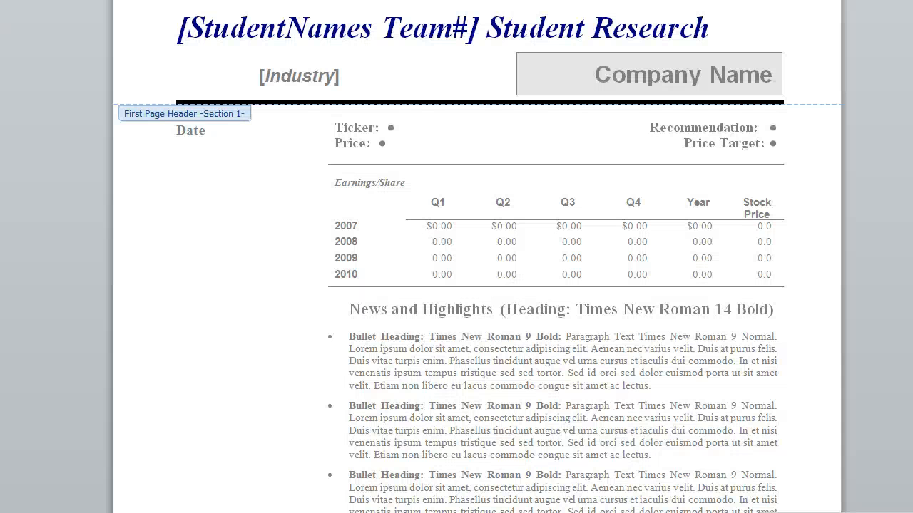
# Scroll the Examples of Stock Papers list down to the JPMorgan Chase report attachment
pyautogui.scroll(-3)
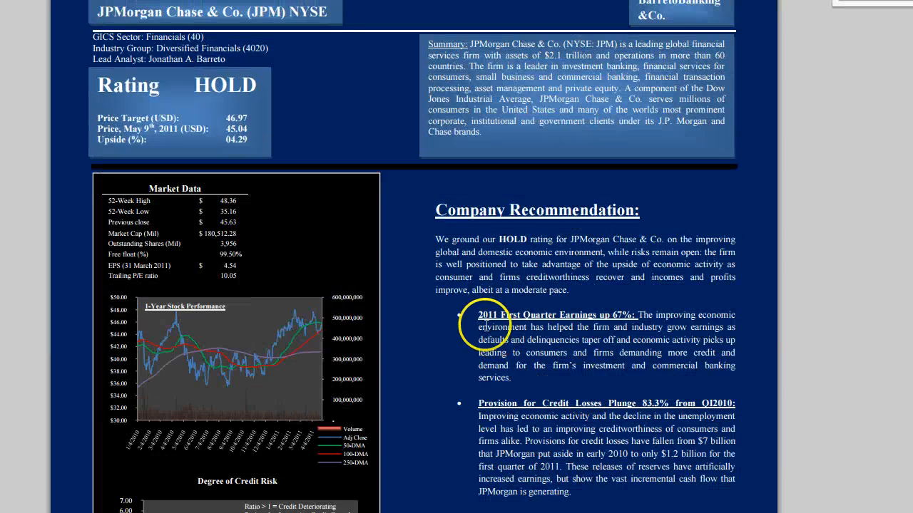
# Page down the JPMorgan Chase report from its Financial Analysis through the valuation pages
pyautogui.scroll(-3)
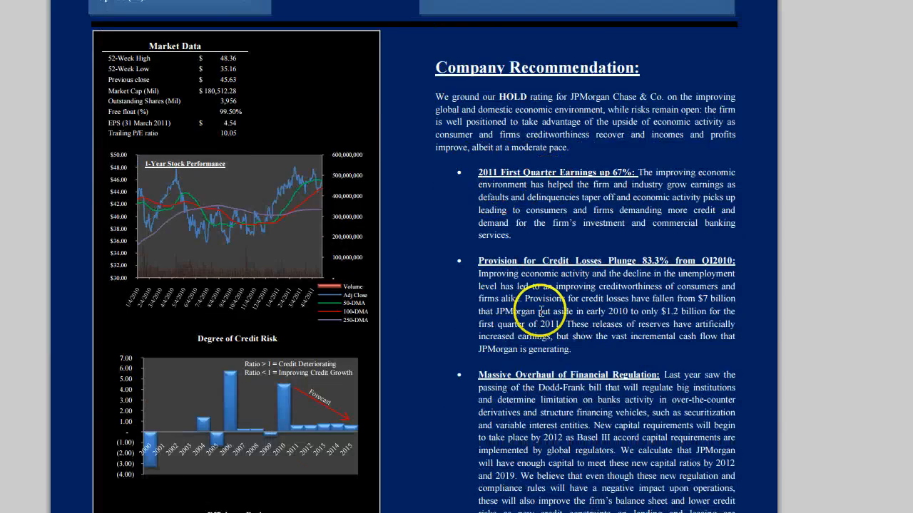
pyautogui.scroll(-3)
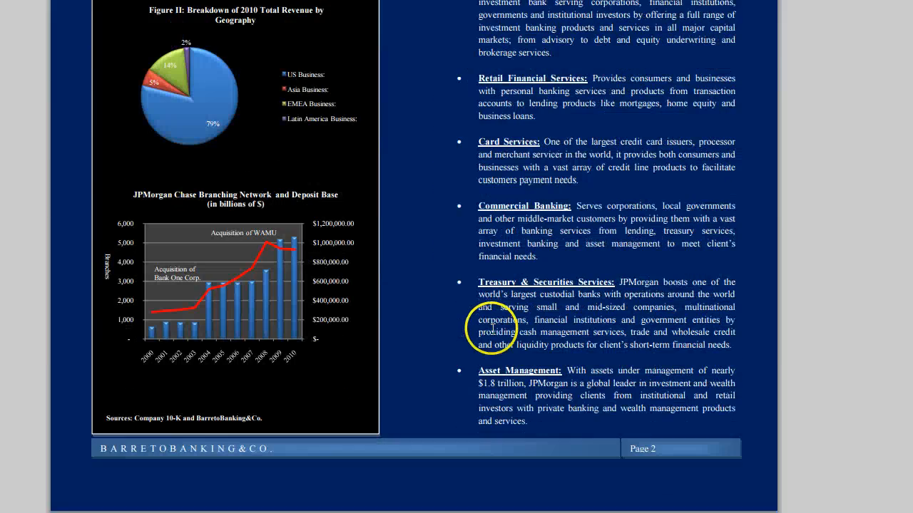
pyautogui.scroll(-3)
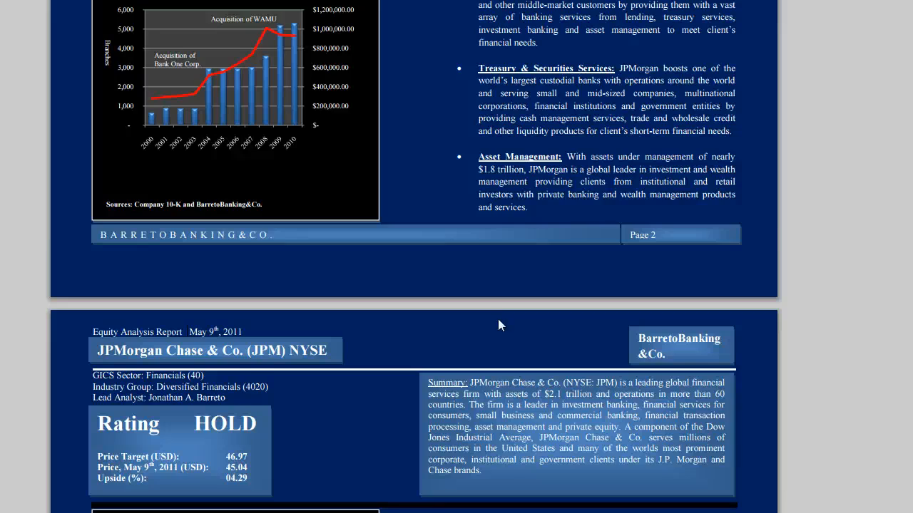
pyautogui.scroll(-3)
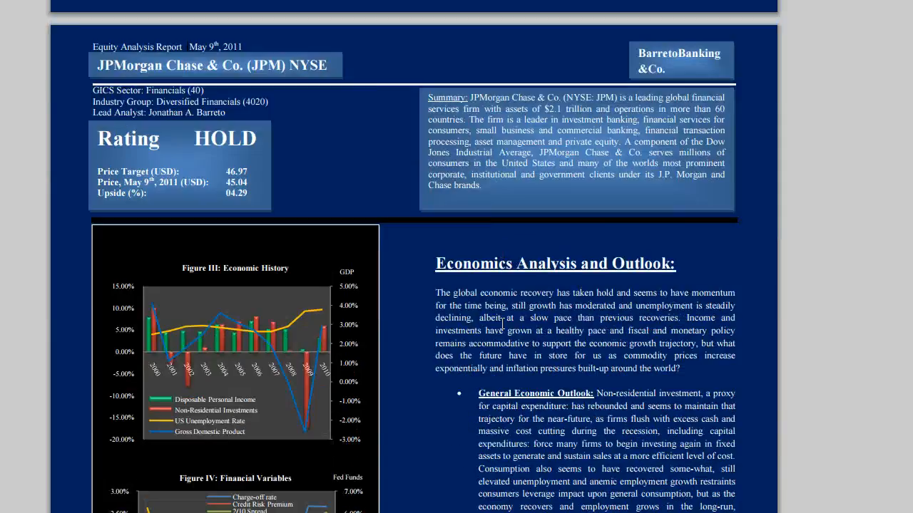
pyautogui.scroll(-3)
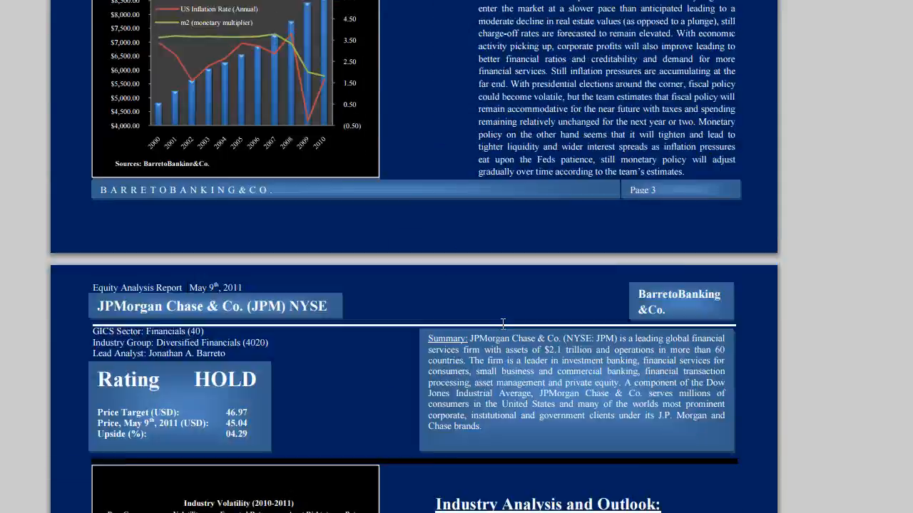
pyautogui.scroll(-3)
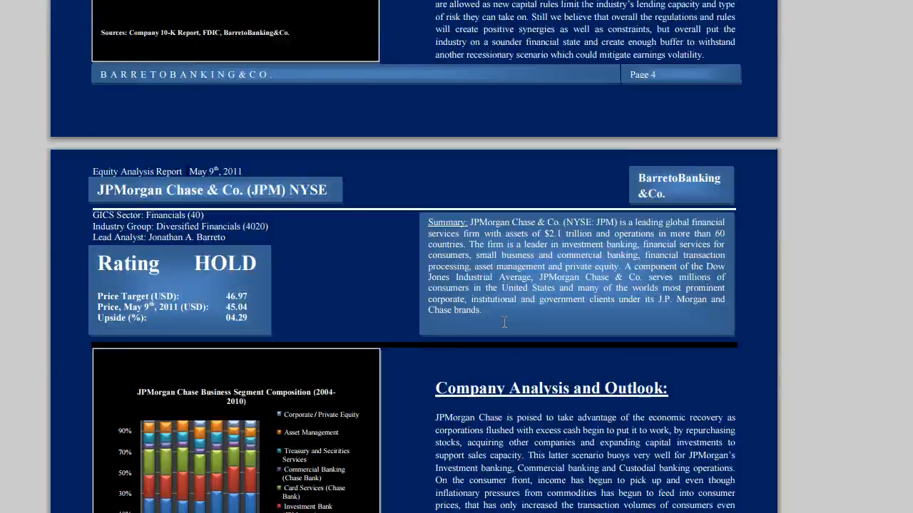
pyautogui.scroll(-3)
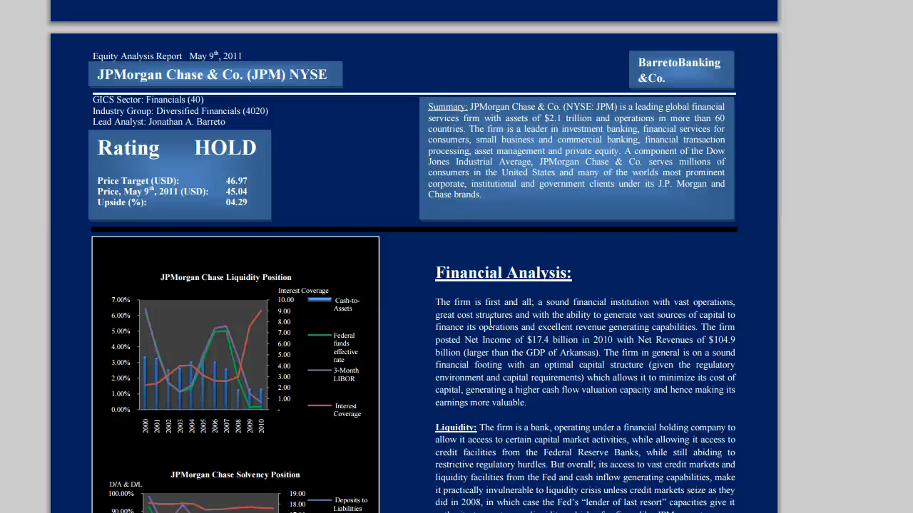
pyautogui.scroll(-3)
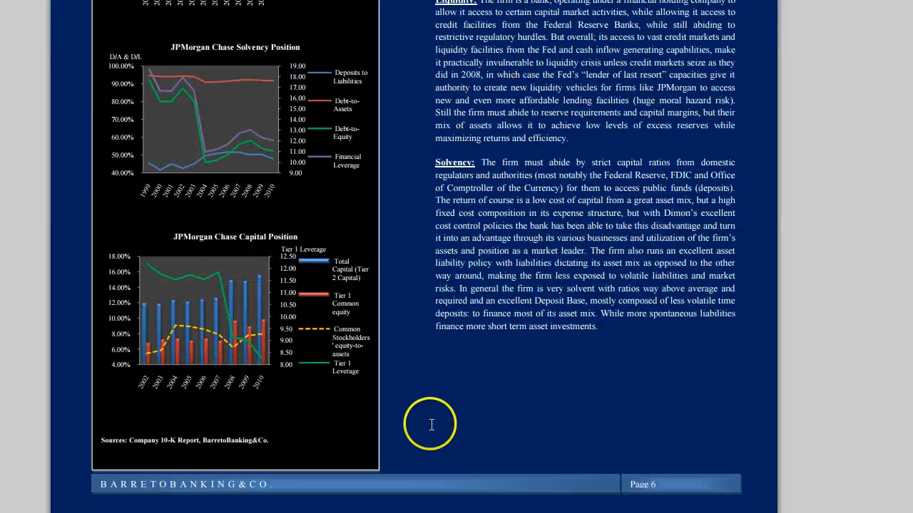
pyautogui.scroll(-3)
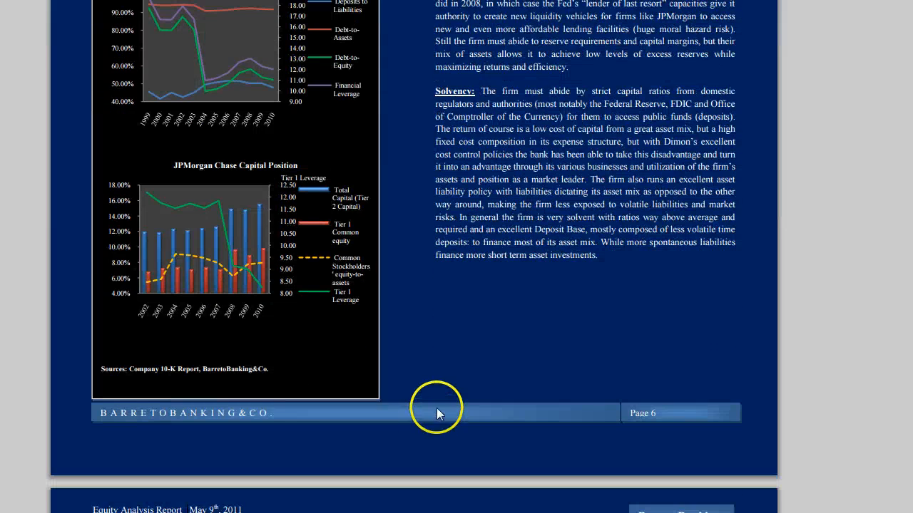
pyautogui.moveTo(385, 478)
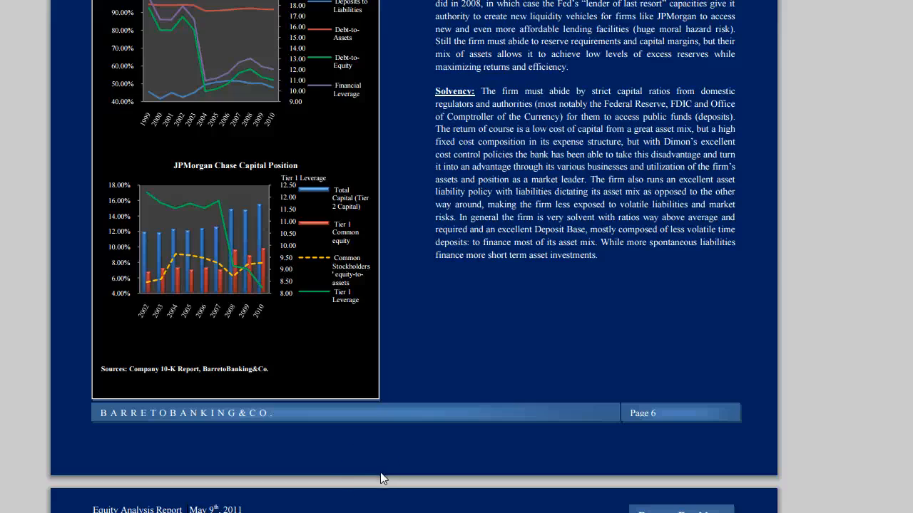
# Step back briefly, then continue down to the Other Valuation Models section
pyautogui.scroll(3)
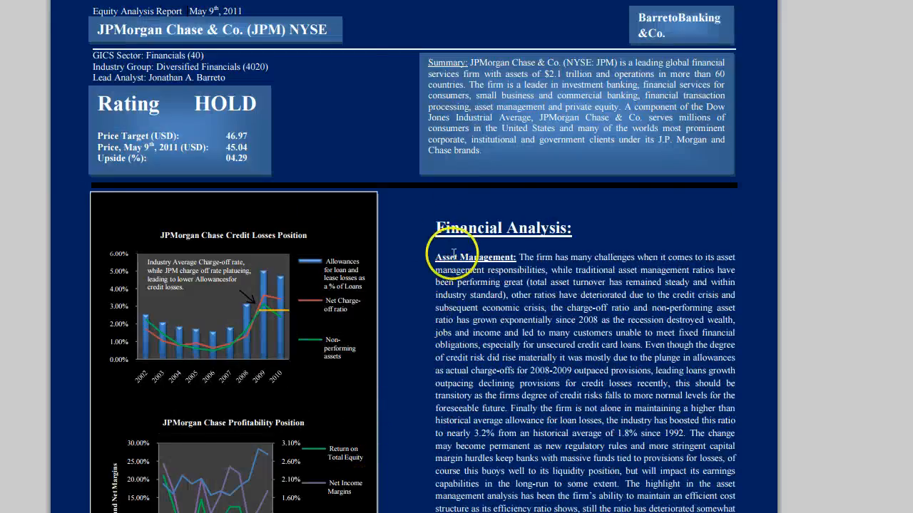
pyautogui.scroll(-3)
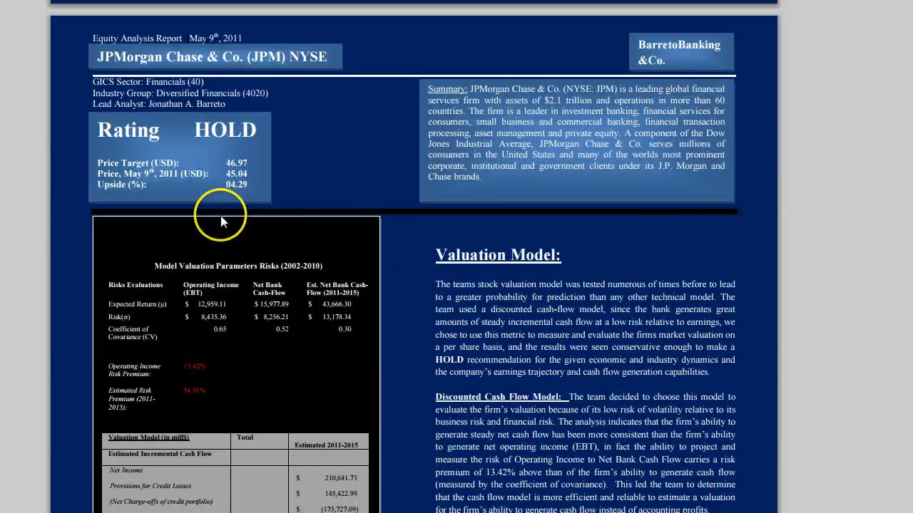
pyautogui.scroll(-3)
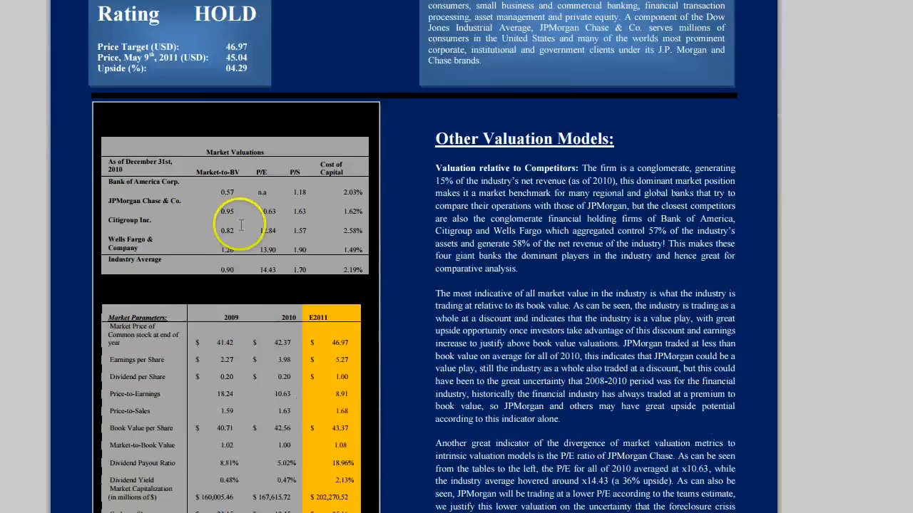
pyautogui.scroll(-3)
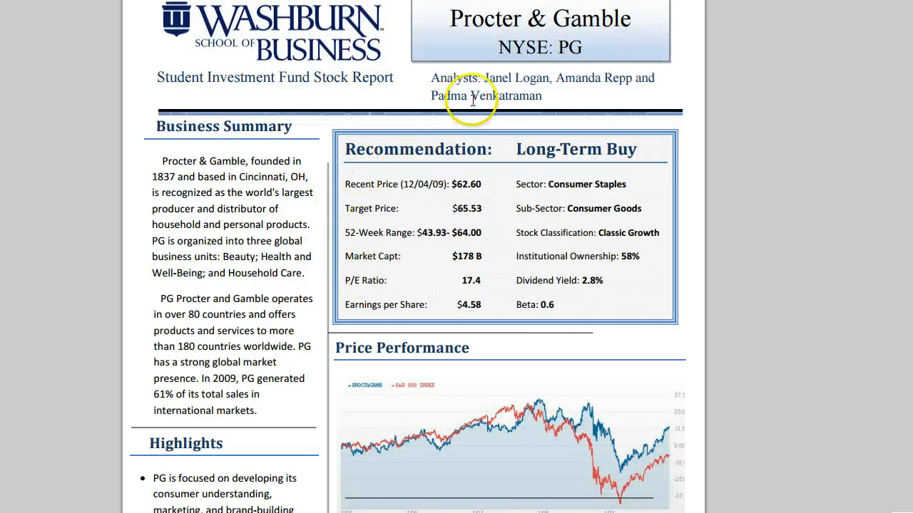
pyautogui.moveTo(211, 254)
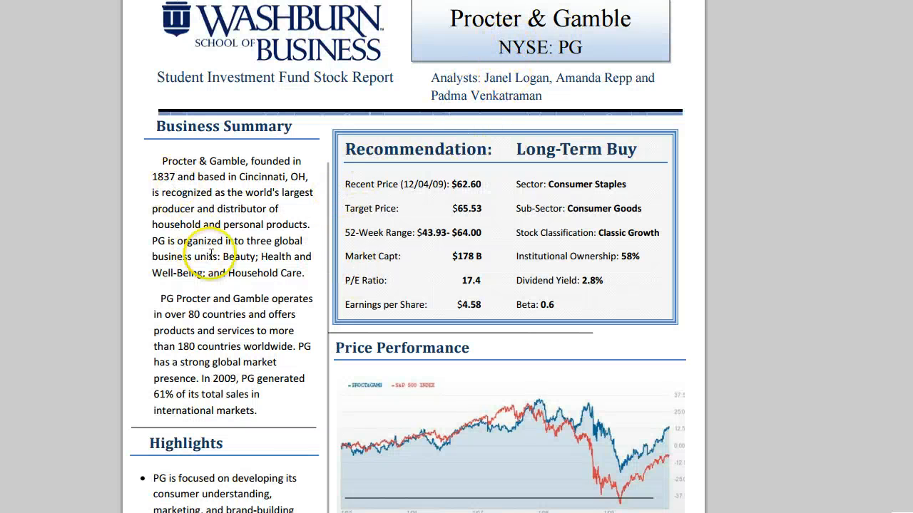
# Page down the Procter & Gamble report through its forecasts and value creation sections
pyautogui.scroll(-3)
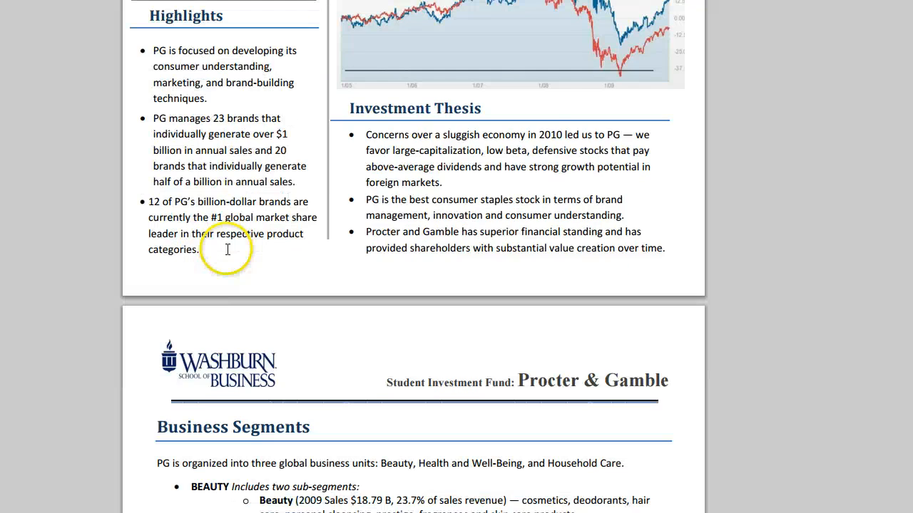
pyautogui.scroll(-3)
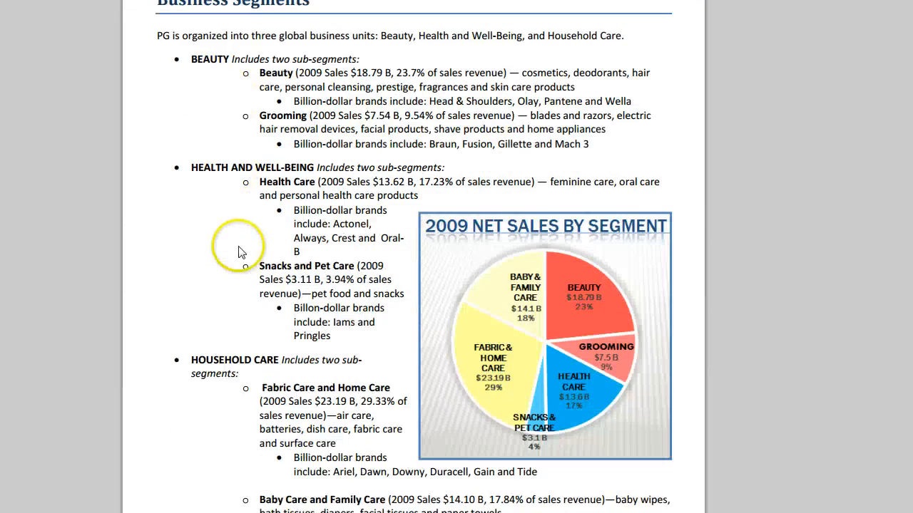
pyautogui.scroll(-3)
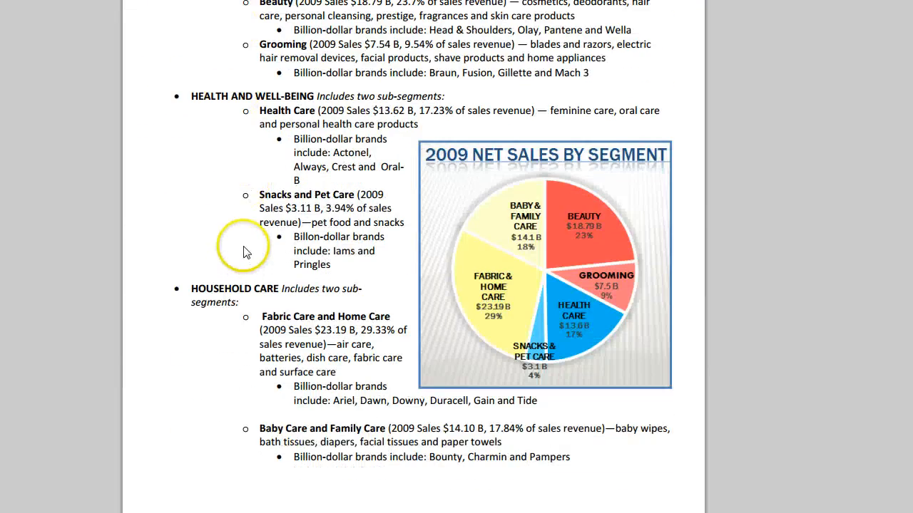
pyautogui.scroll(-3)
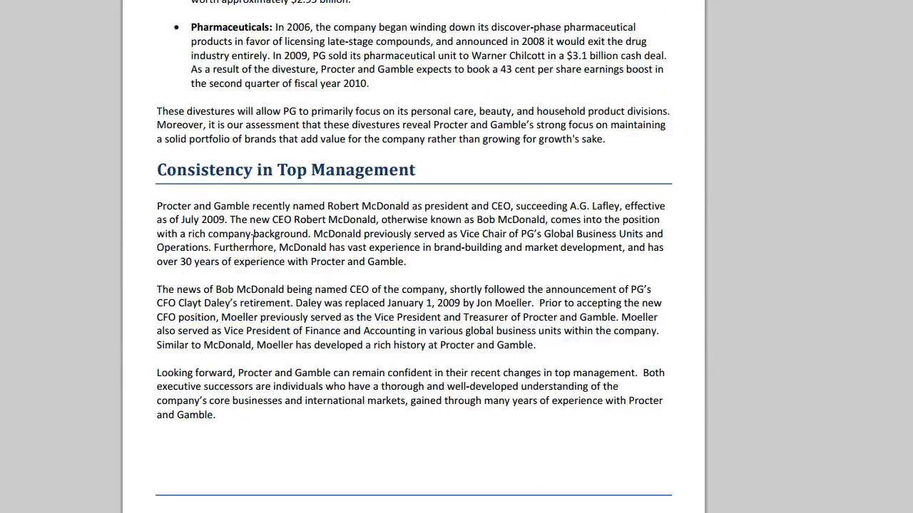
pyautogui.scroll(-3)
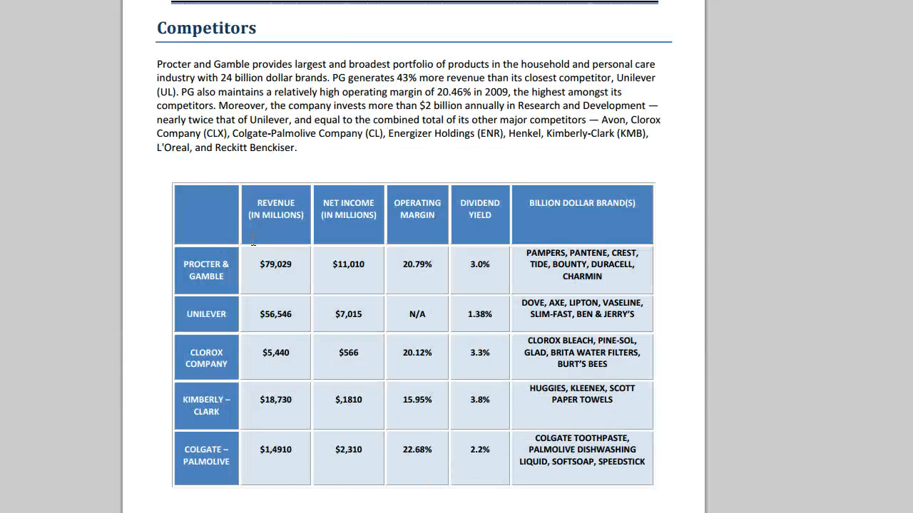
pyautogui.scroll(-3)
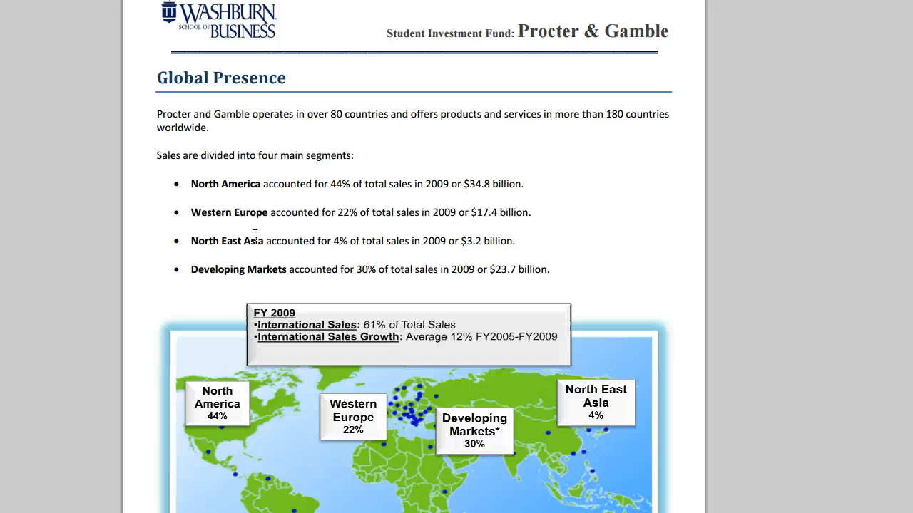
pyautogui.scroll(-3)
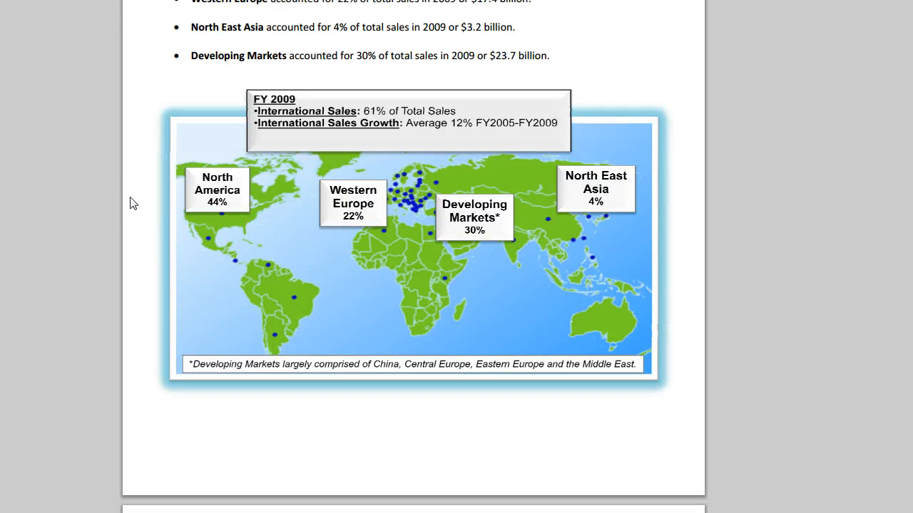
pyautogui.moveTo(417, 134)
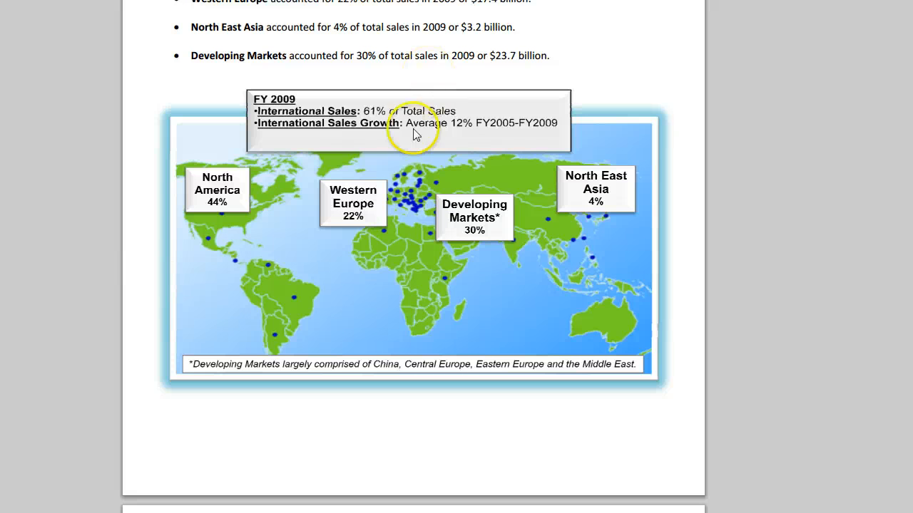
pyautogui.moveTo(427, 255)
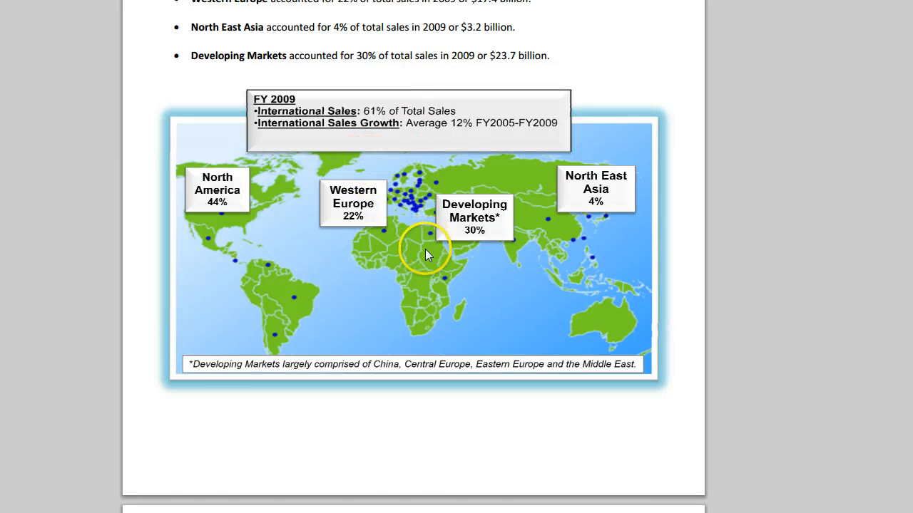
pyautogui.scroll(-3)
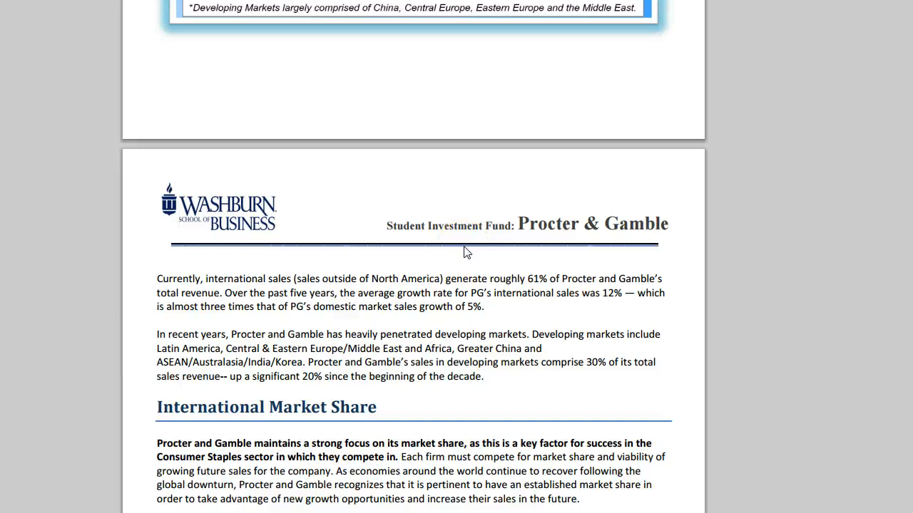
pyautogui.scroll(-3)
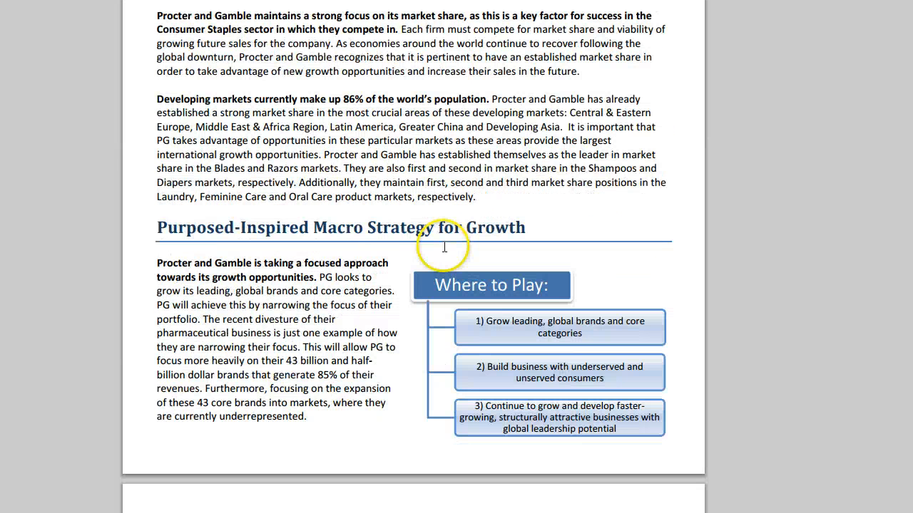
# Continue down past Valuation Measures to the Insider Trading page, then nudge back up
pyautogui.scroll(-3)
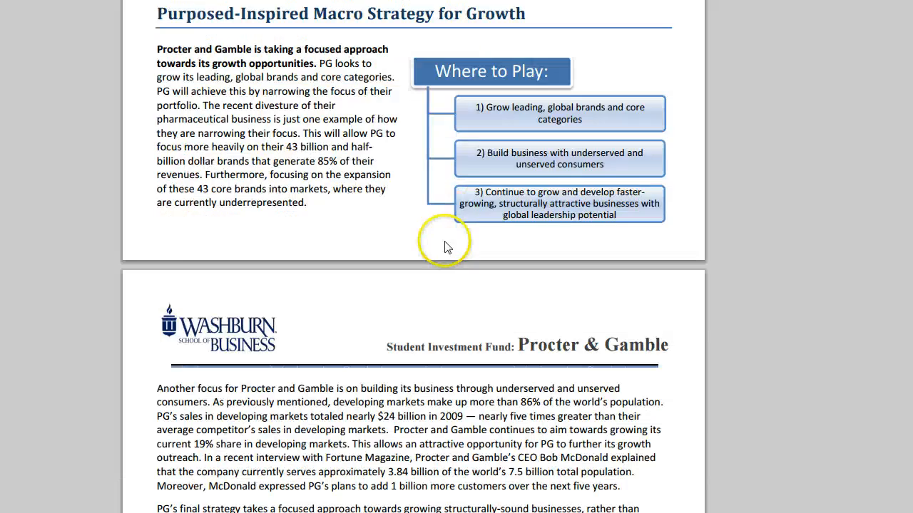
pyautogui.scroll(-3)
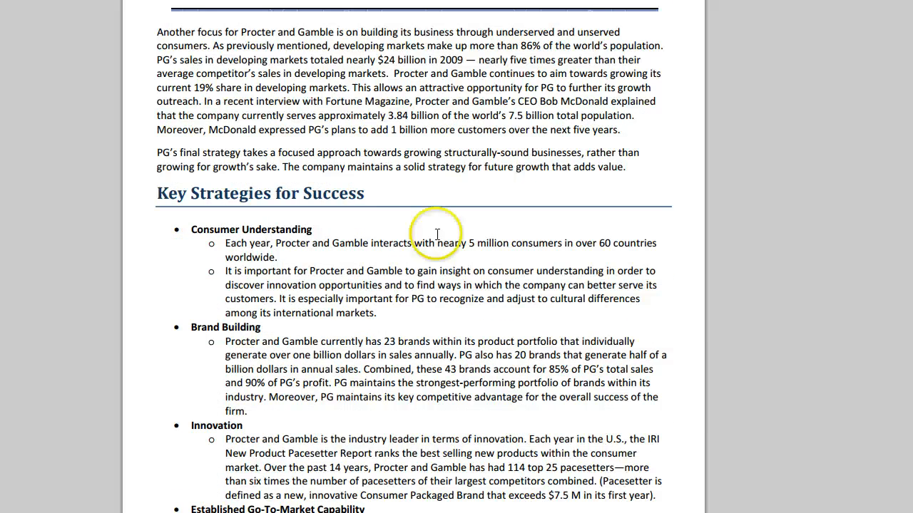
pyautogui.scroll(-3)
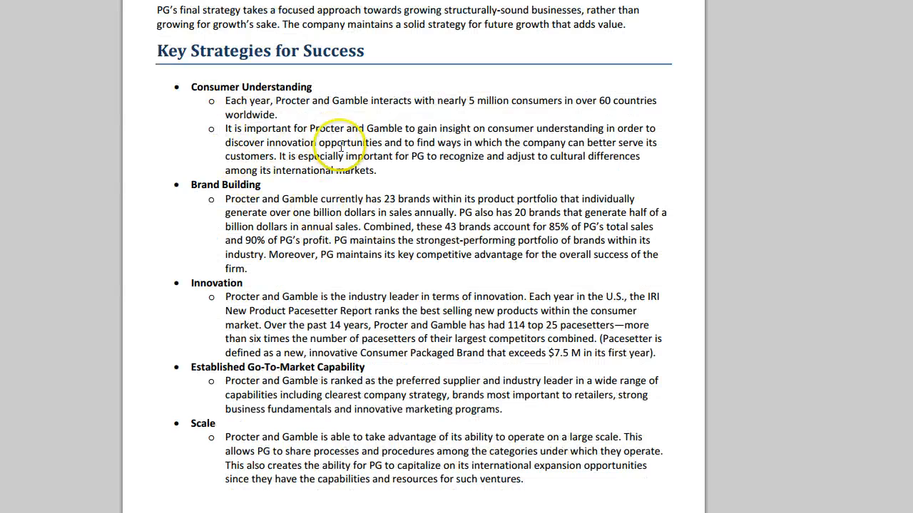
pyautogui.scroll(-3)
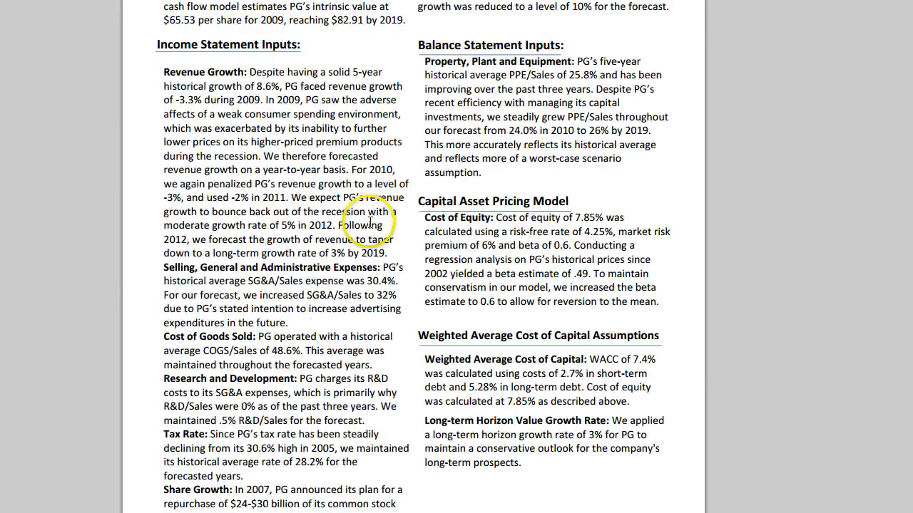
pyautogui.scroll(-3)
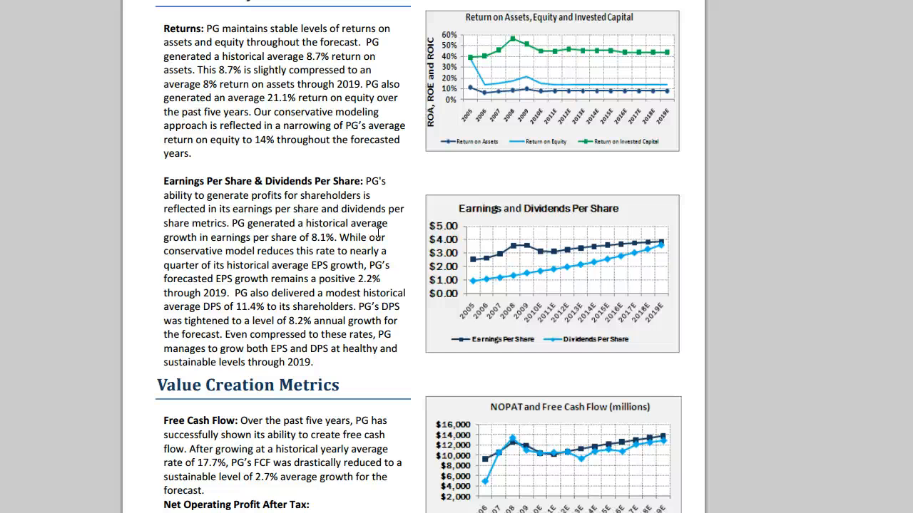
pyautogui.scroll(-3)
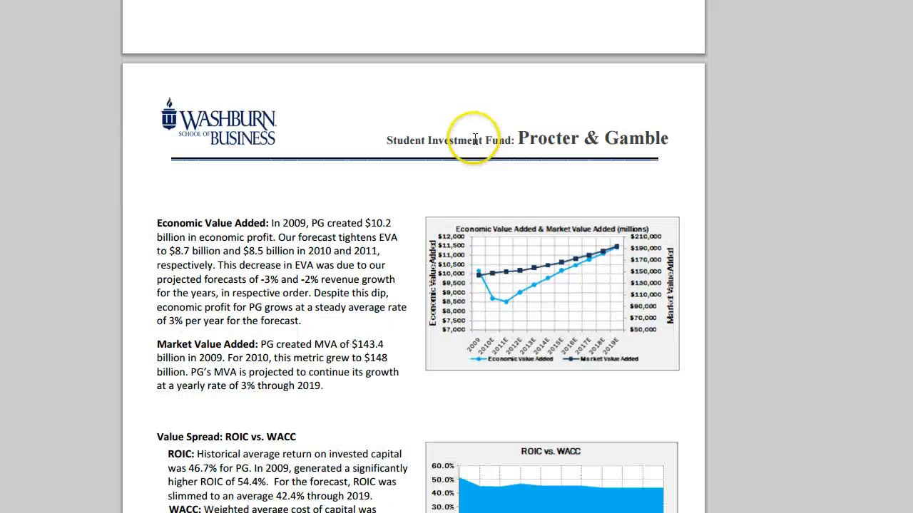
pyautogui.scroll(-3)
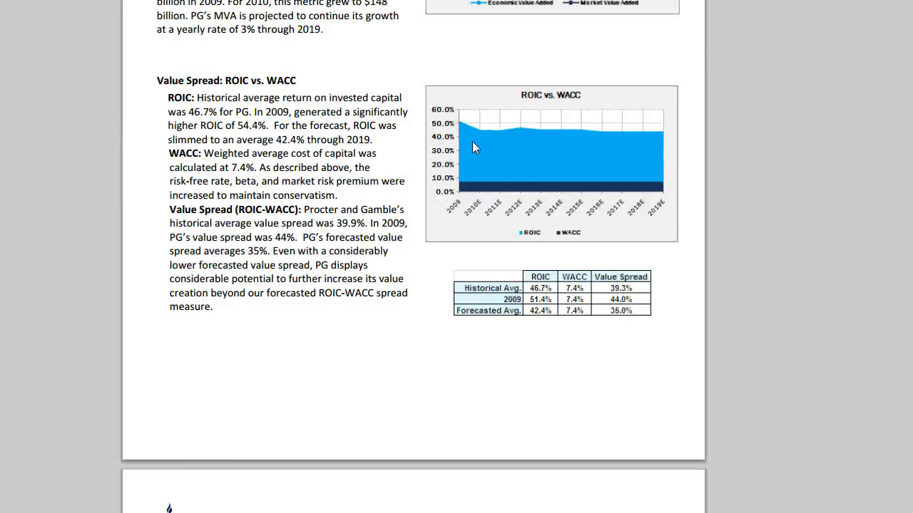
pyautogui.scroll(-3)
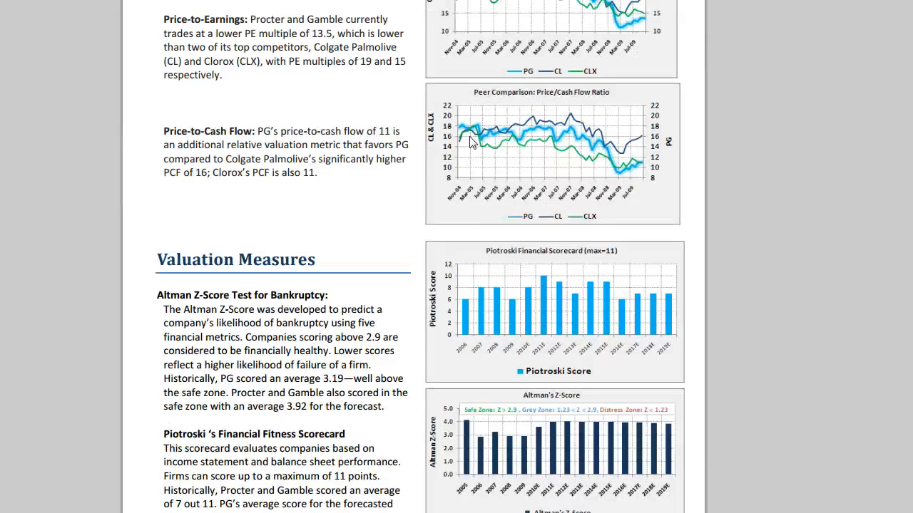
pyautogui.scroll(-3)
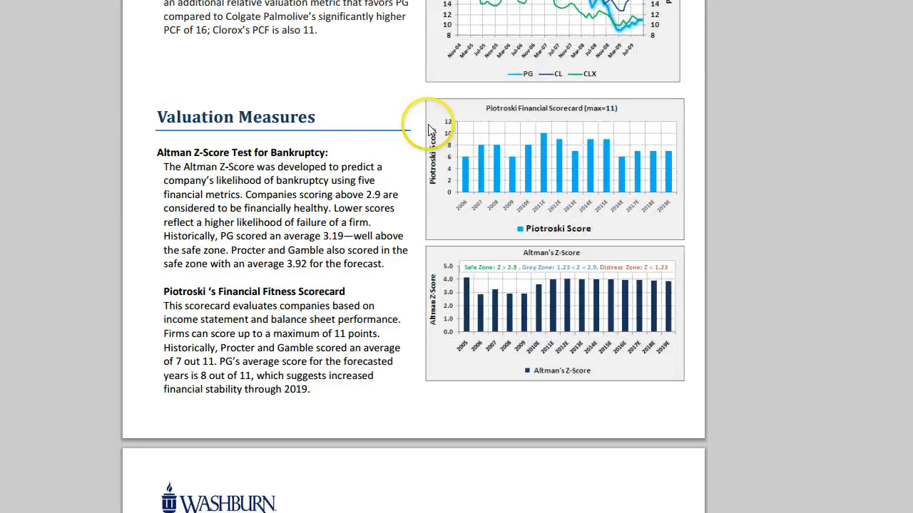
pyautogui.scroll(-3)
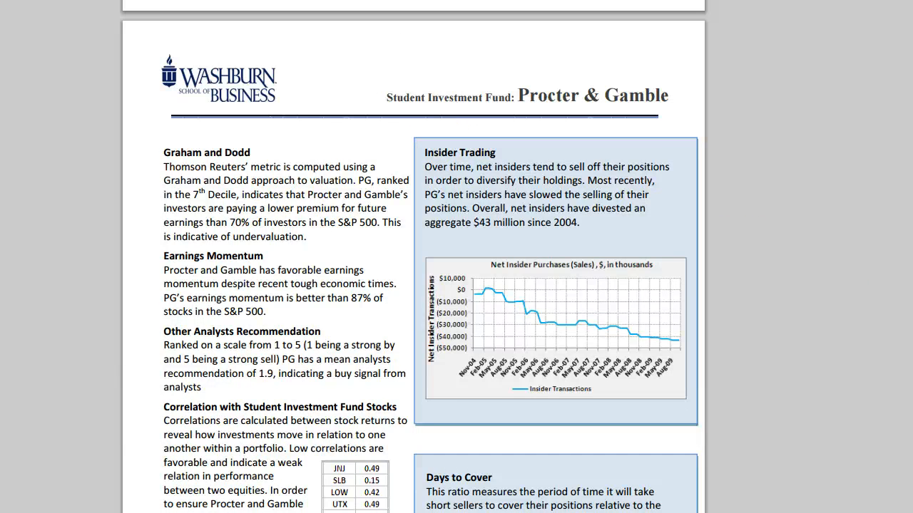
pyautogui.scroll(3)
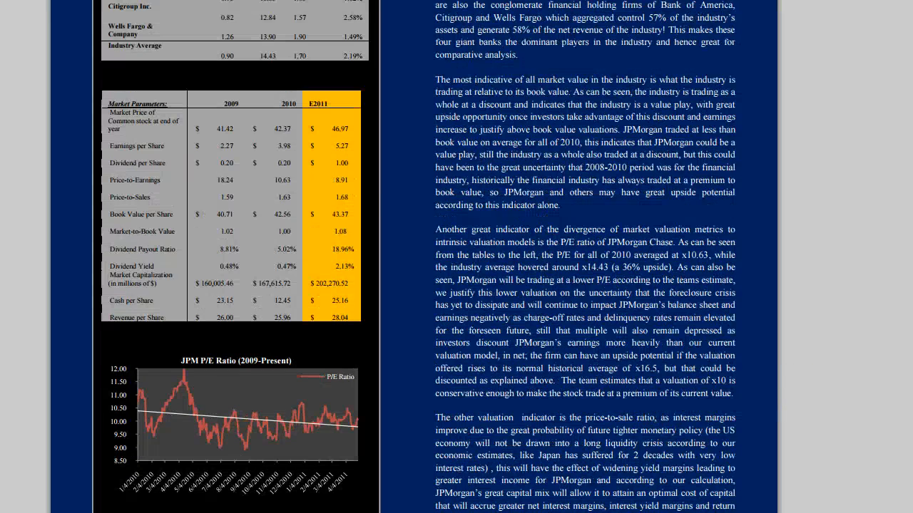
# Scroll the JPMorgan Chase report up to its first page with the HOLD rating
pyautogui.scroll(3)
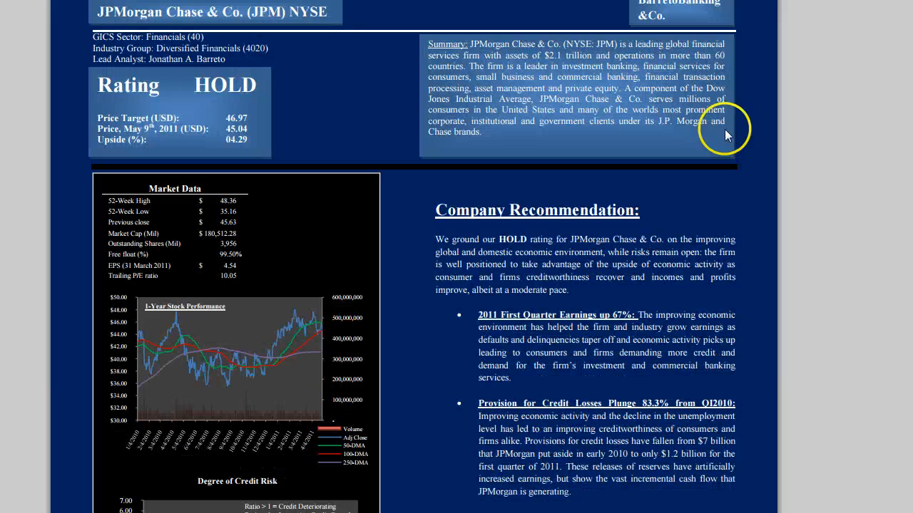
pyautogui.moveTo(726, 134)
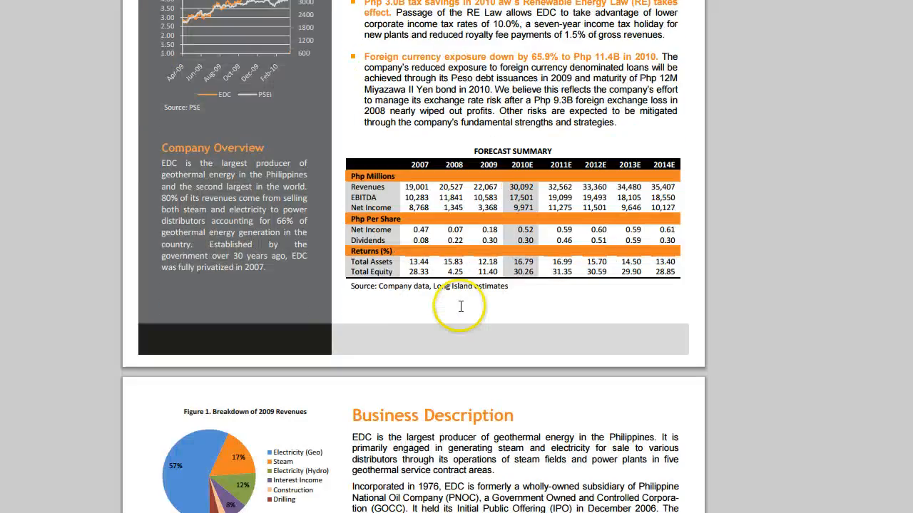
# Page down the EDC report through its business description, industry analysis, risks and scenarios
pyautogui.scroll(-3)
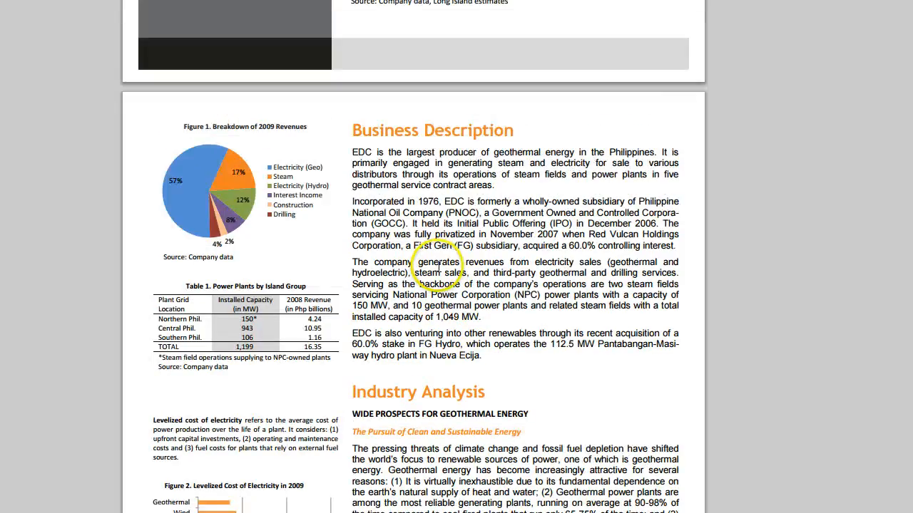
pyautogui.scroll(-3)
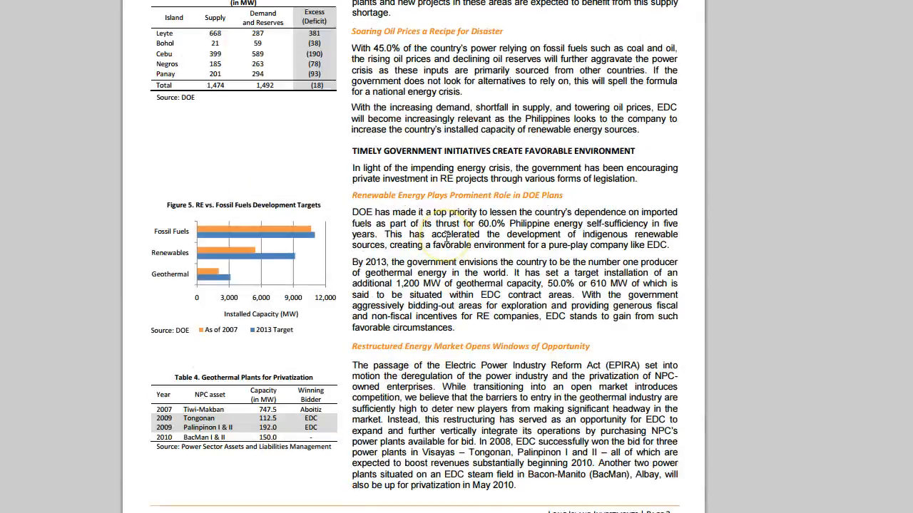
pyautogui.scroll(-3)
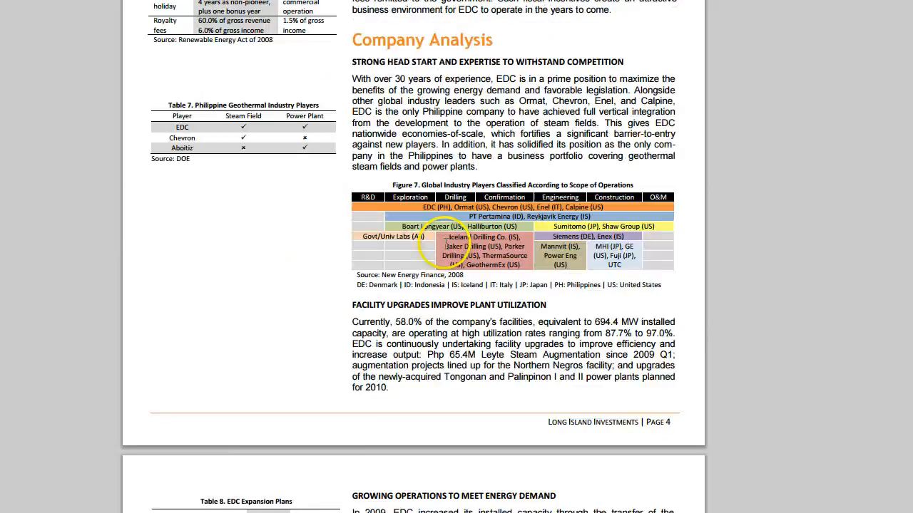
pyautogui.scroll(-3)
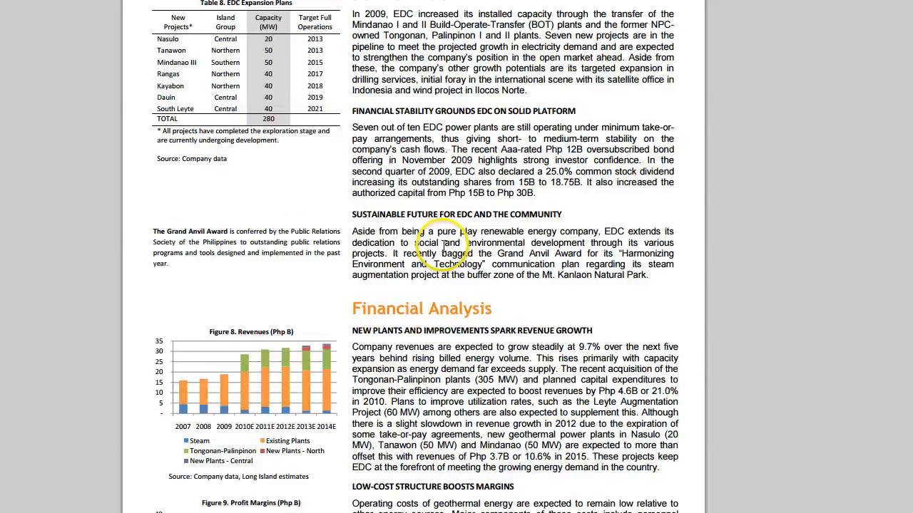
pyautogui.scroll(-3)
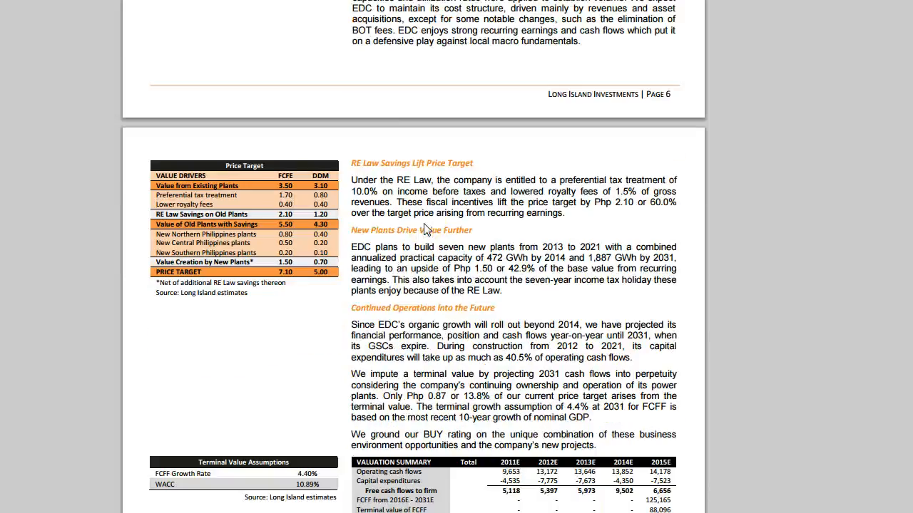
pyautogui.scroll(-3)
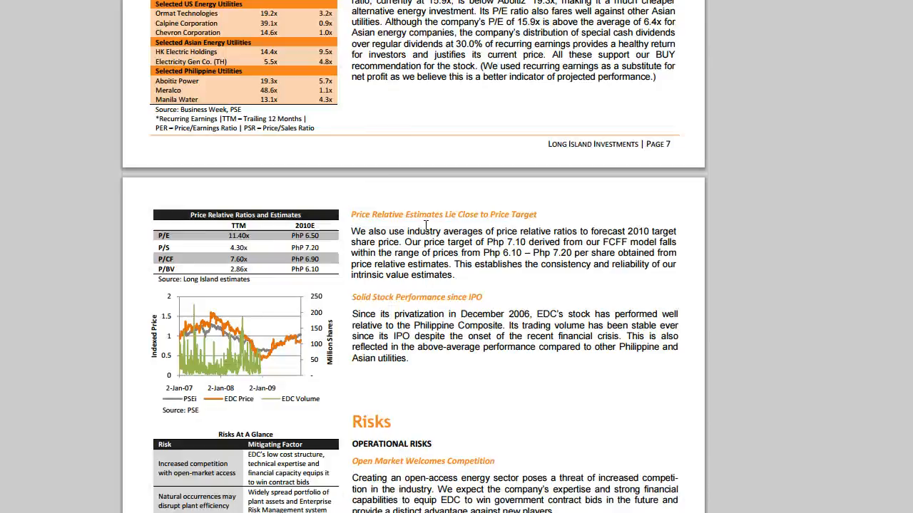
pyautogui.scroll(-3)
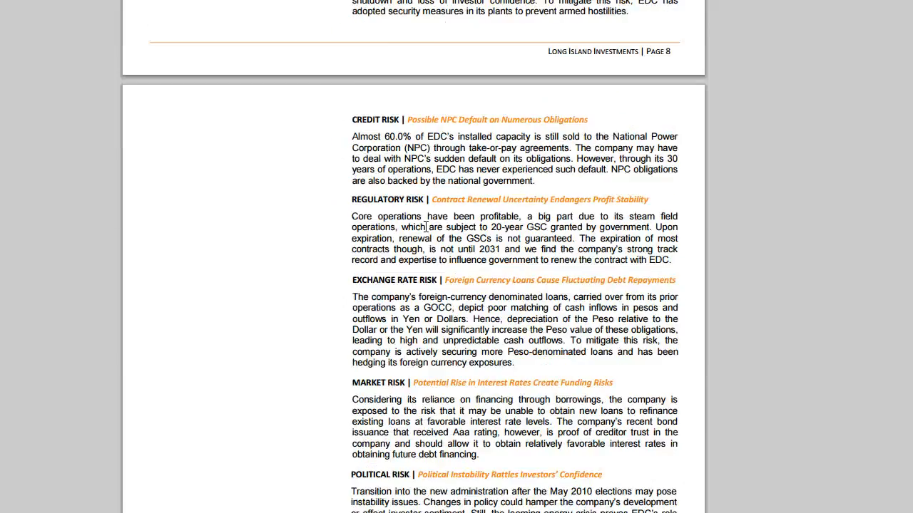
pyautogui.scroll(-3)
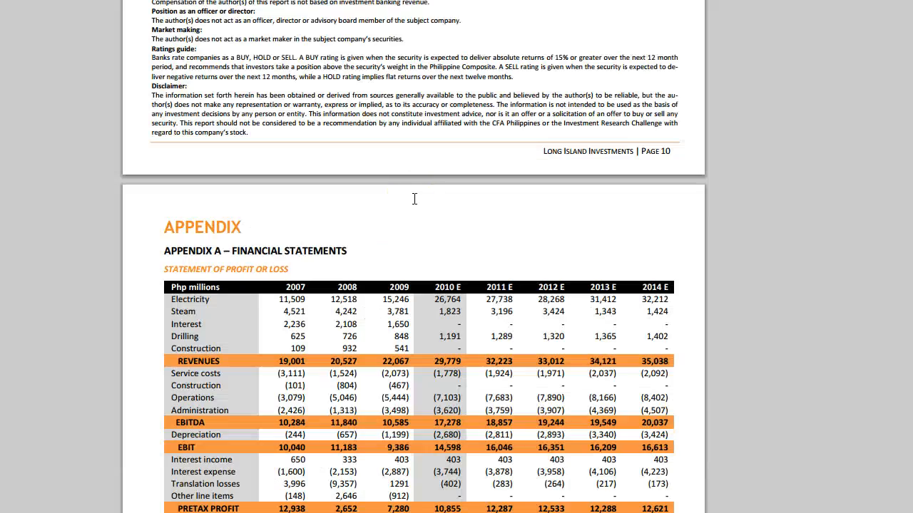
# Reach Appendix C, then scroll back up through the report
pyautogui.scroll(3)
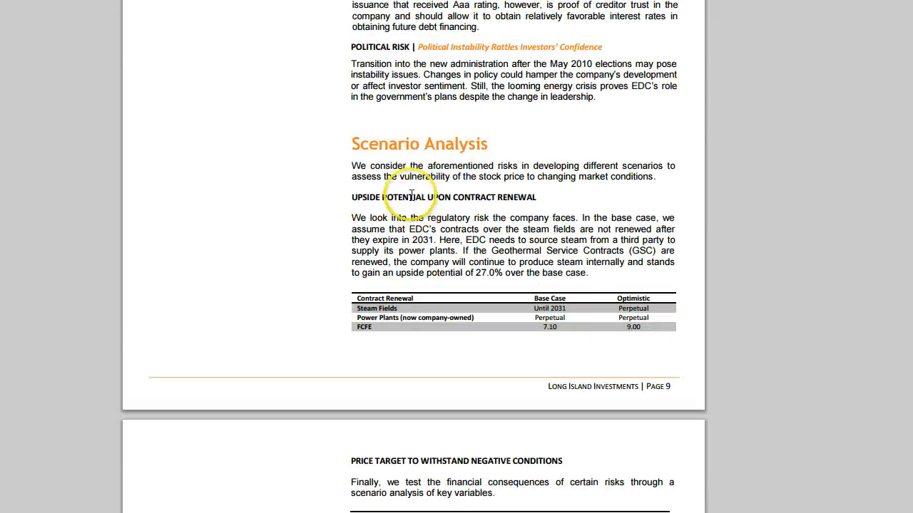
pyautogui.scroll(-3)
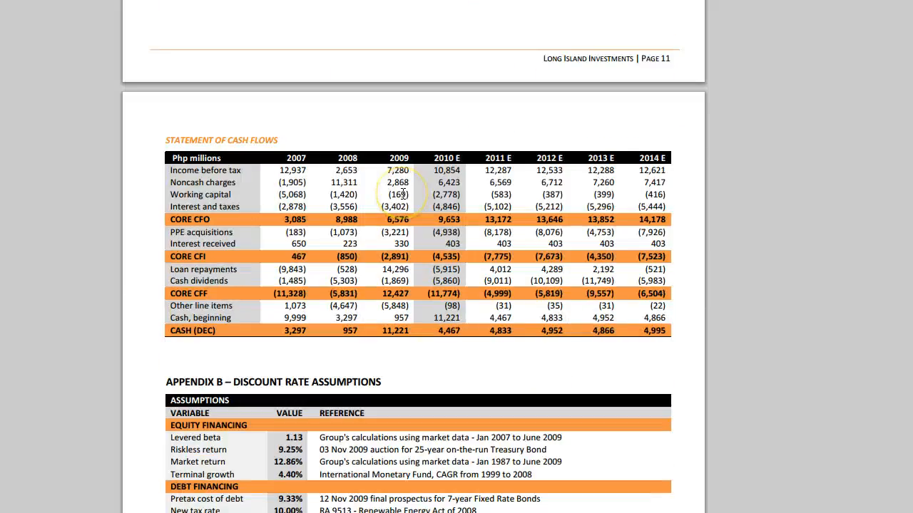
pyautogui.scroll(3)
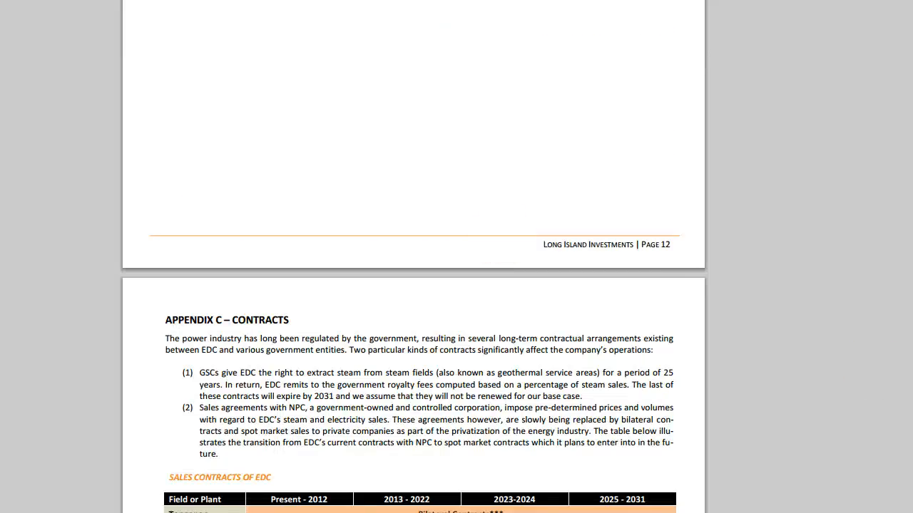
pyautogui.scroll(3)
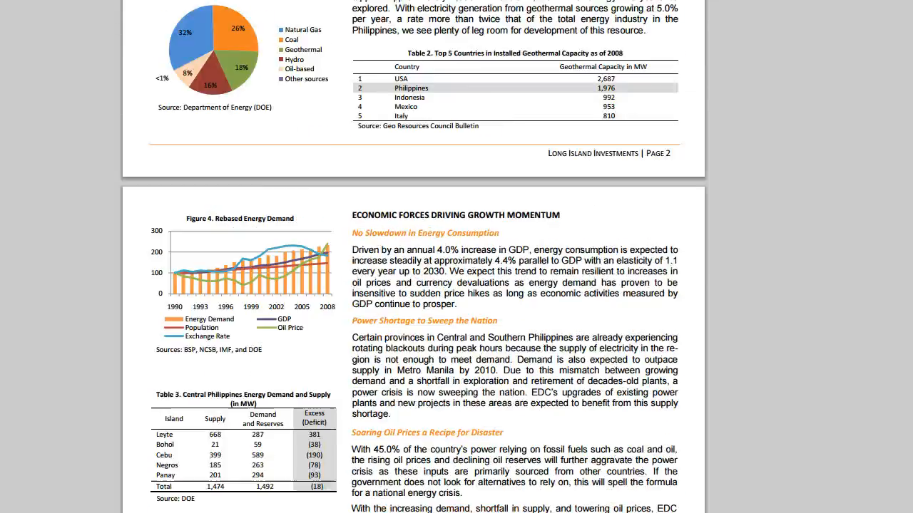
pyautogui.scroll(3)
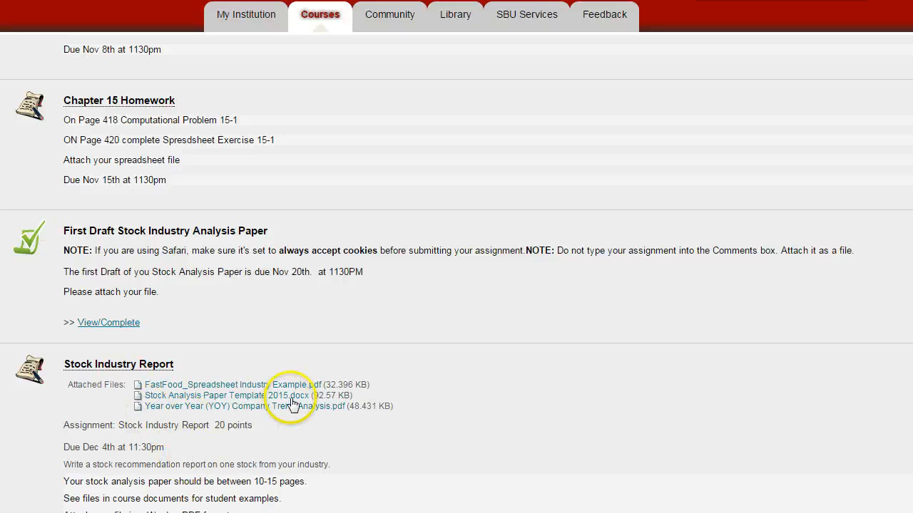
pyautogui.moveTo(164, 242)
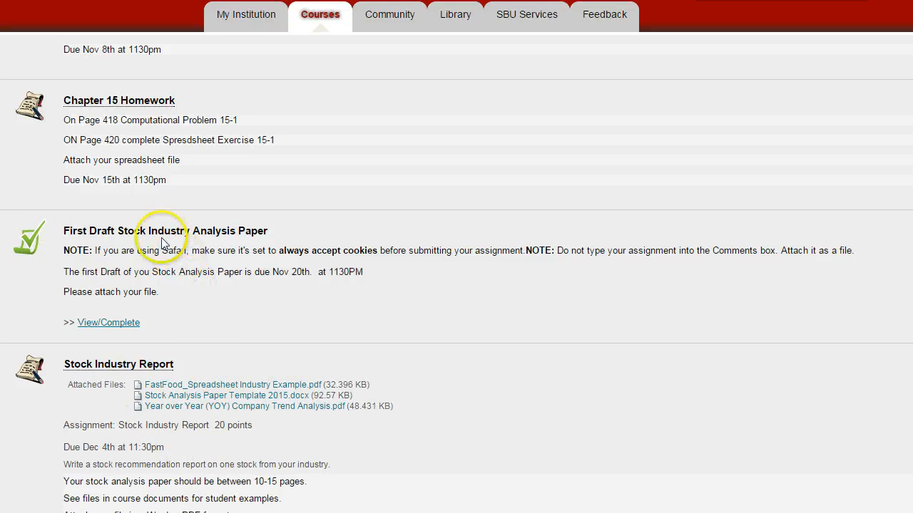
pyautogui.moveTo(237, 296)
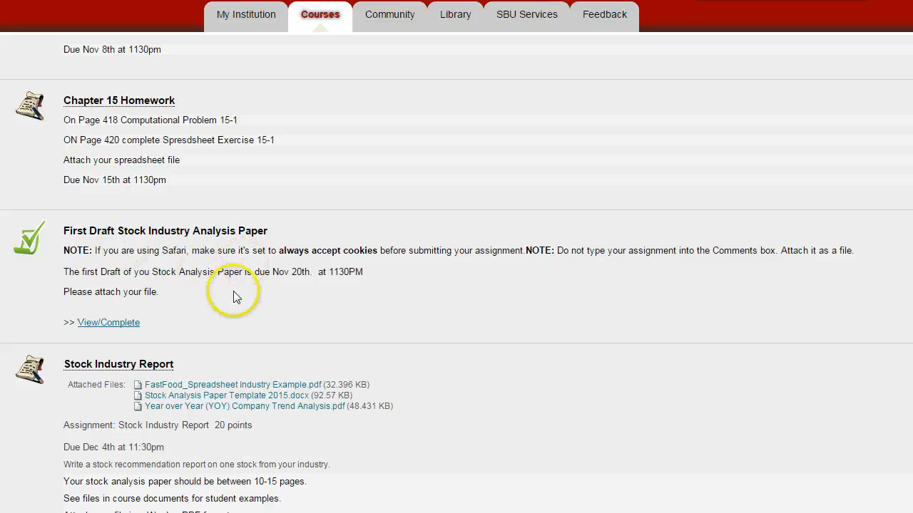
pyautogui.moveTo(211, 257)
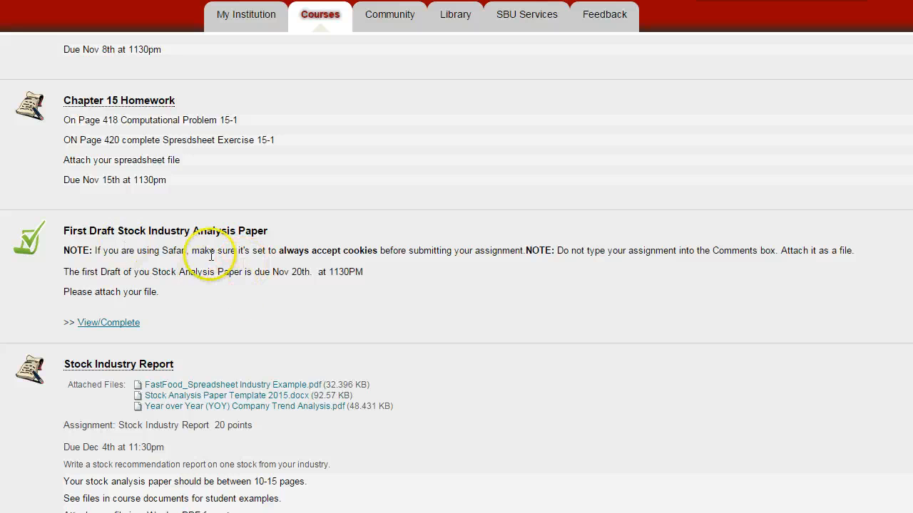
pyautogui.moveTo(113, 451)
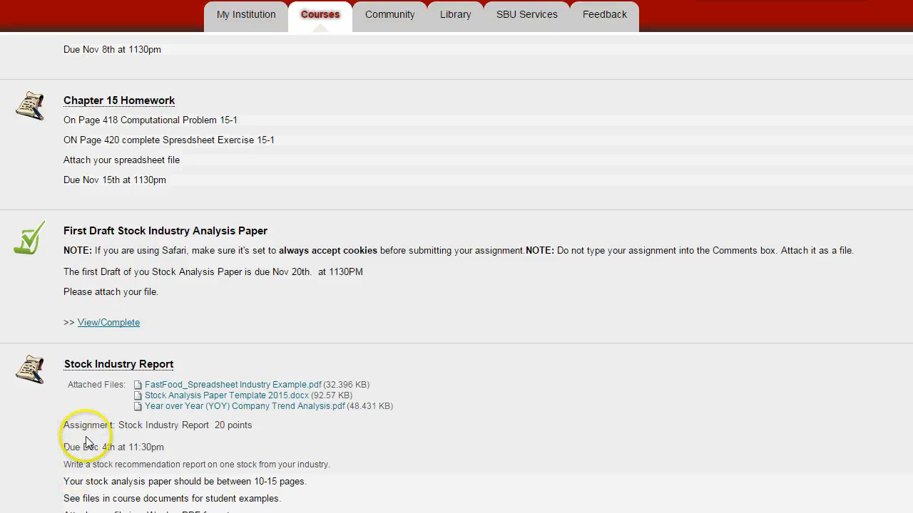
pyautogui.moveTo(184, 299)
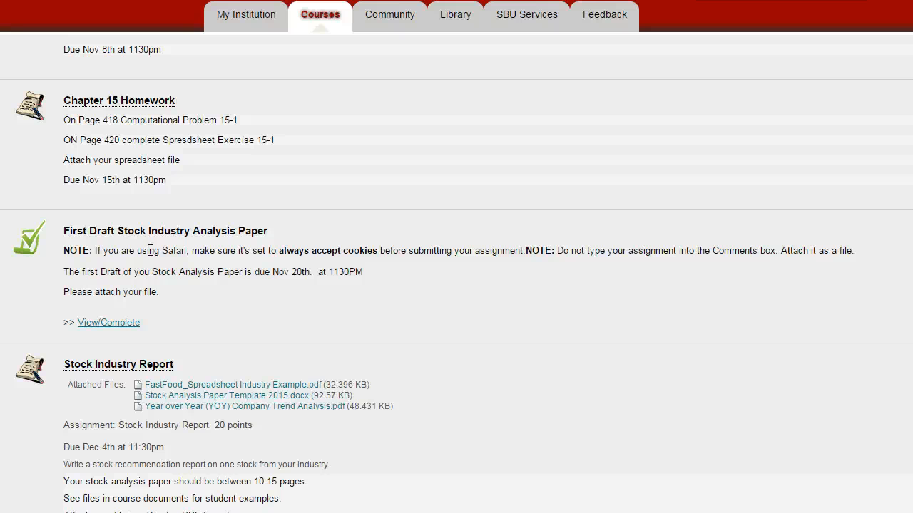
pyautogui.moveTo(376, 108)
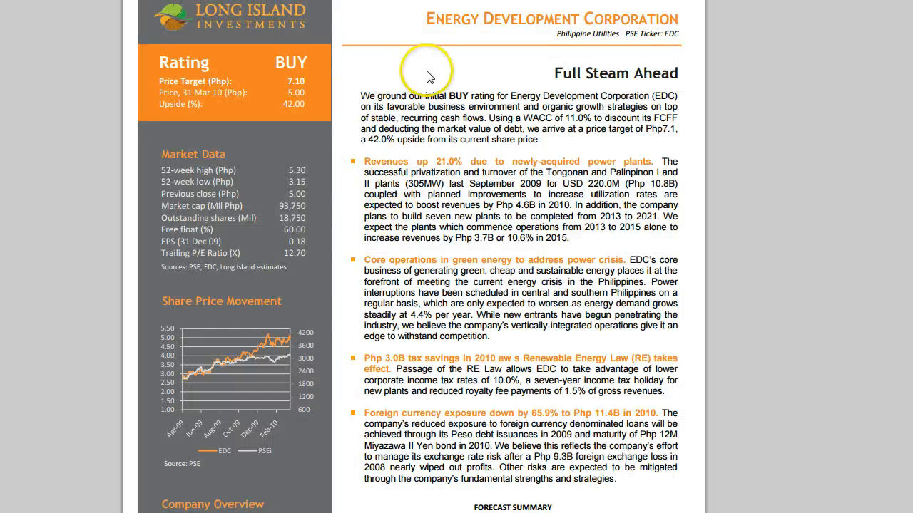
pyautogui.moveTo(430, 77)
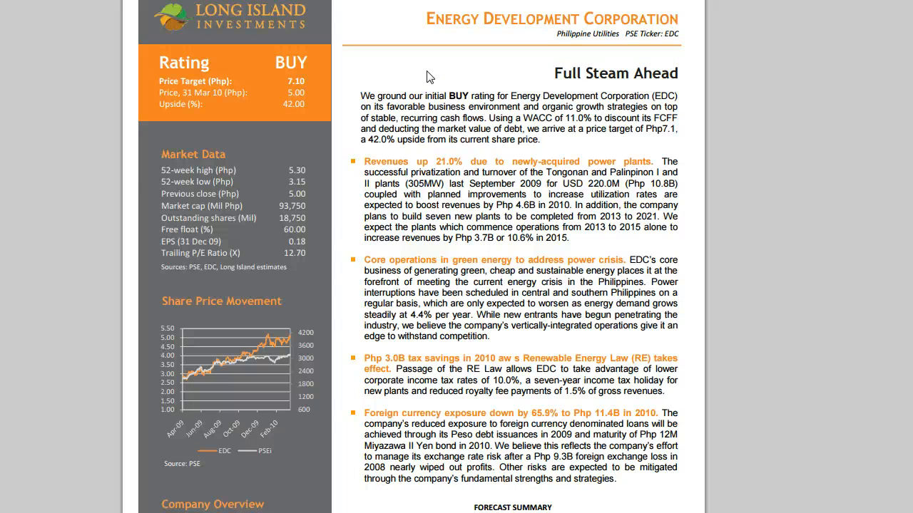